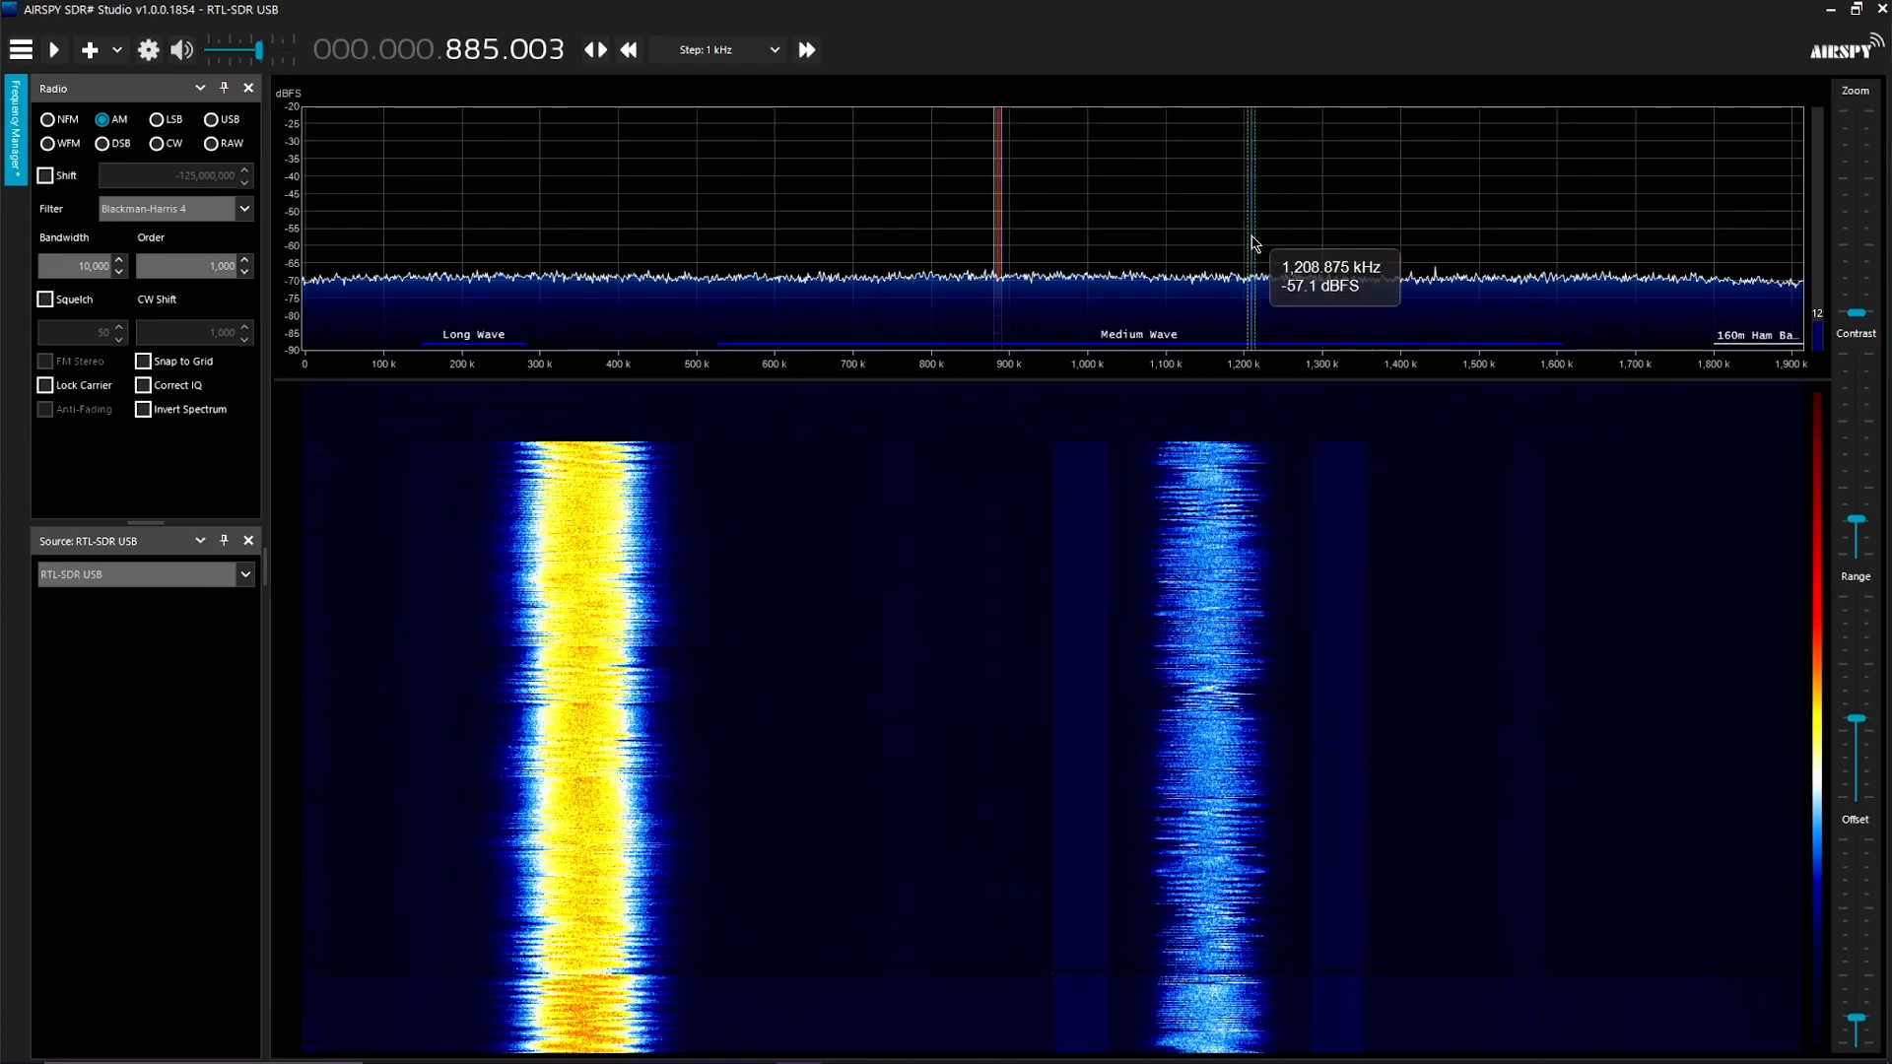
mouse_move(72, 50)
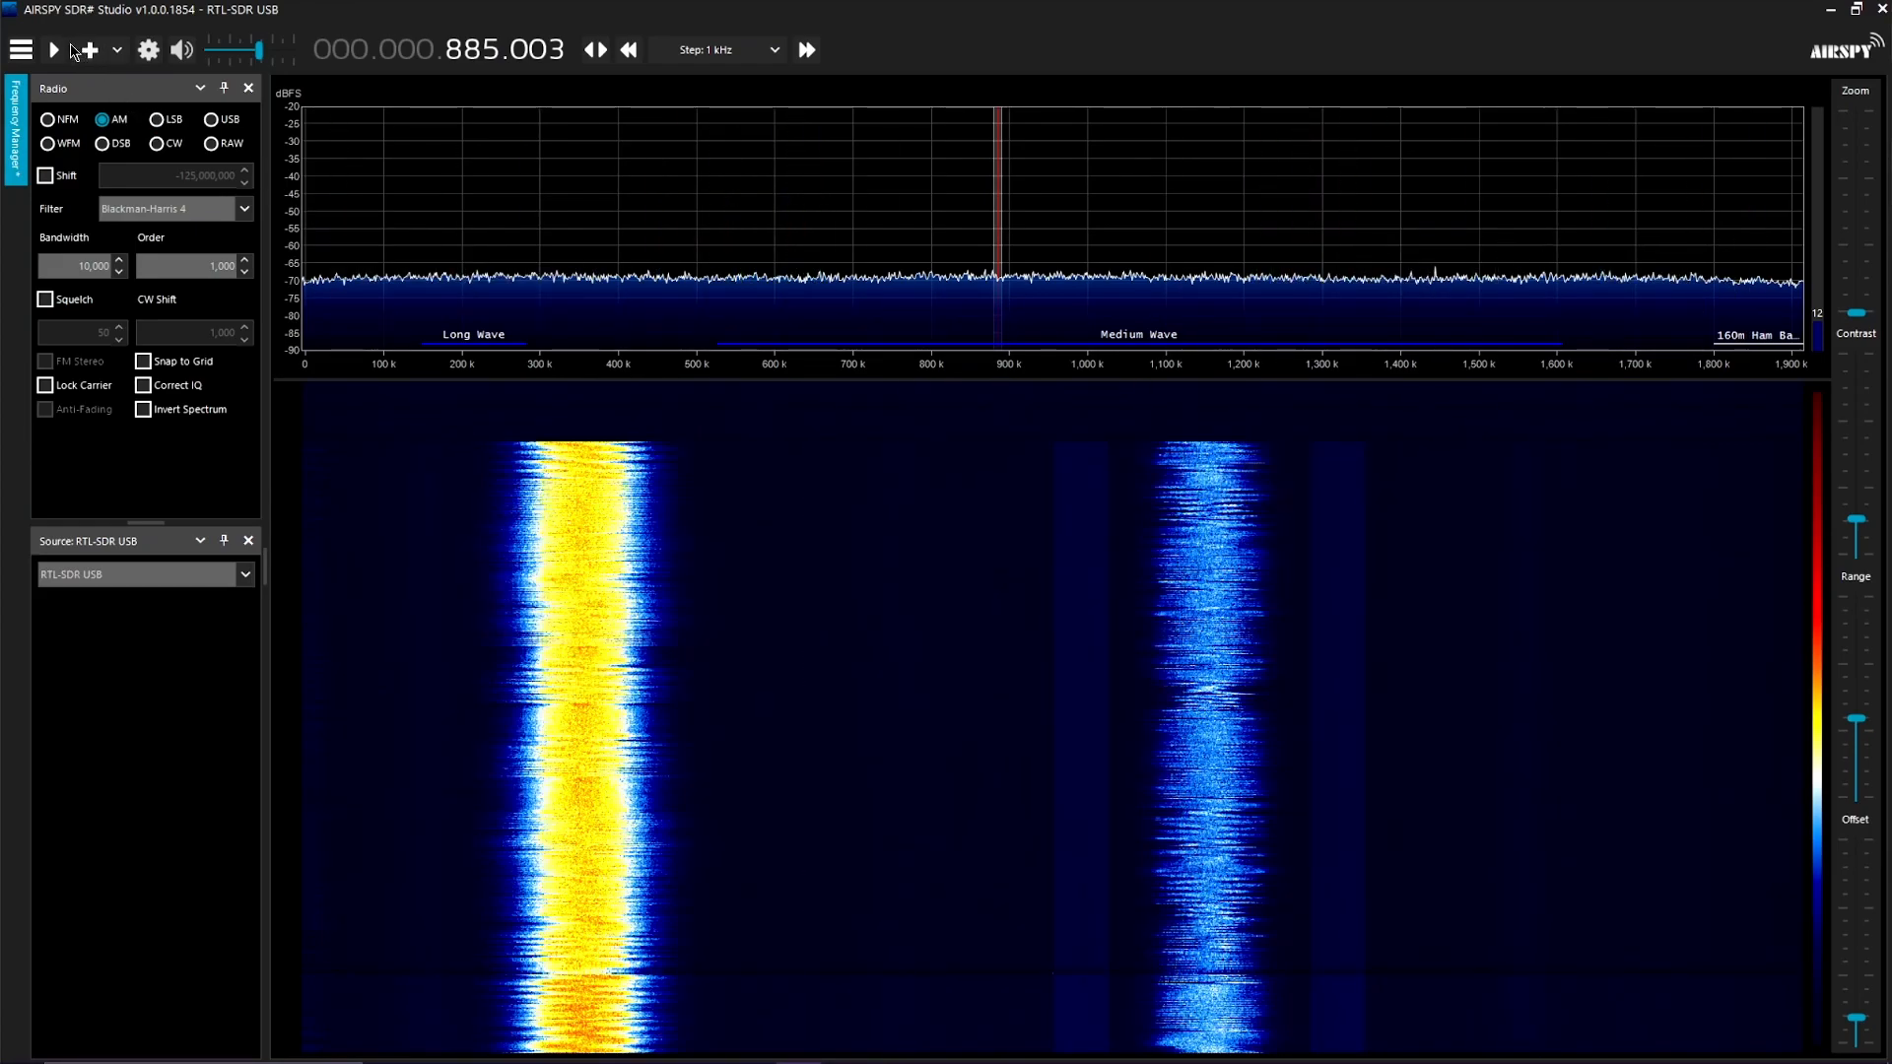
Start receiving and set the RTL-SDR sampling mode to Direct sampling (Q branch) with RTL AGC.
left_click(53, 49)
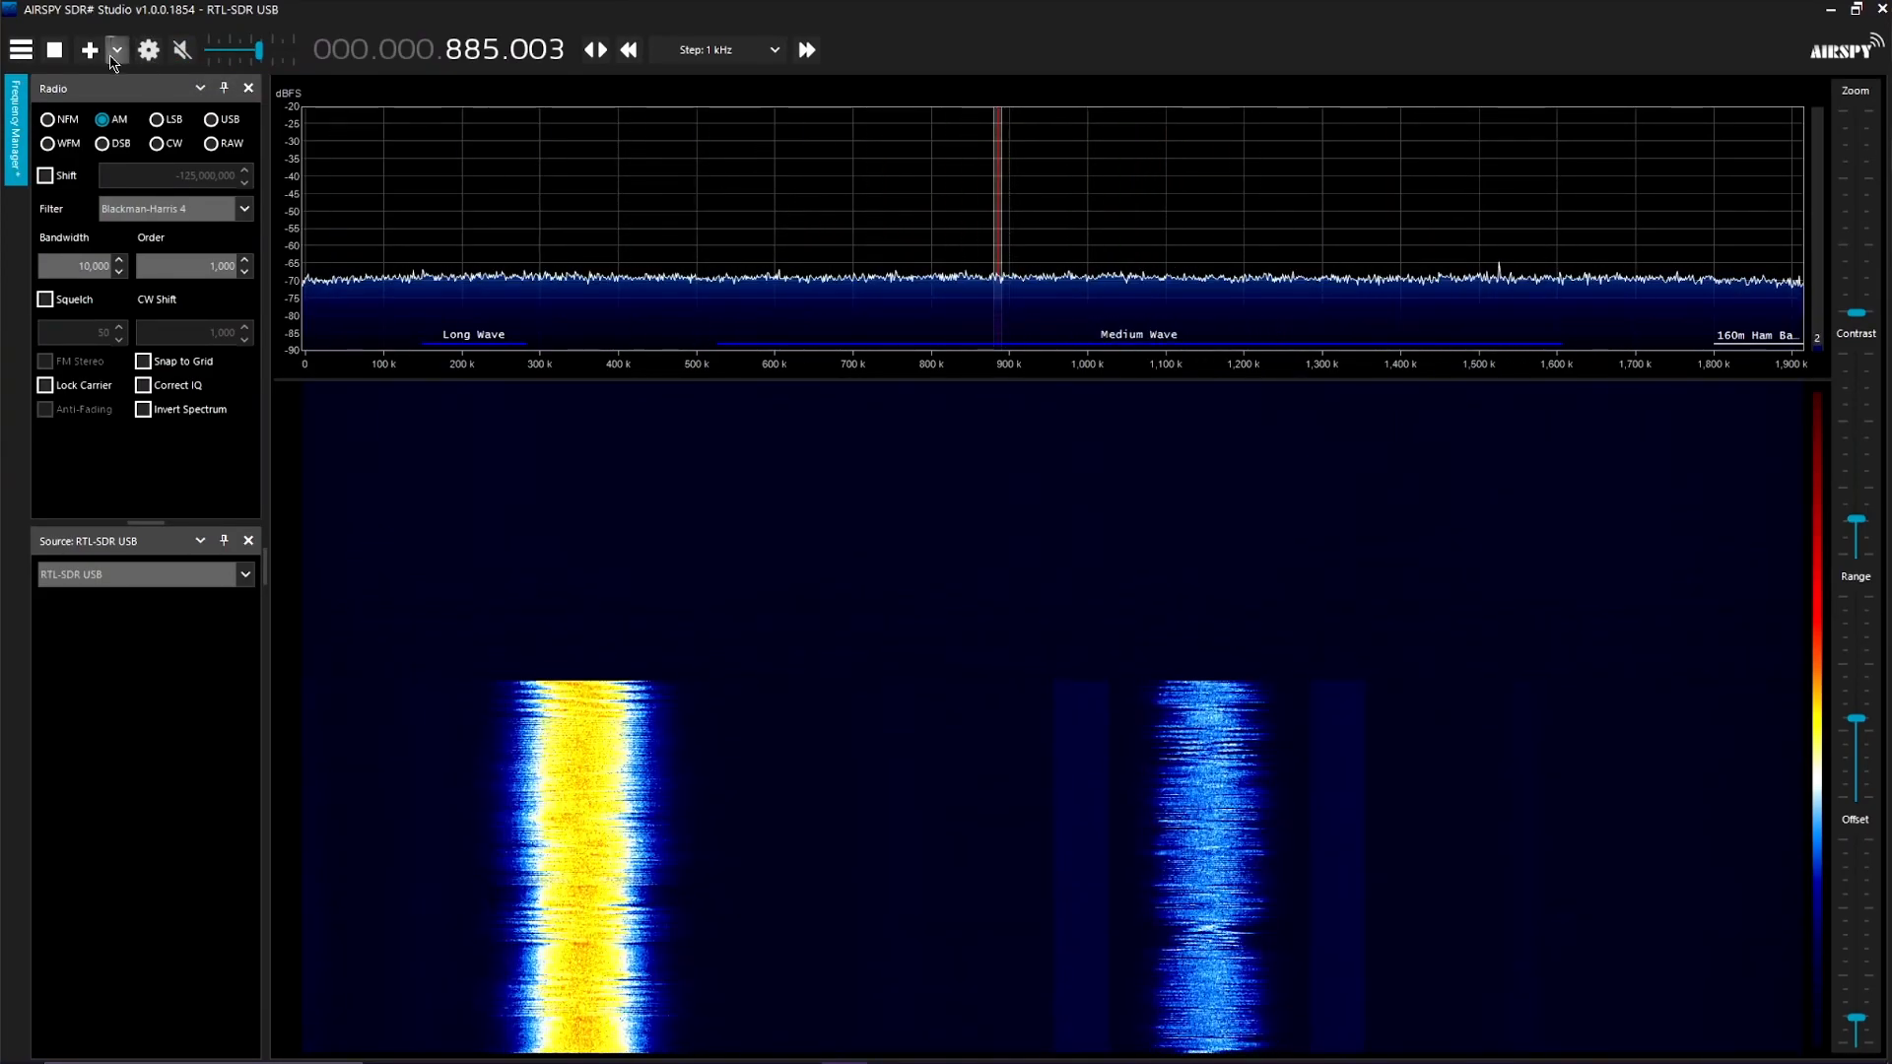
left_click(146, 49)
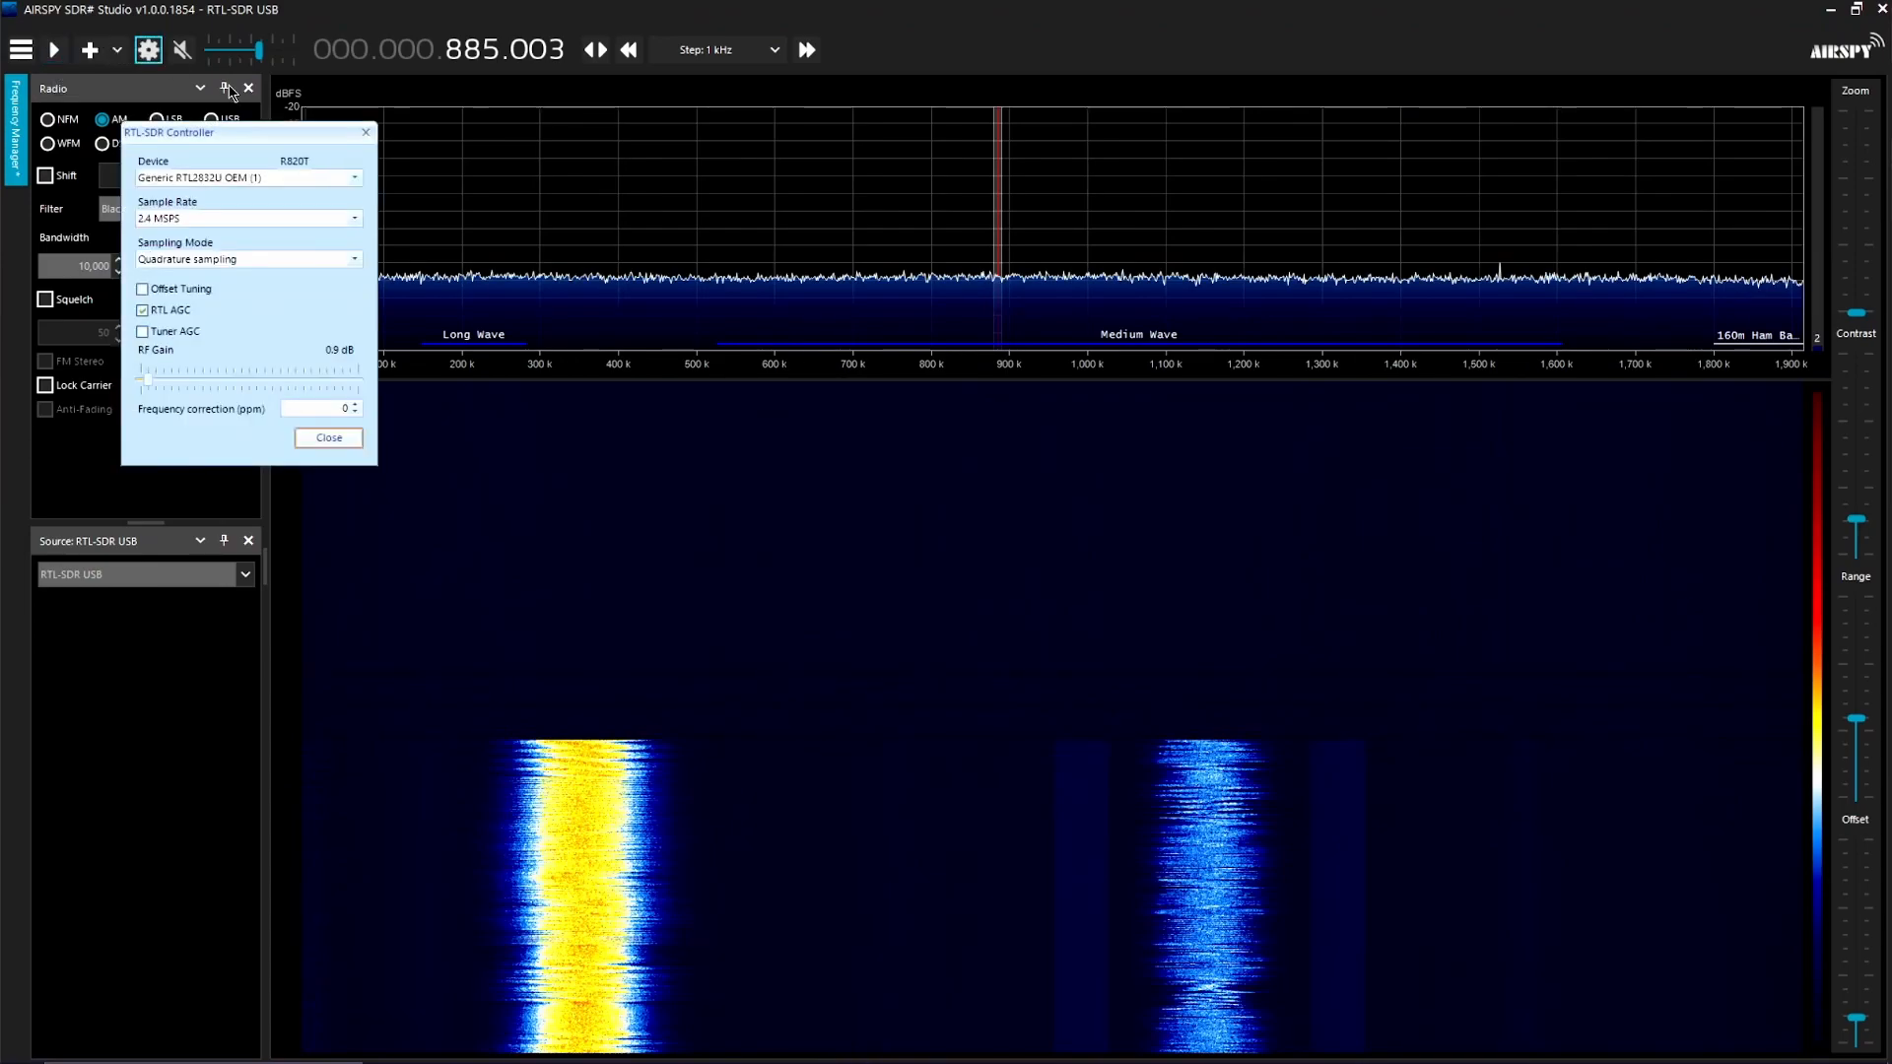
left_click(247, 259)
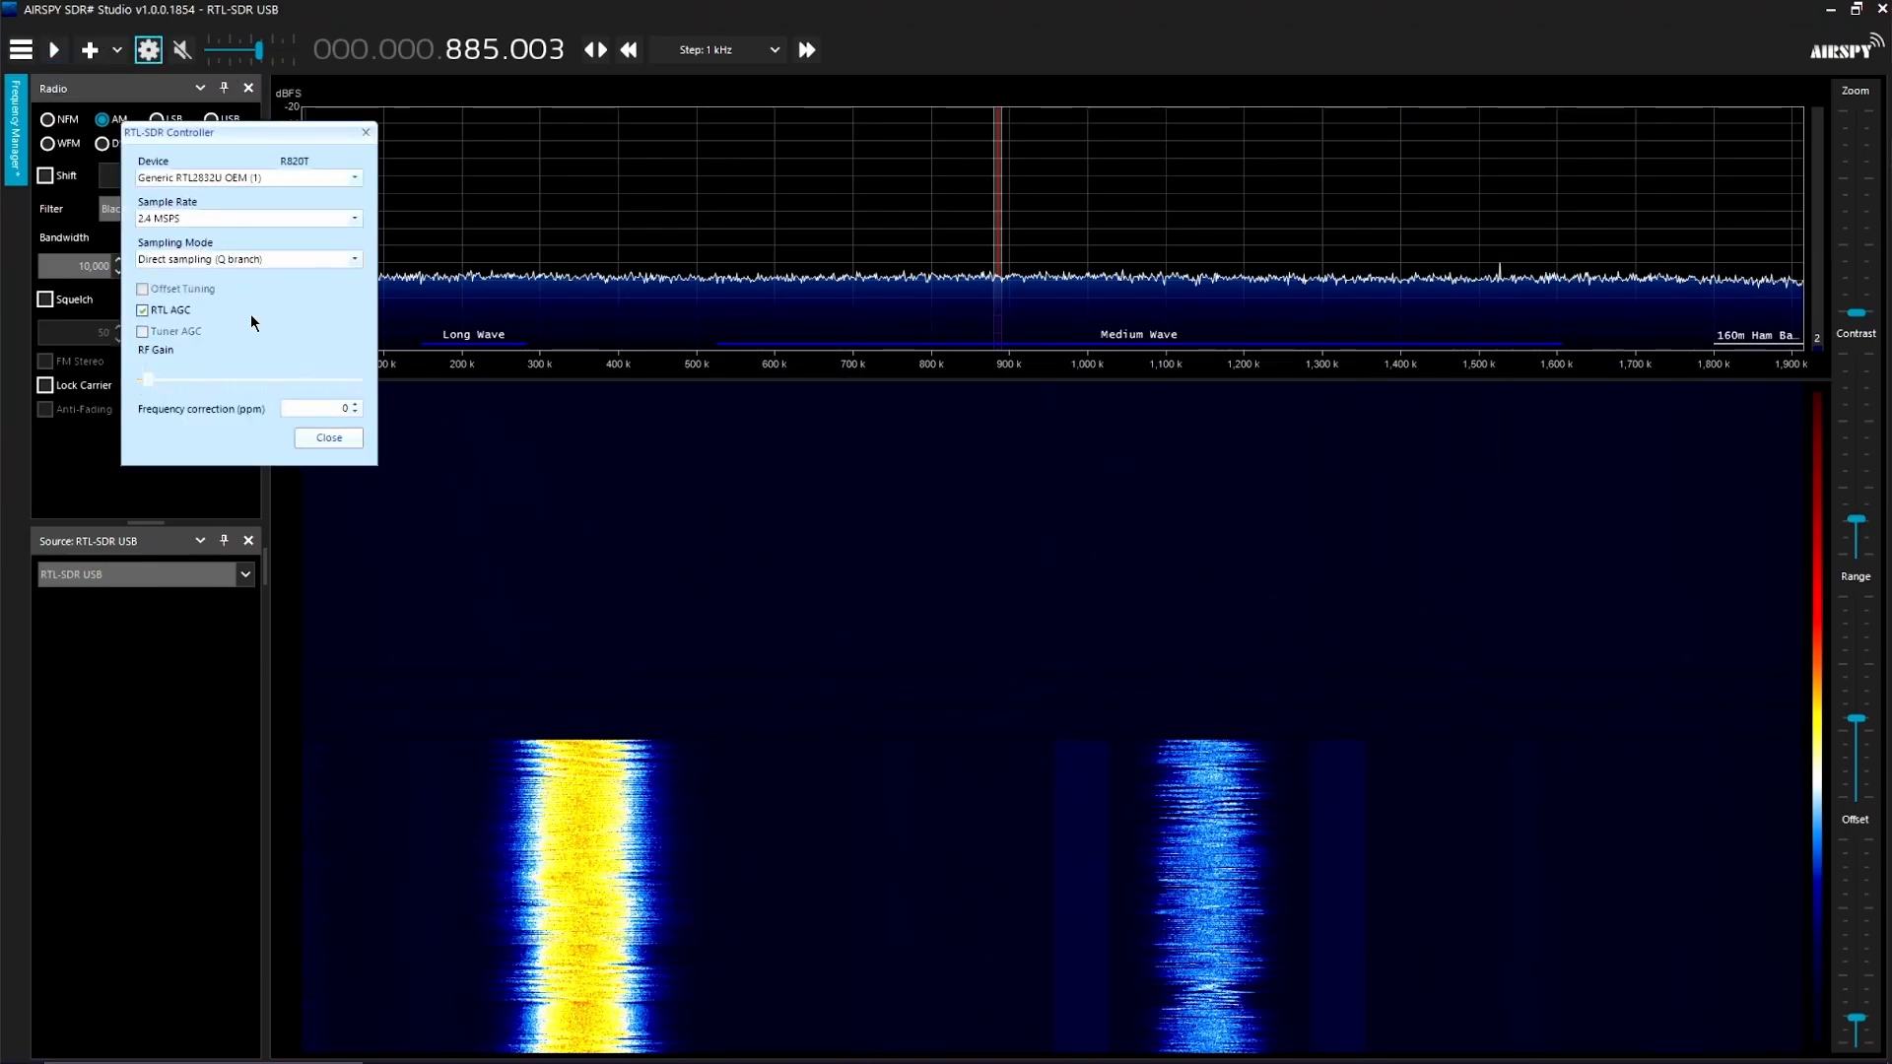
mouse_move(225, 260)
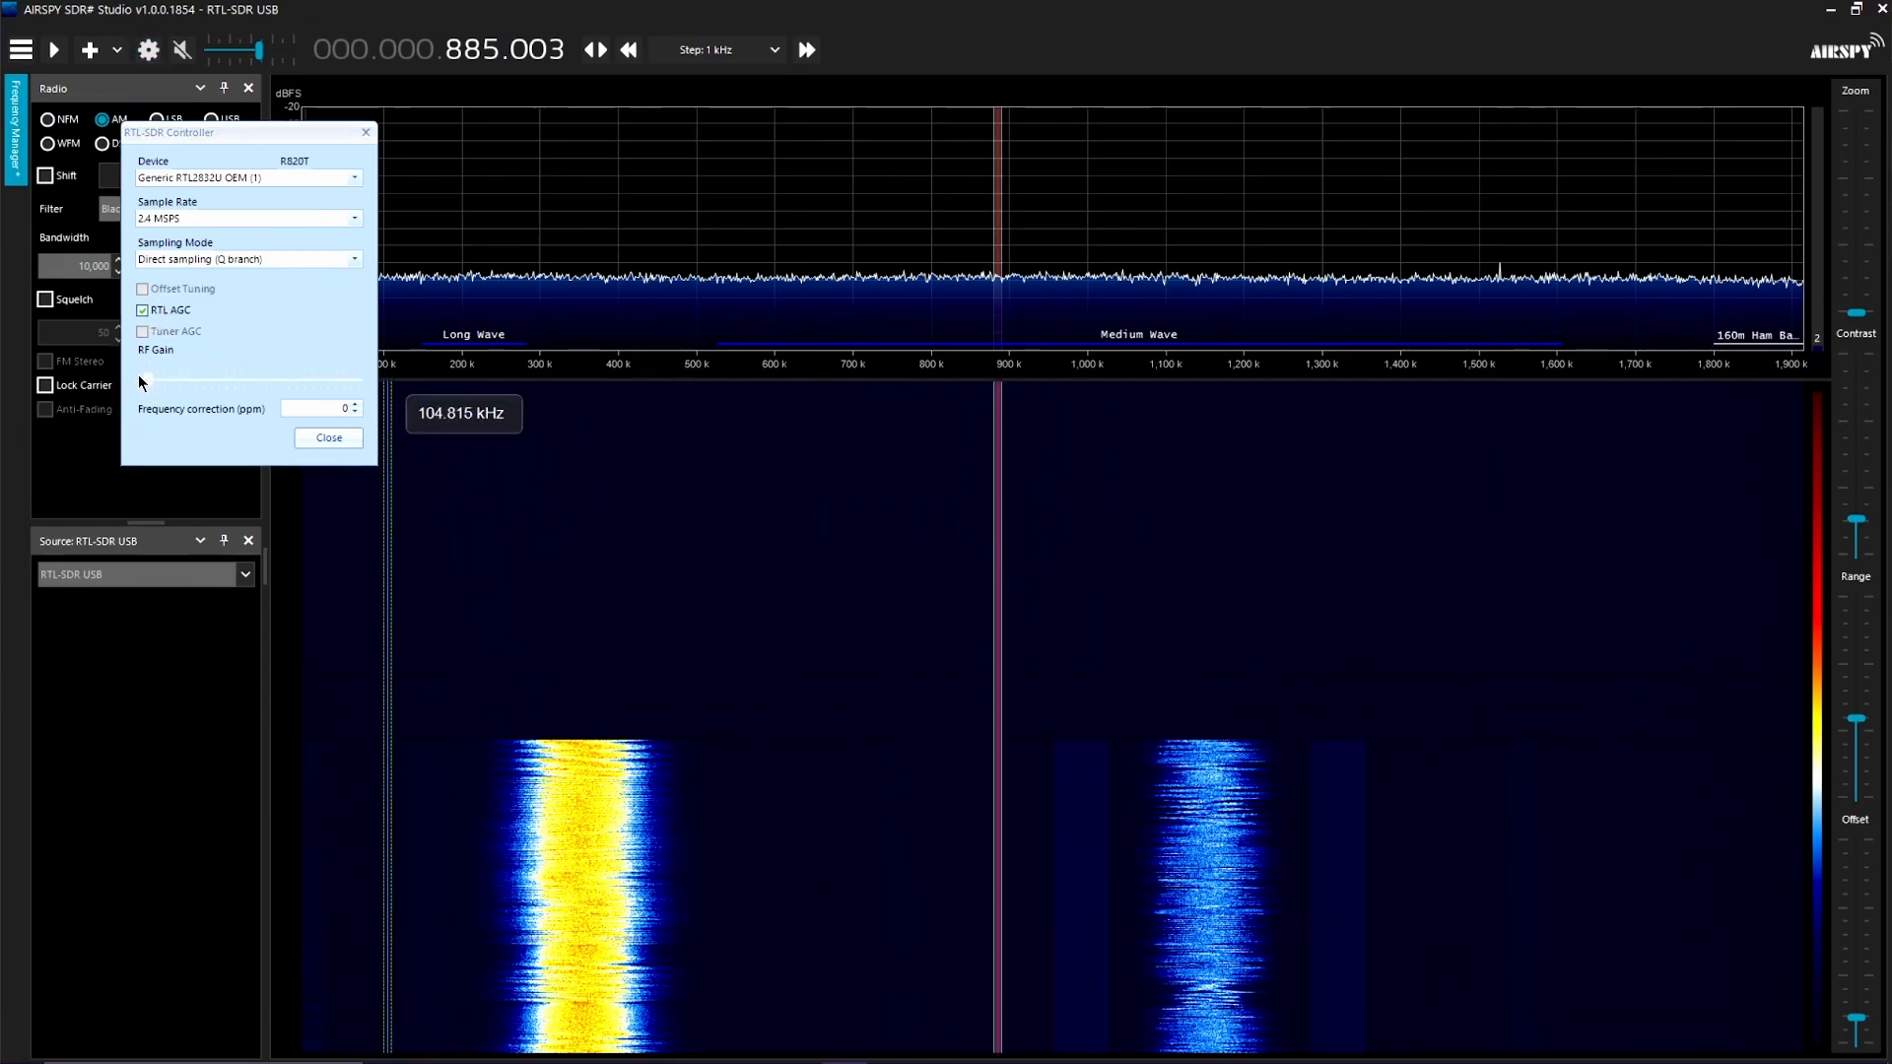
left_click(141, 310)
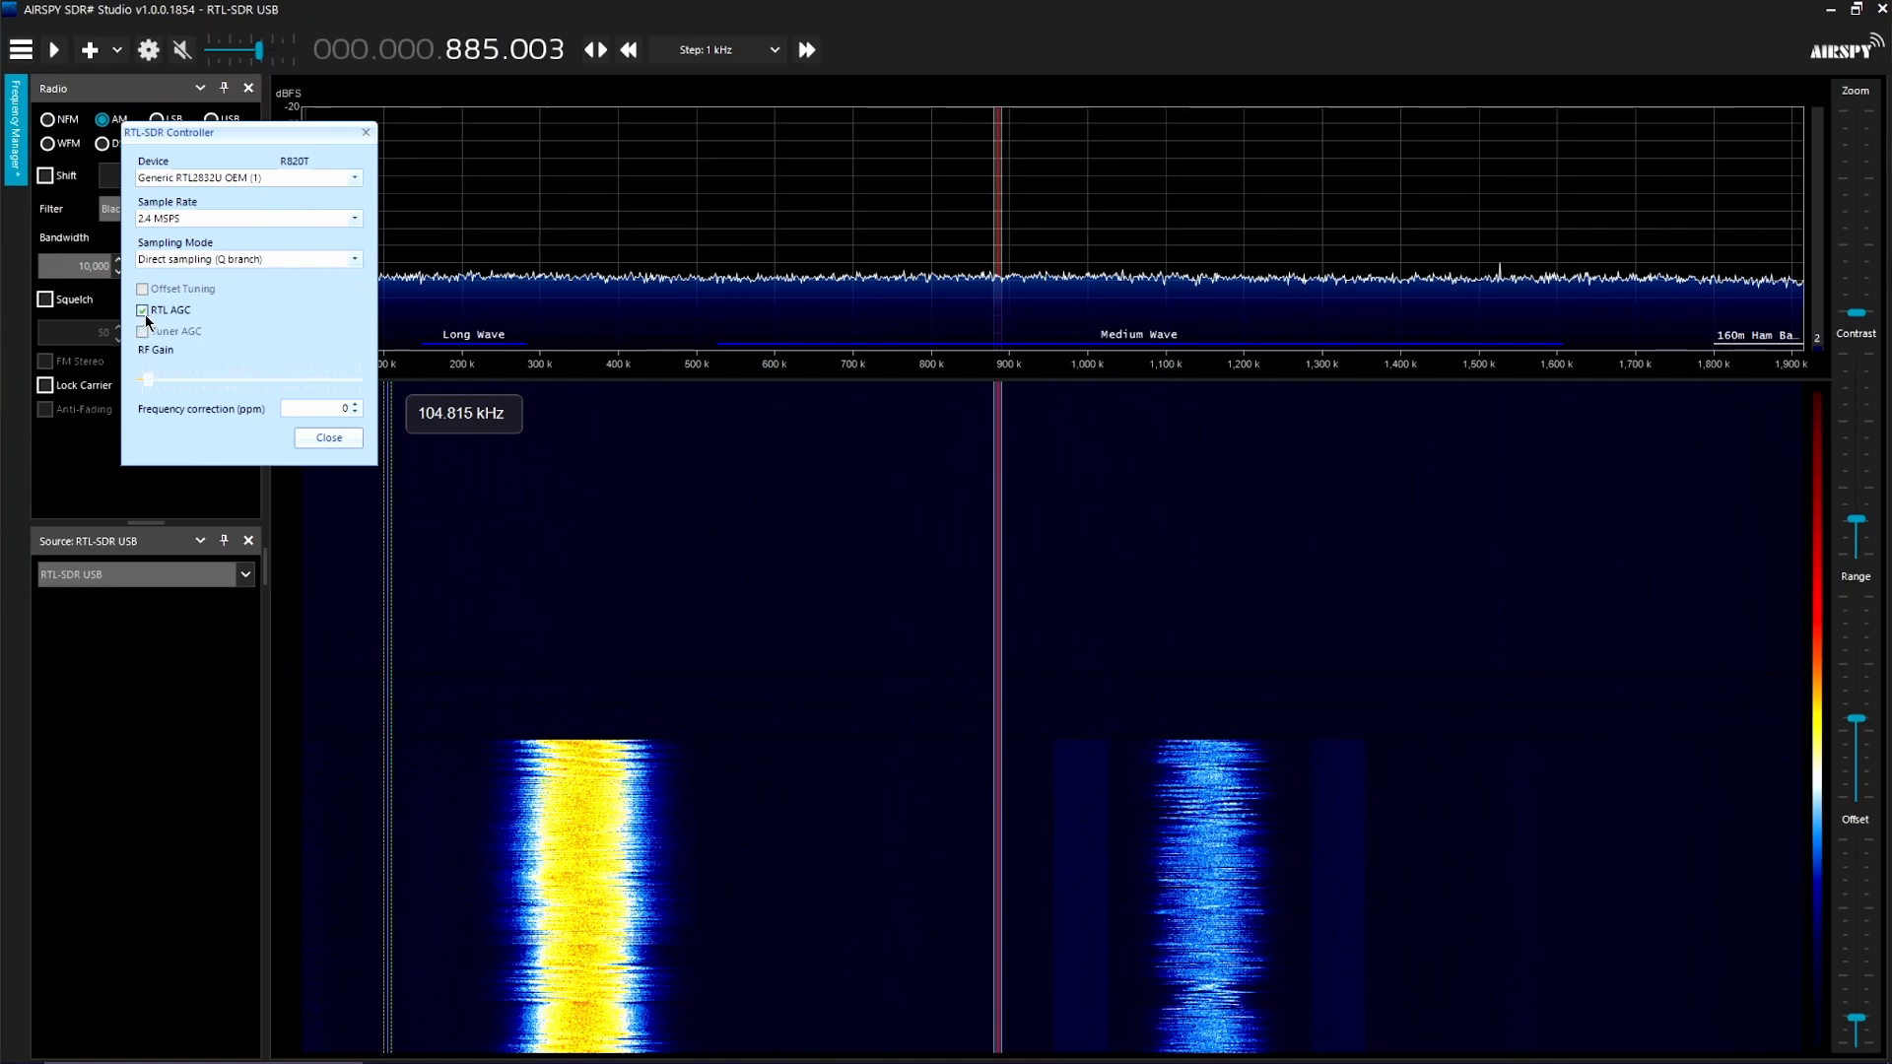
mouse_move(328, 437)
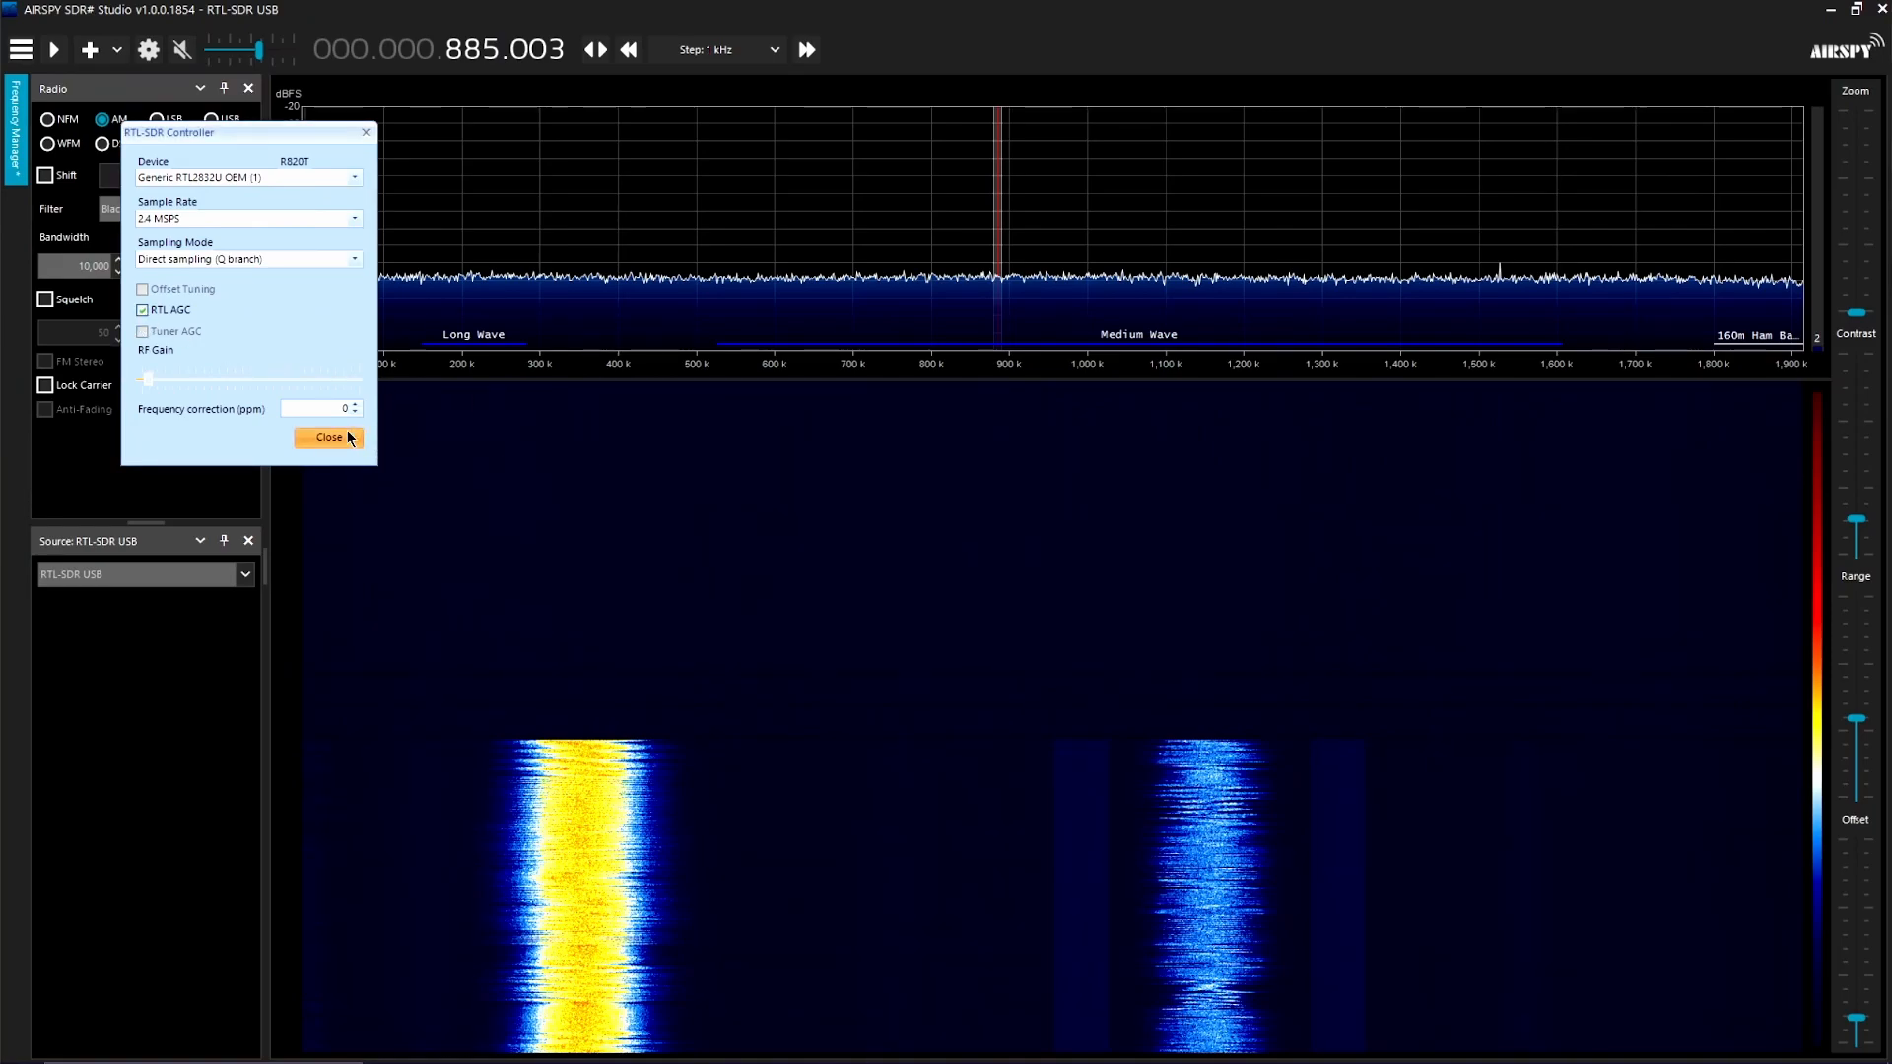
Close the RTL-SDR Controller, switch to AM near 9.976 MHz, and reopen the controller.
left_click(328, 436)
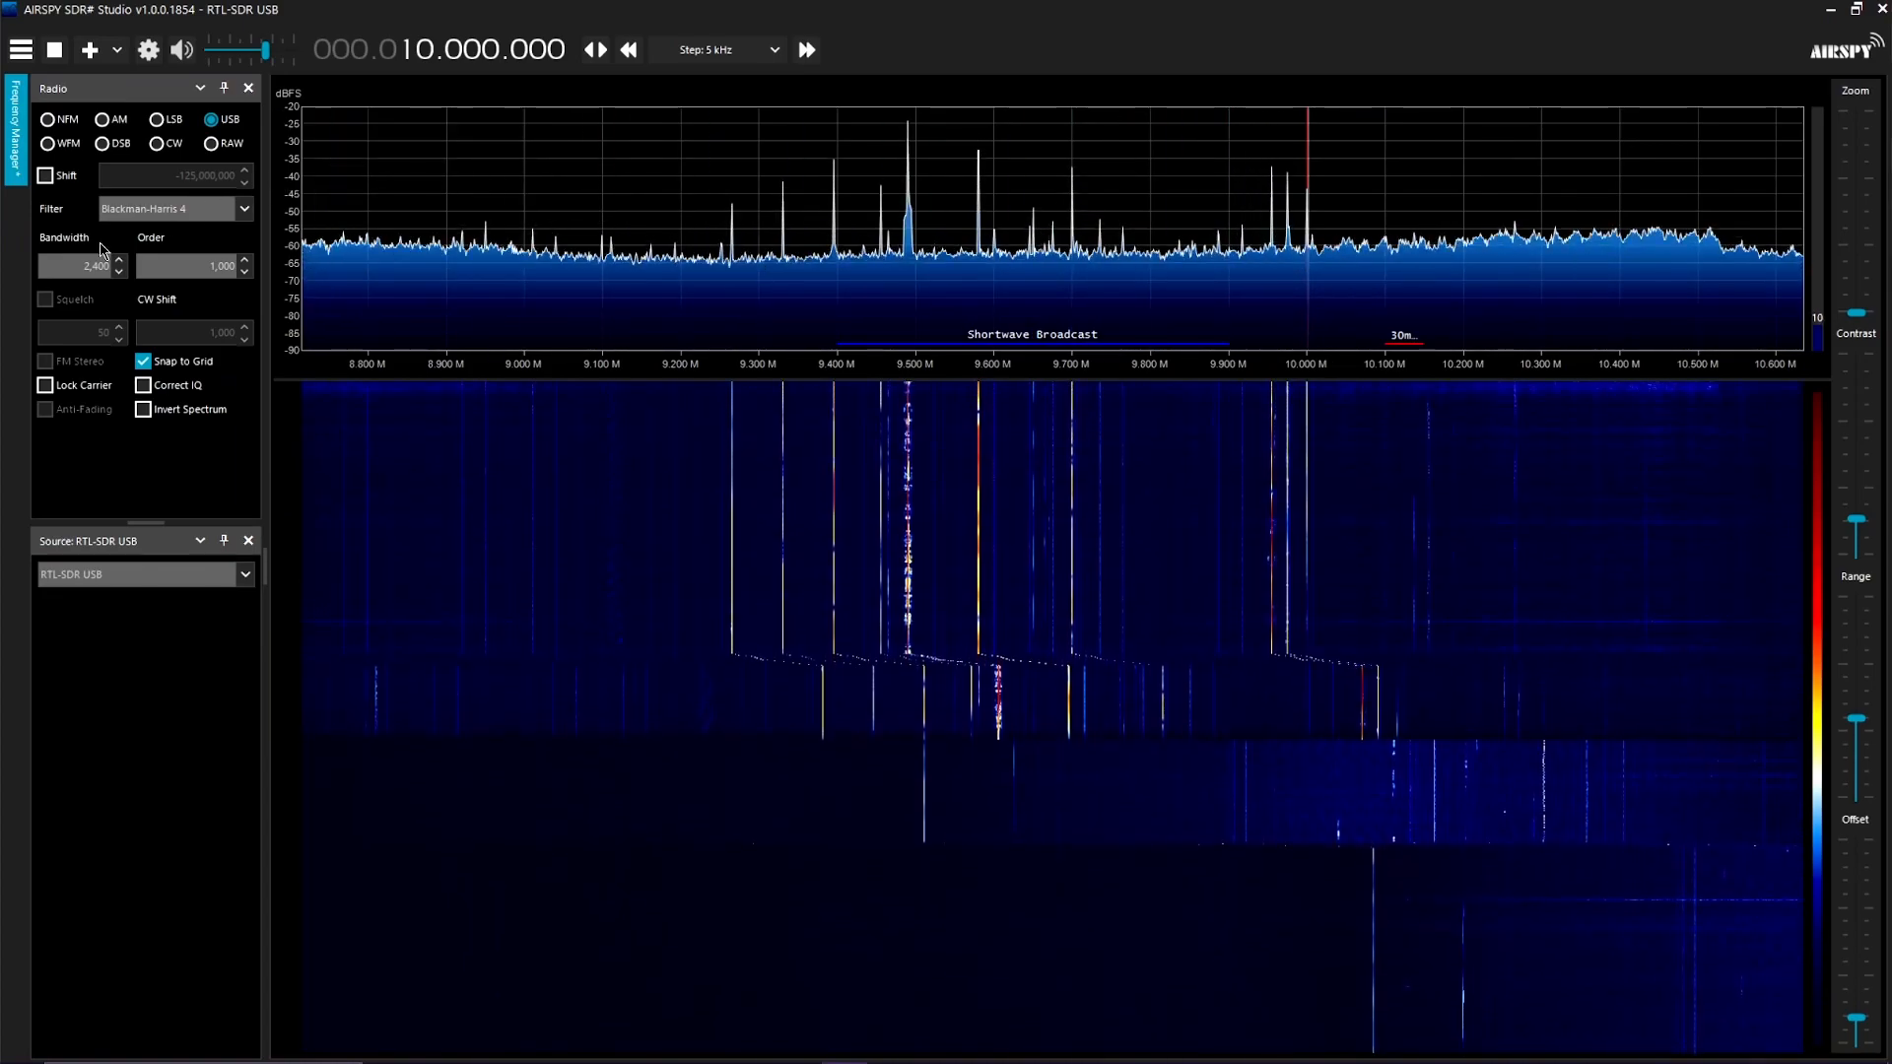
left_click(103, 118)
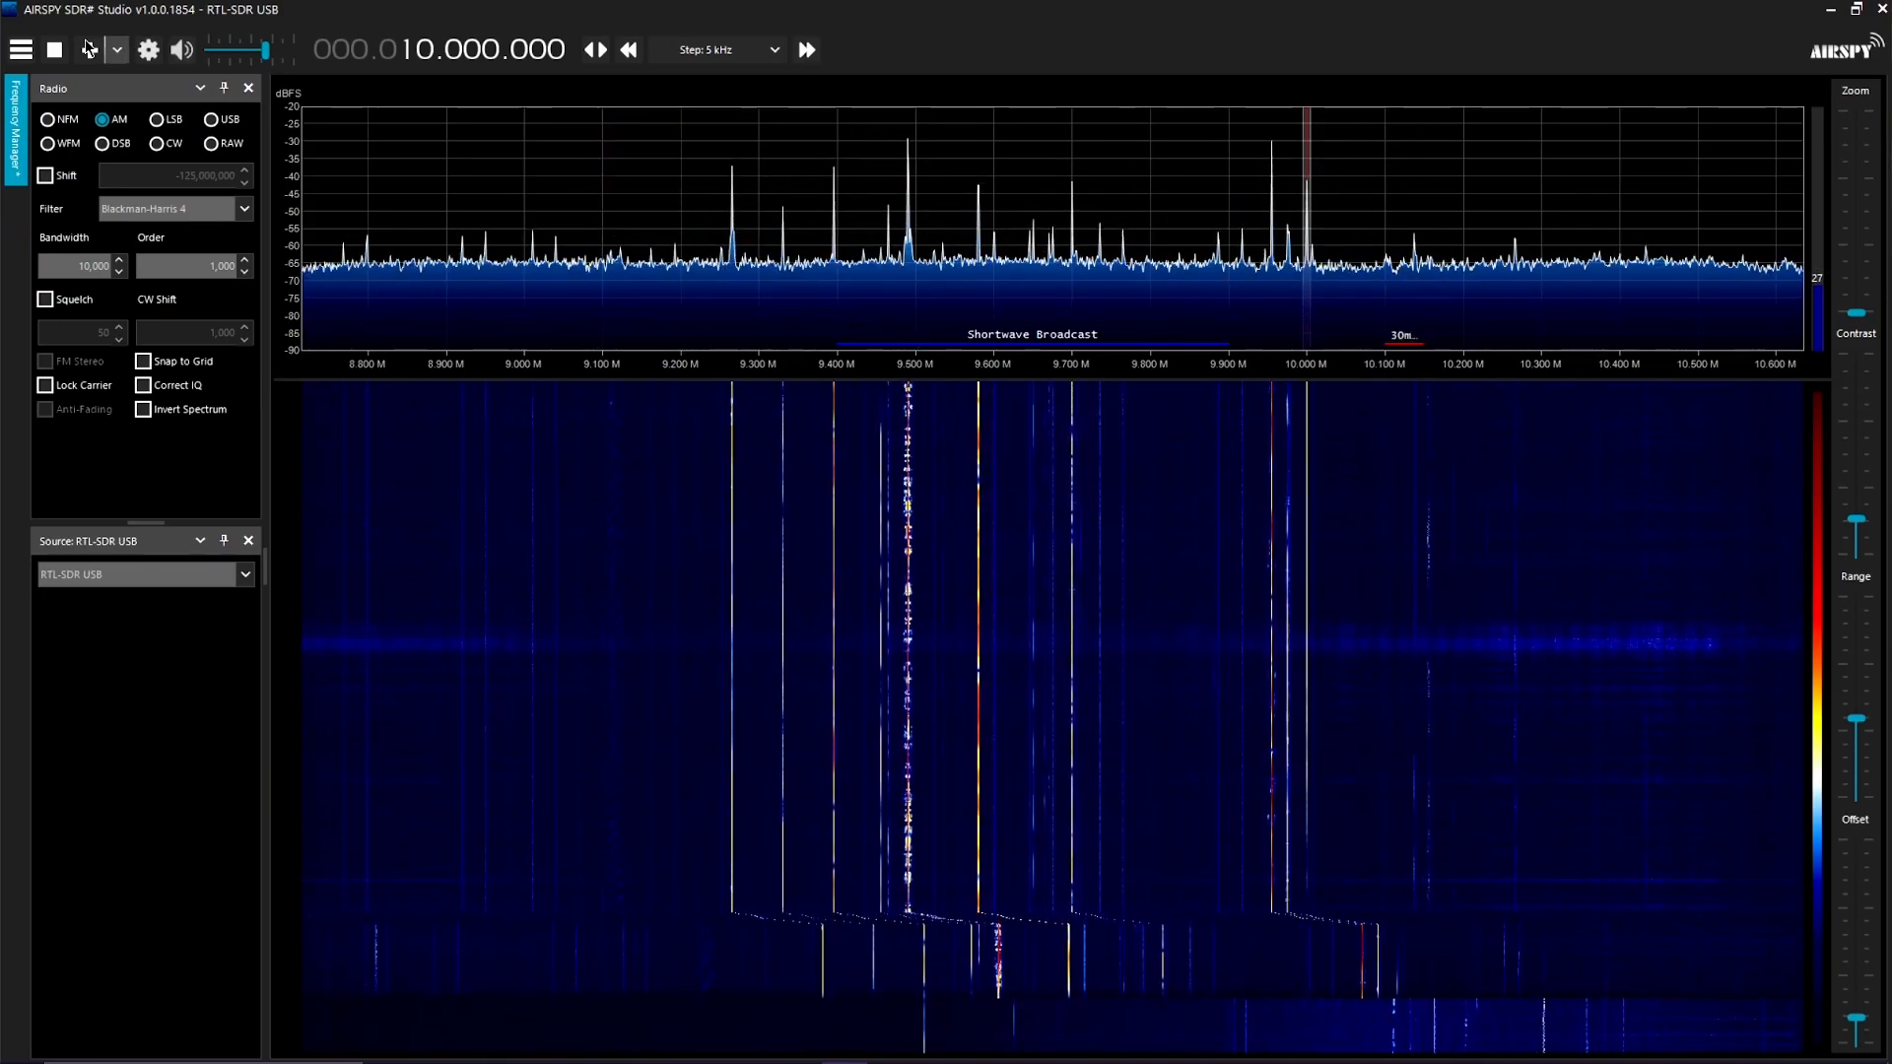
left_click(146, 49)
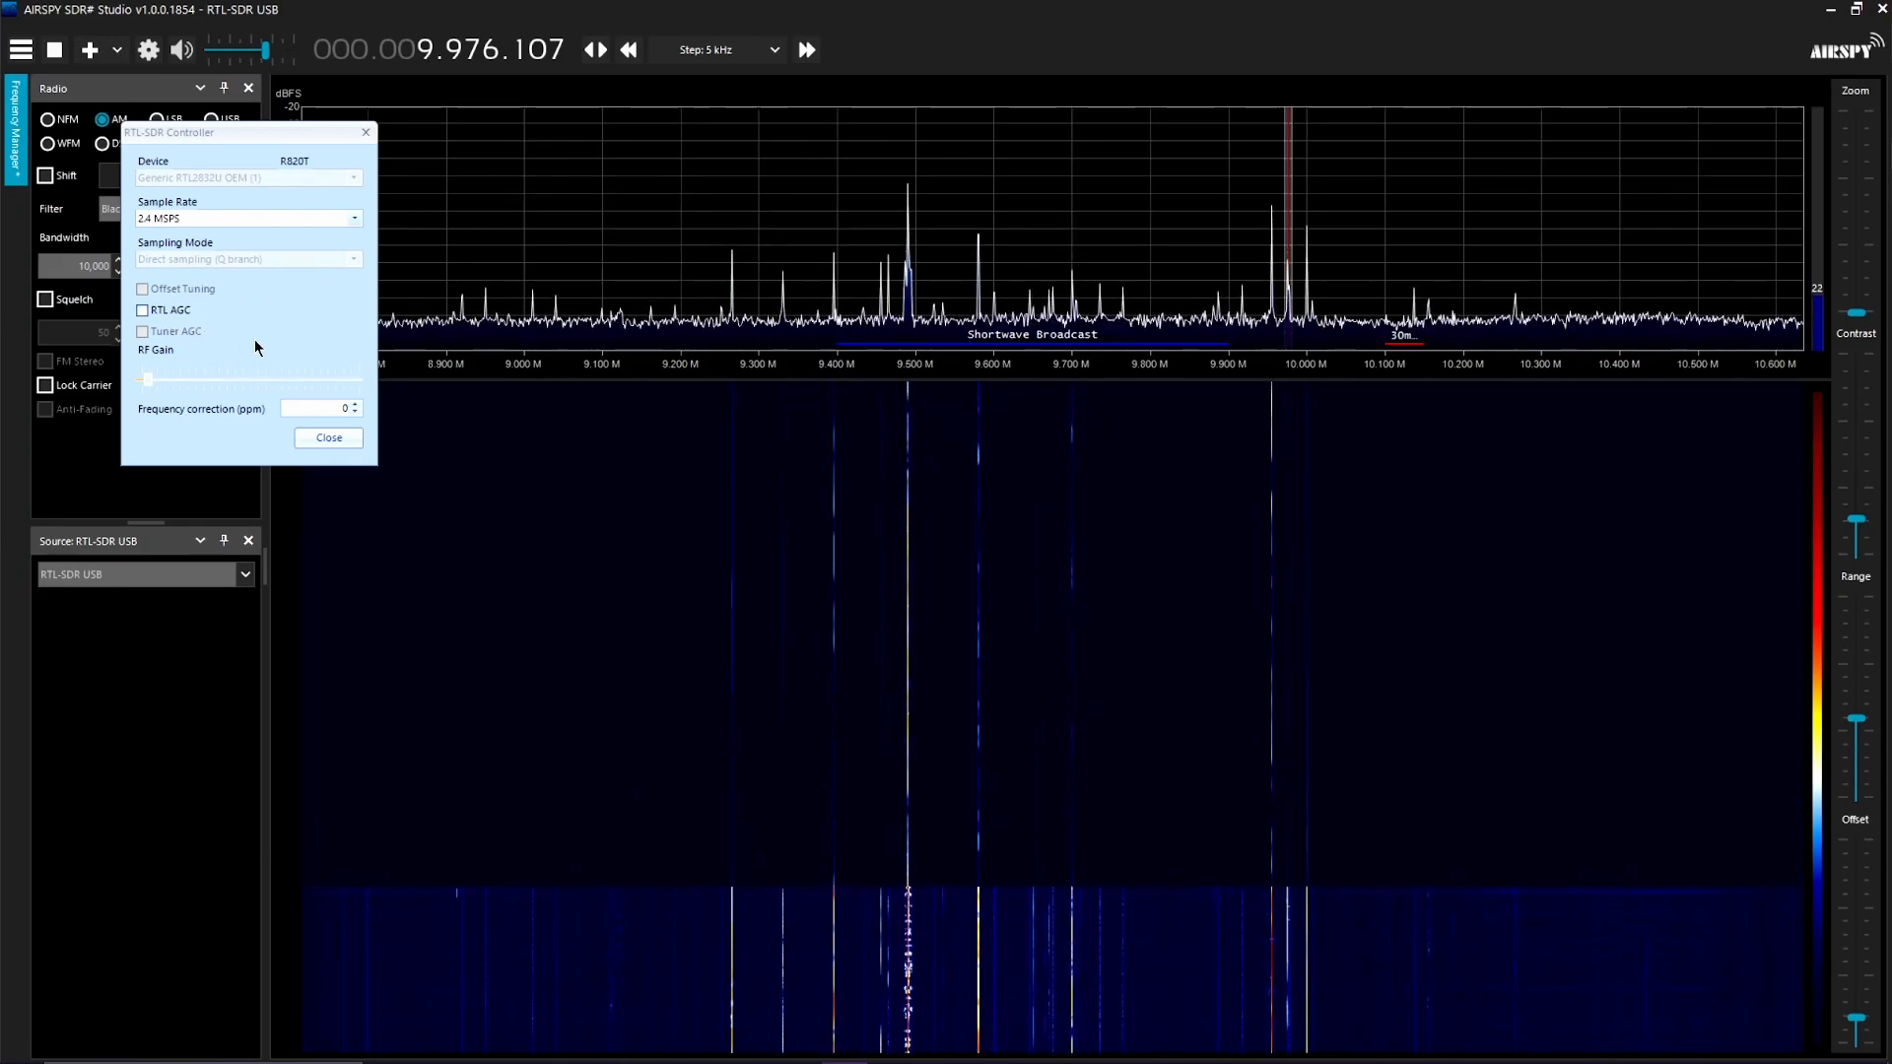
Enable RTL AGC, tune to 5.085.008 MHz, and re-tick RTL AGC in the controller.
left_click(144, 310)
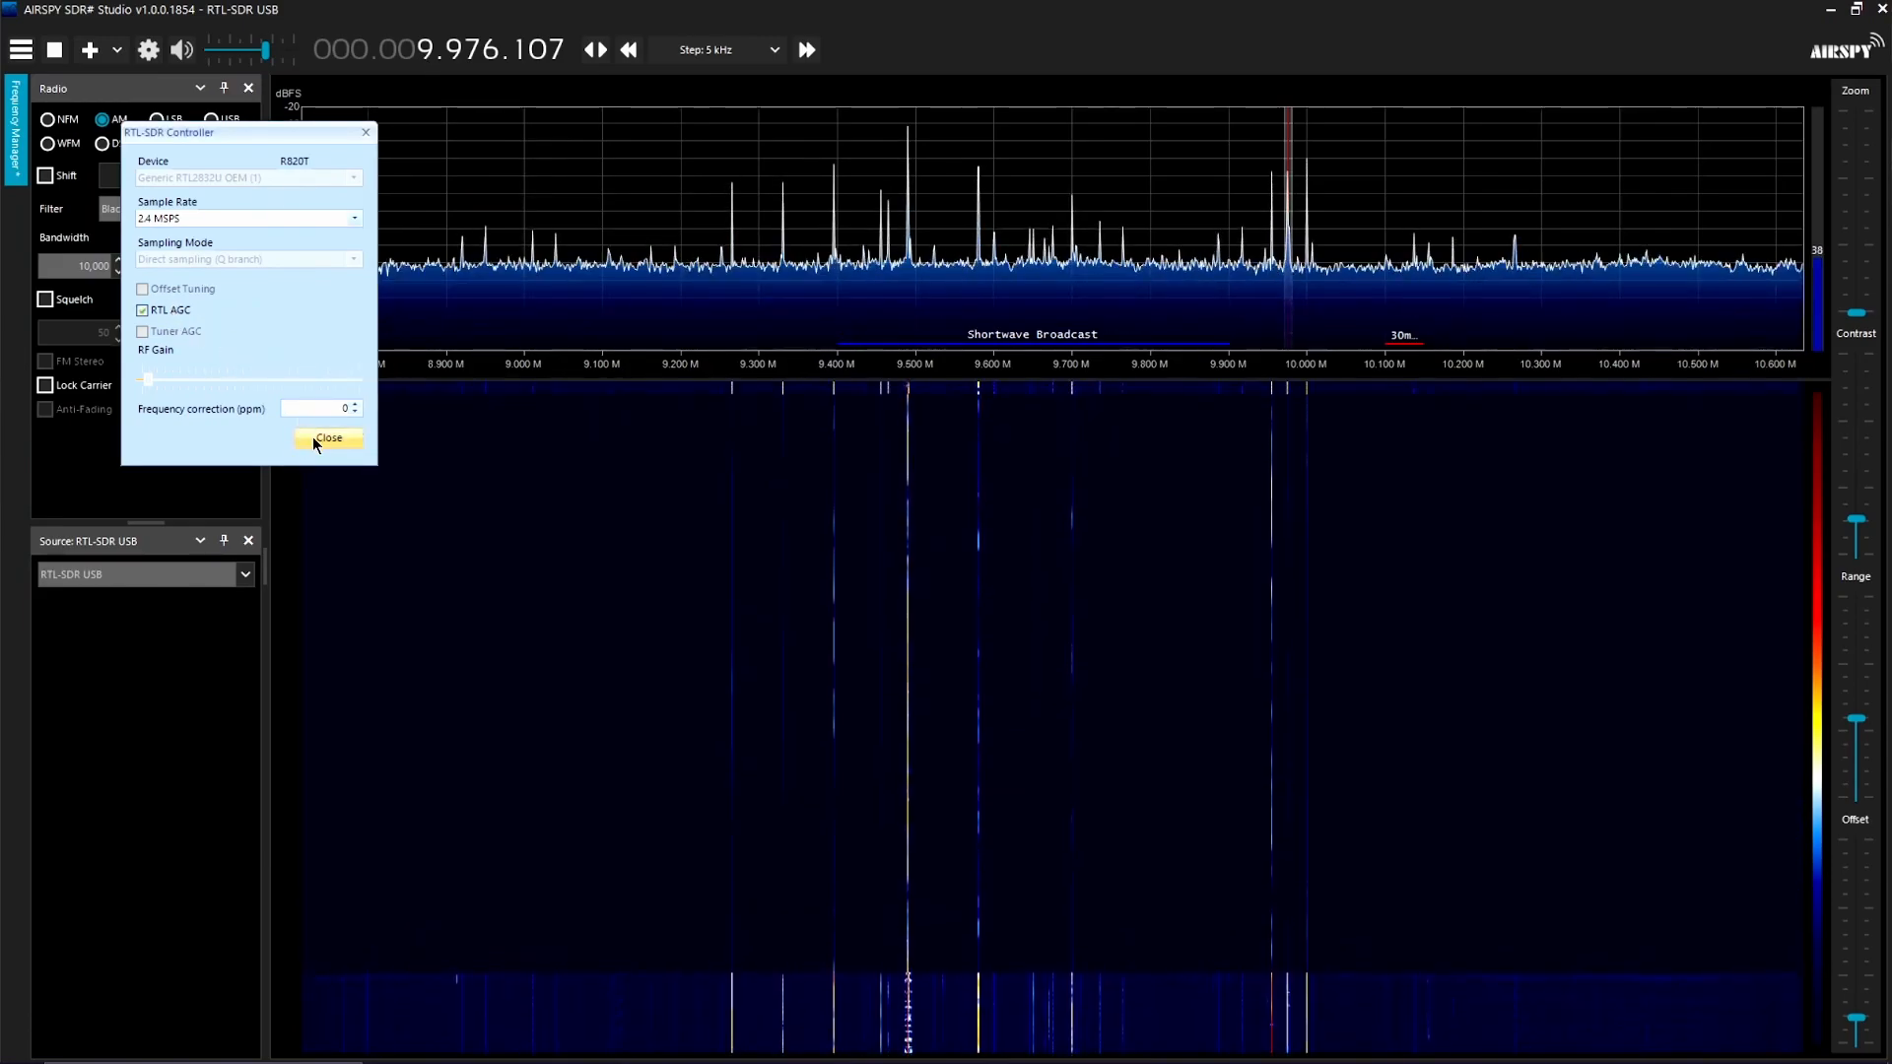
left_click(328, 436)
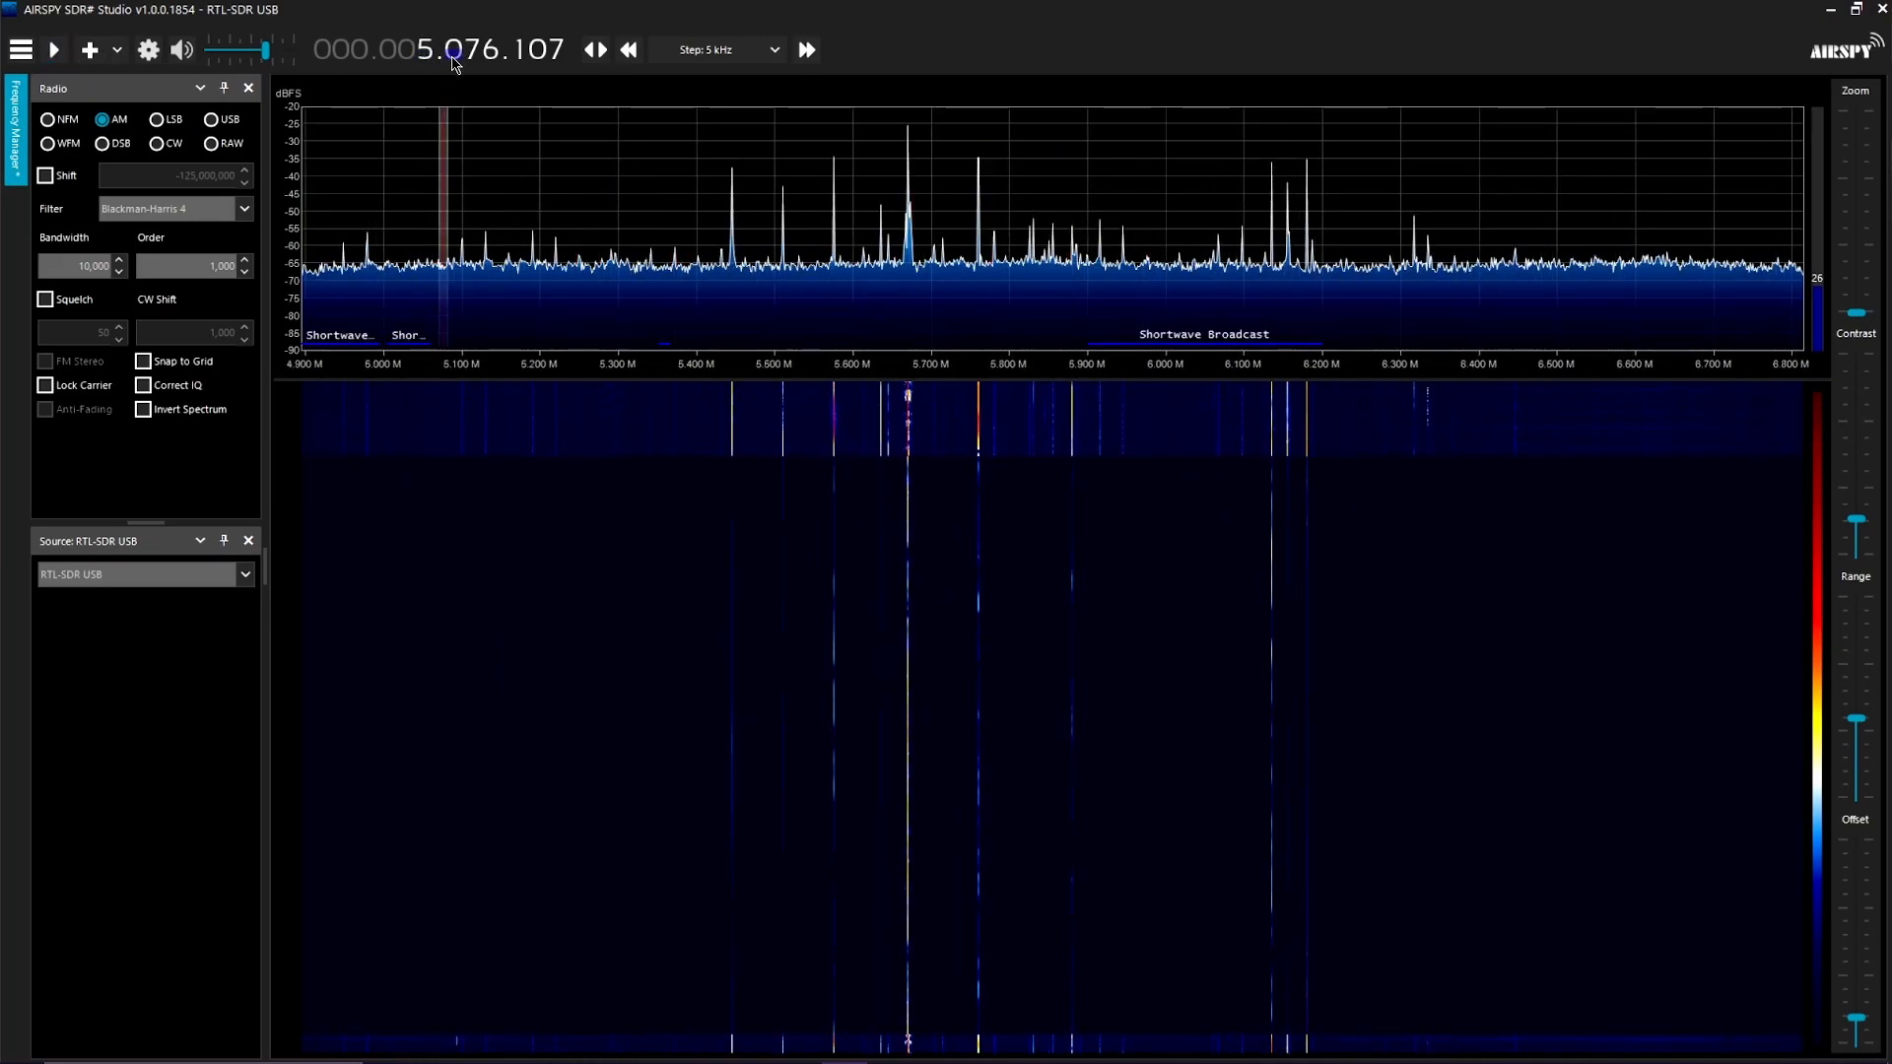
left_click(53, 49)
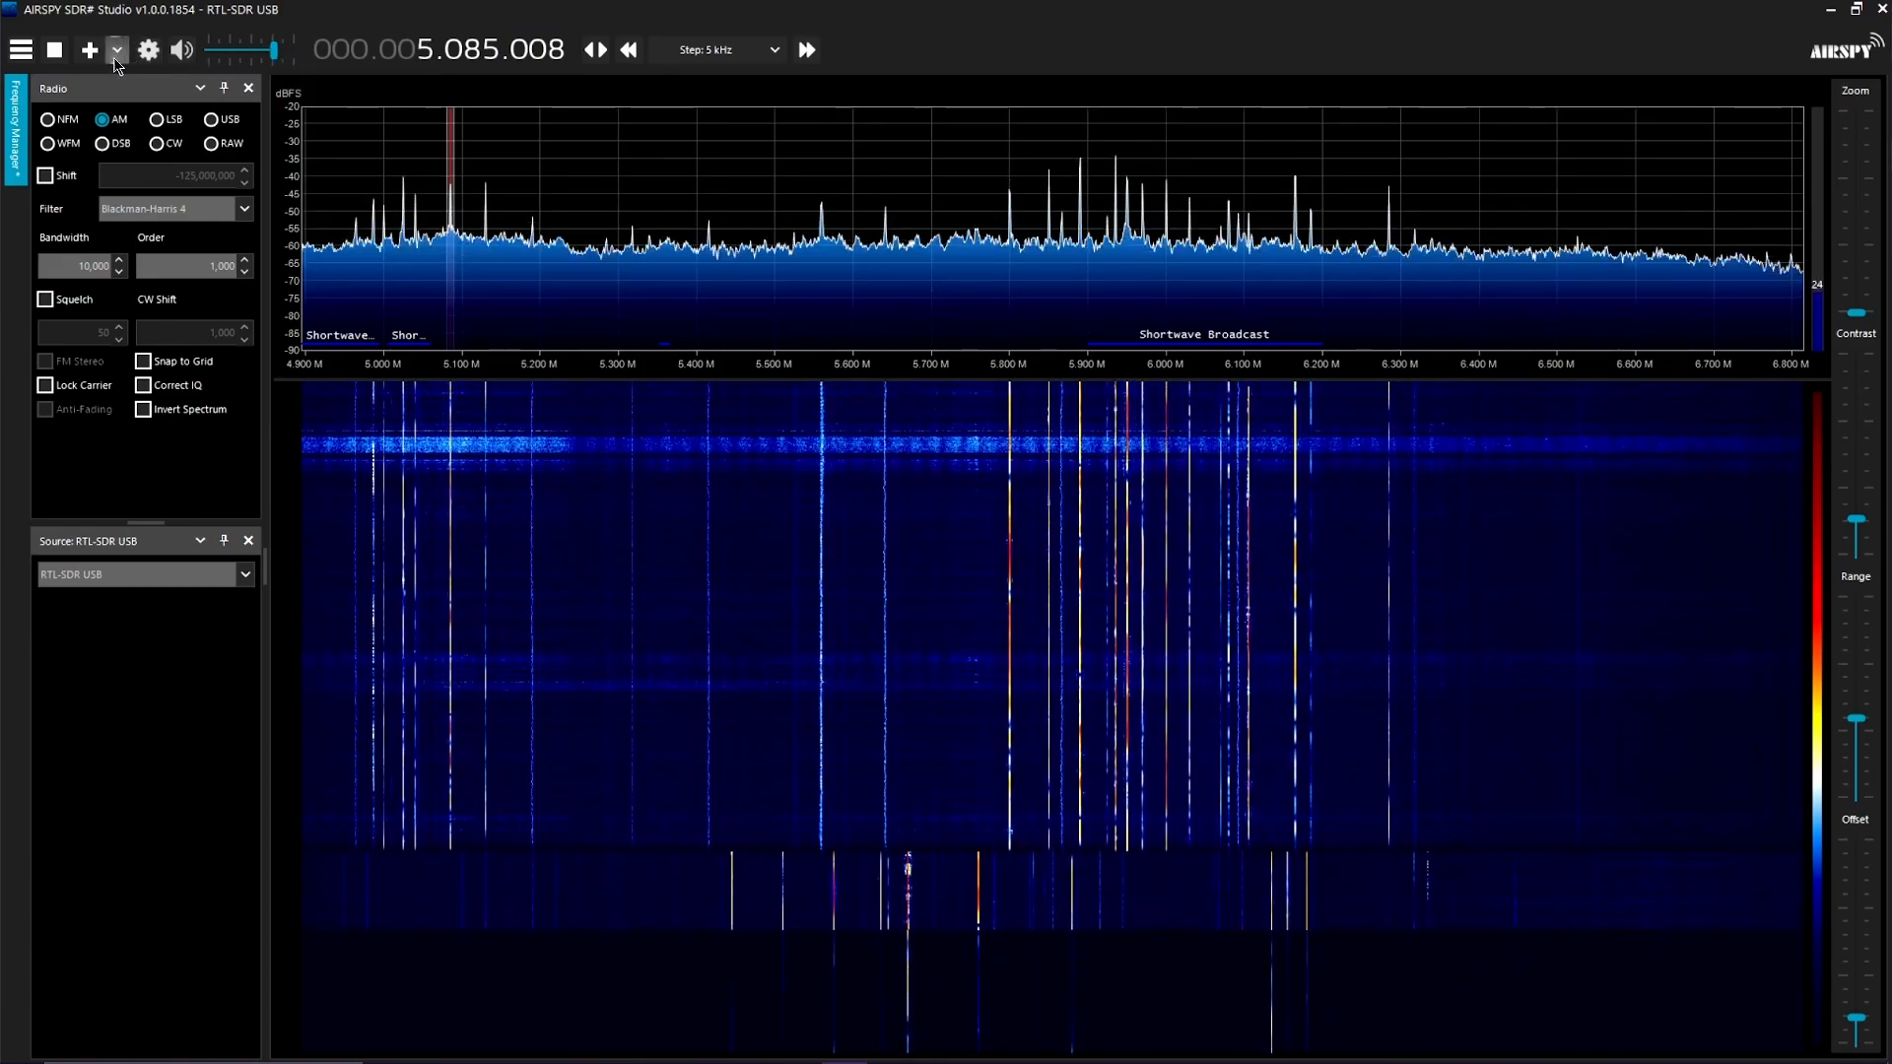
left_click(147, 49)
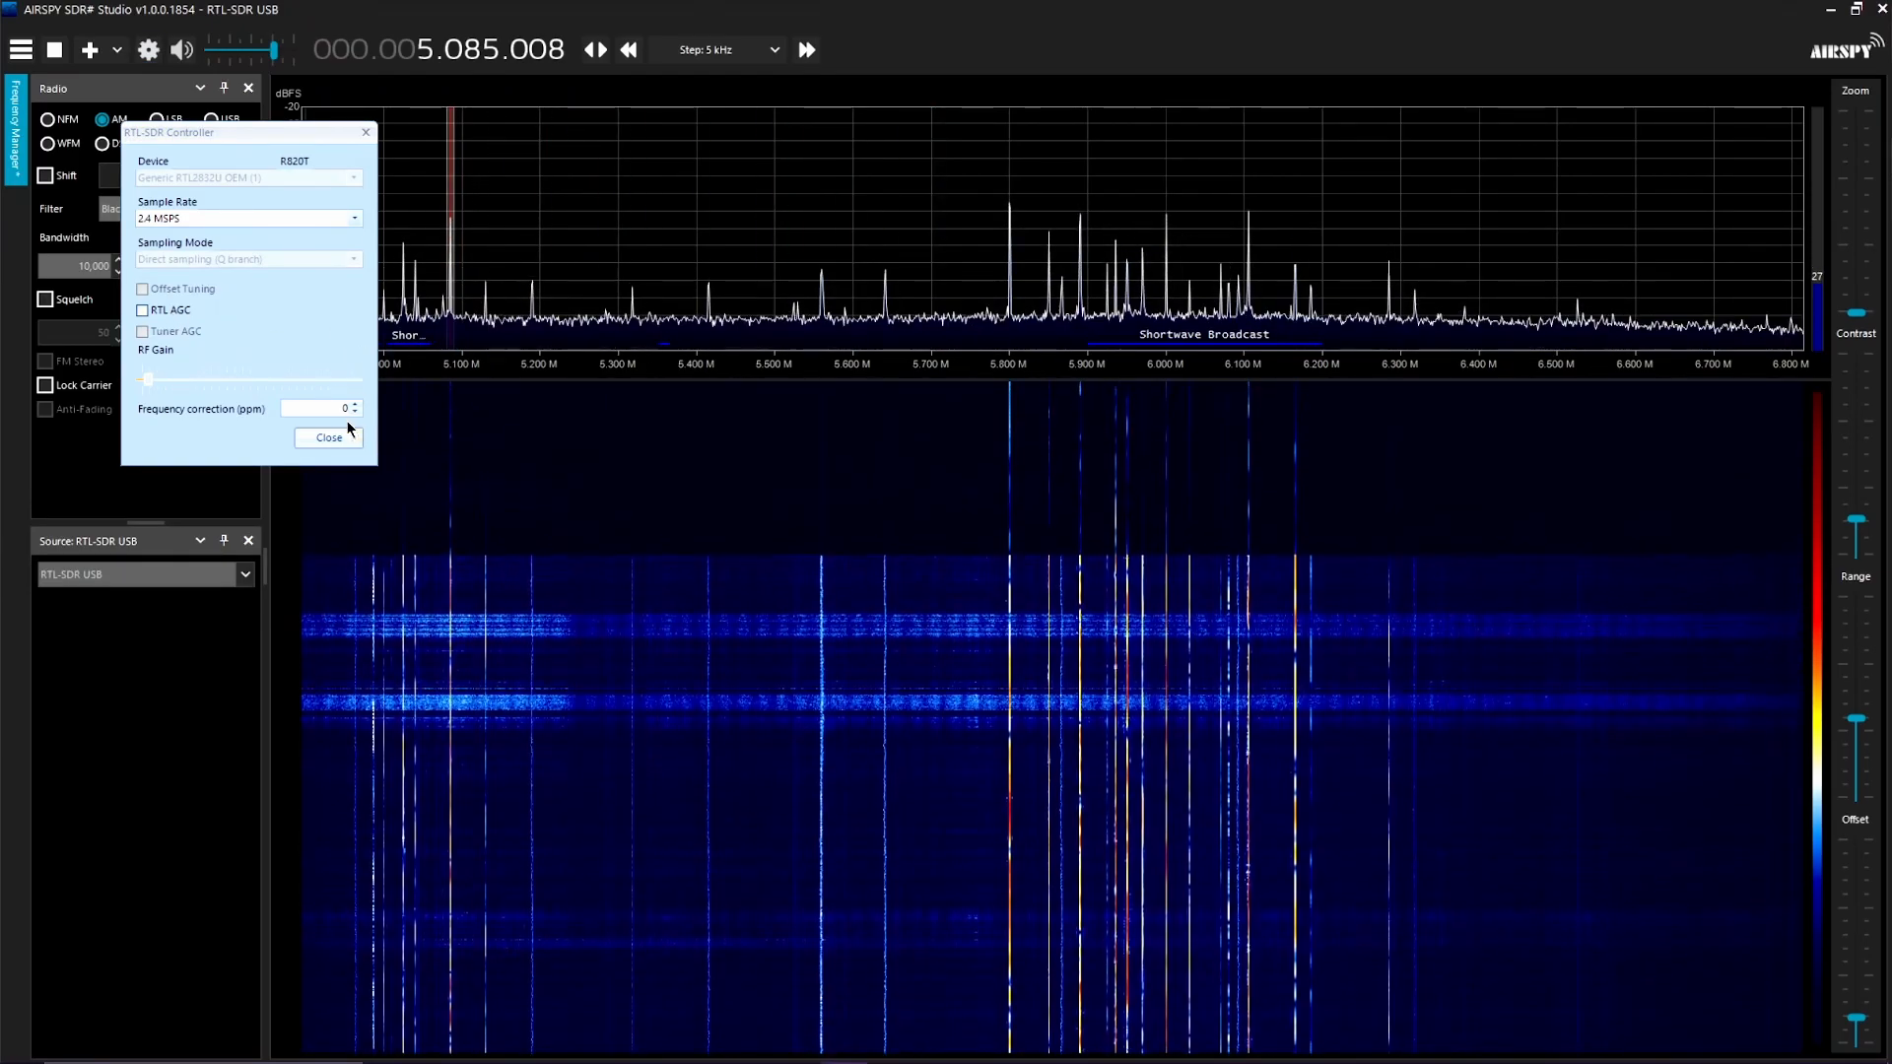
left_click(142, 310)
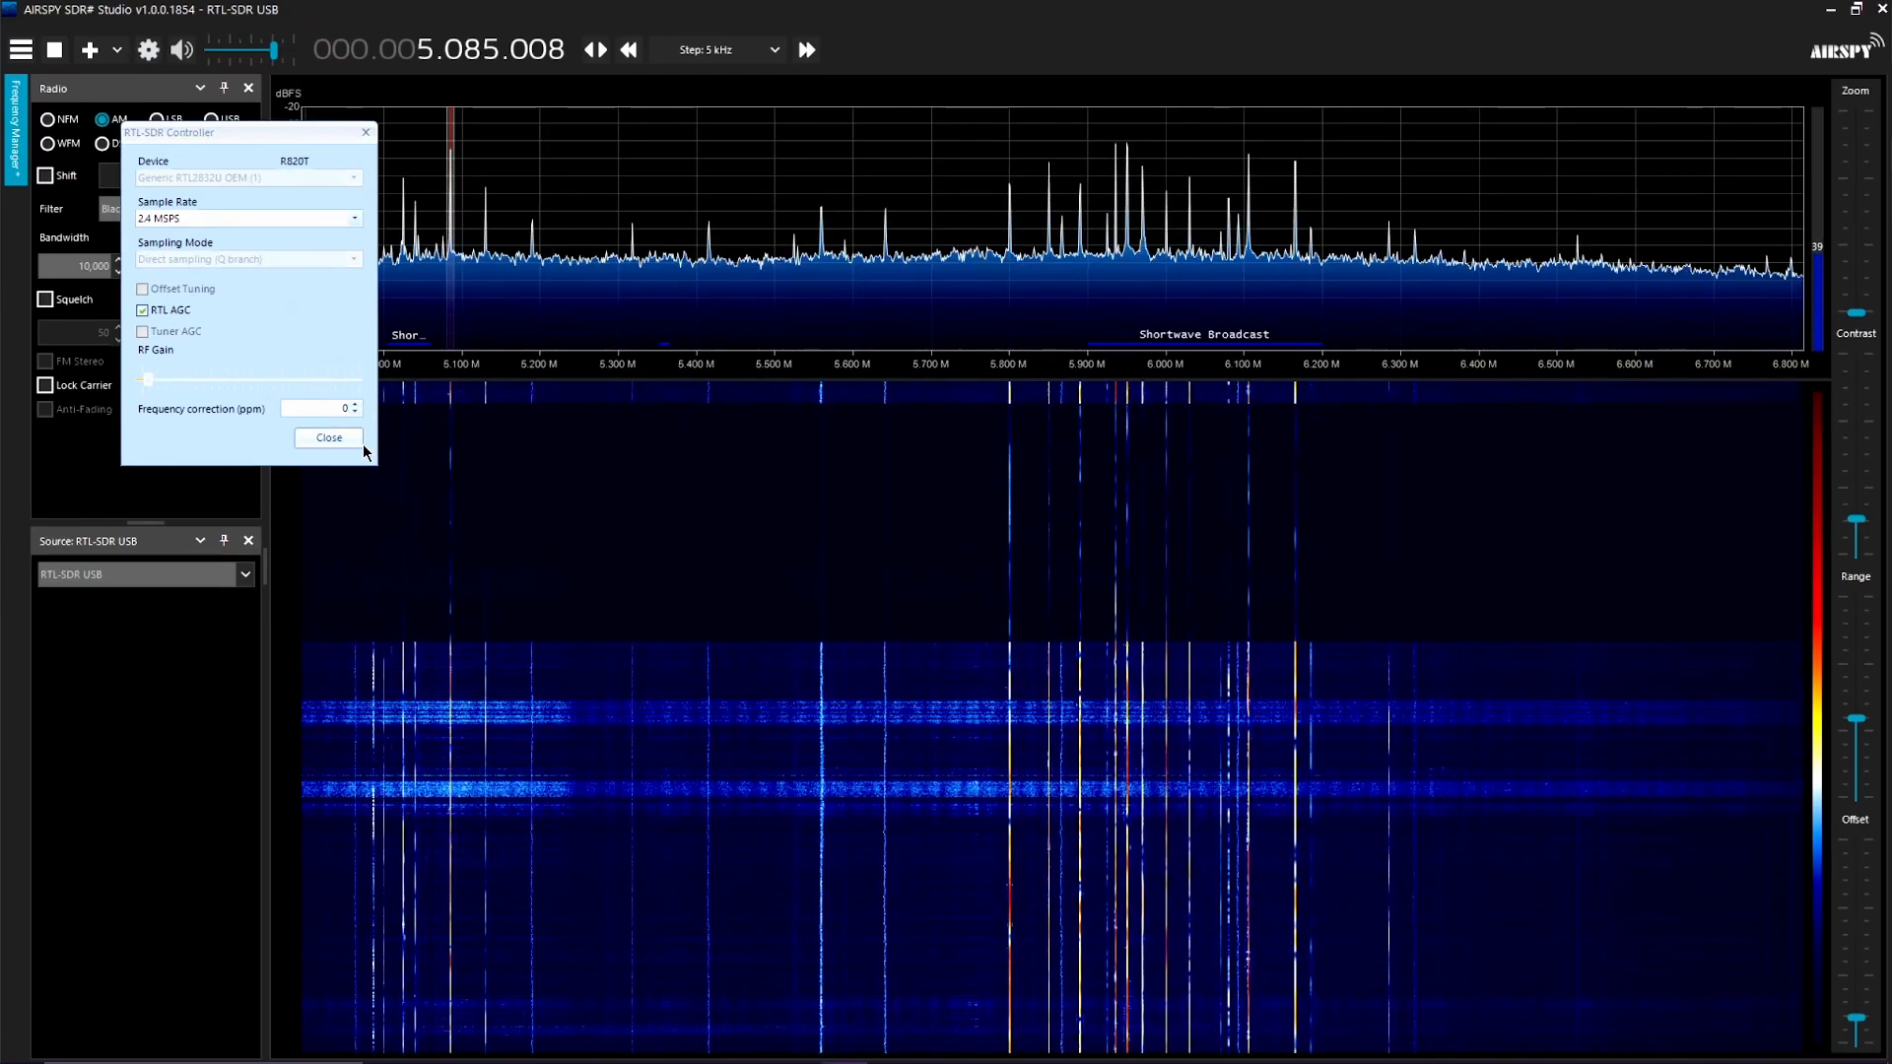
left_click(327, 436)
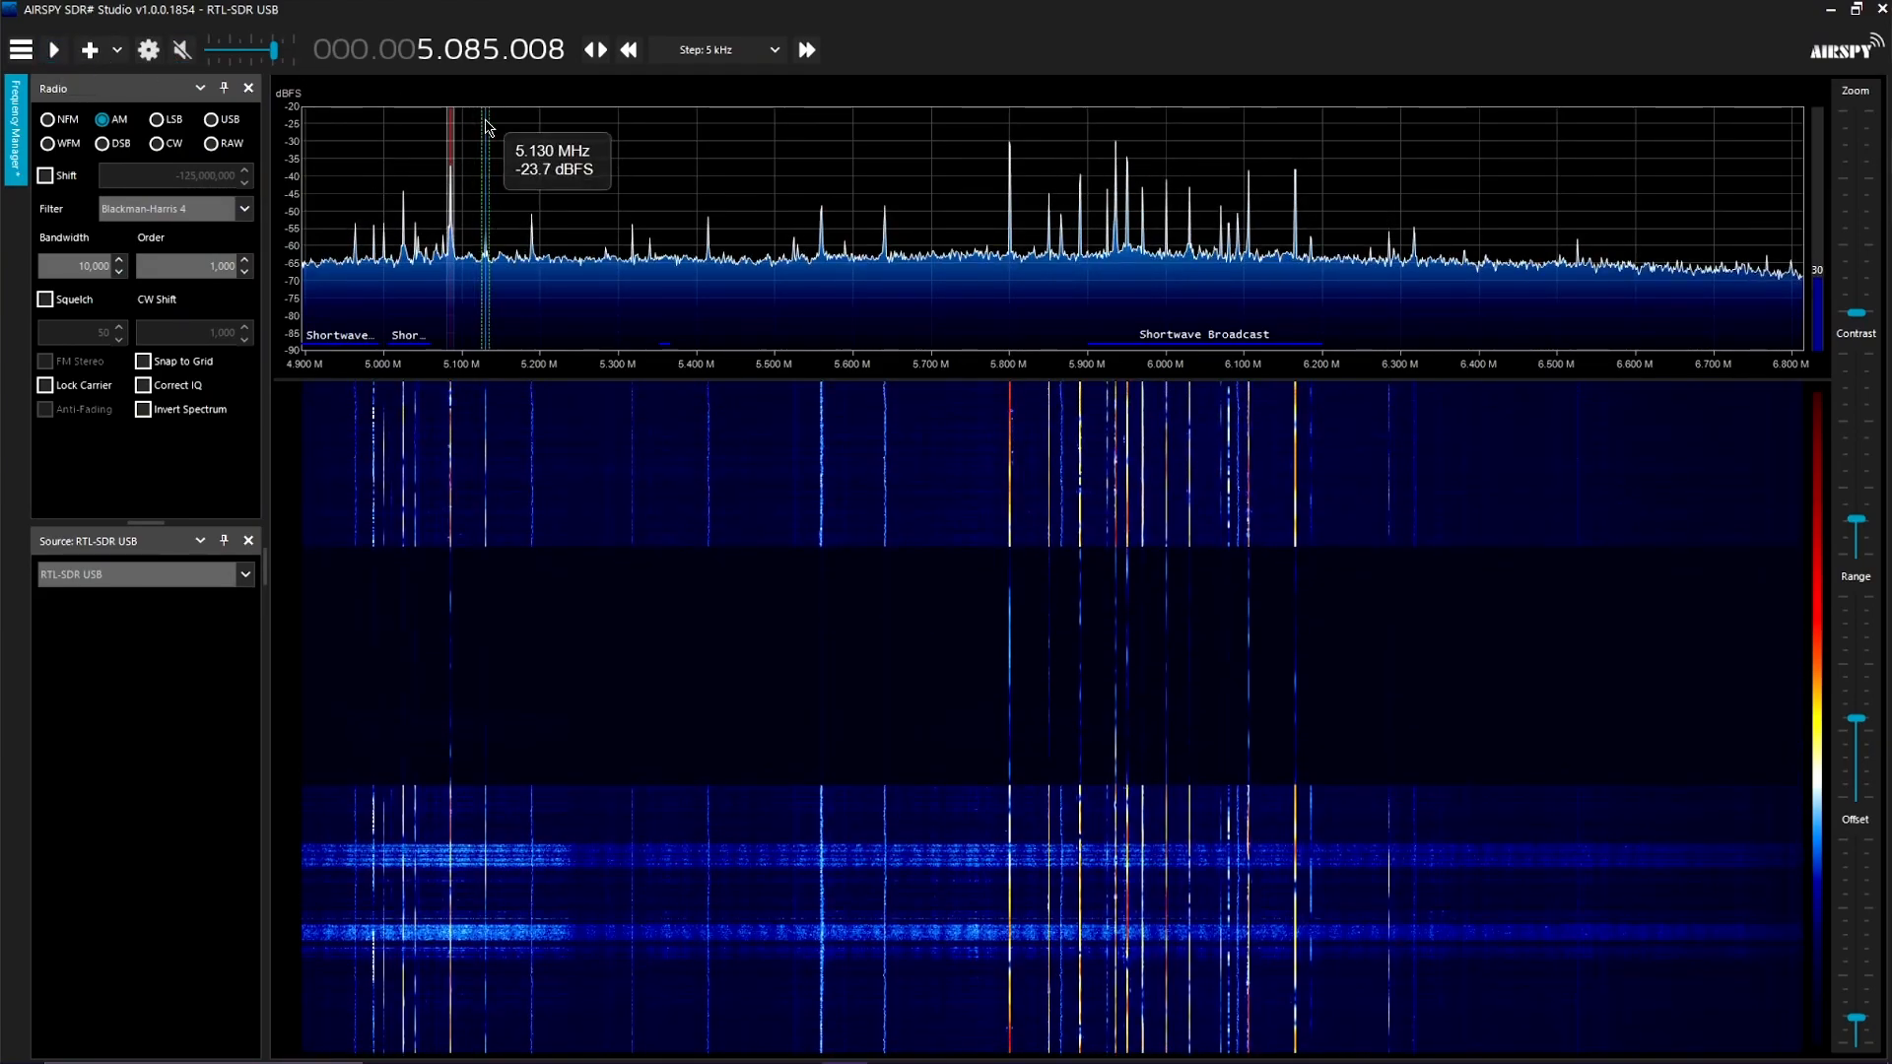
mouse_move(1562, 386)
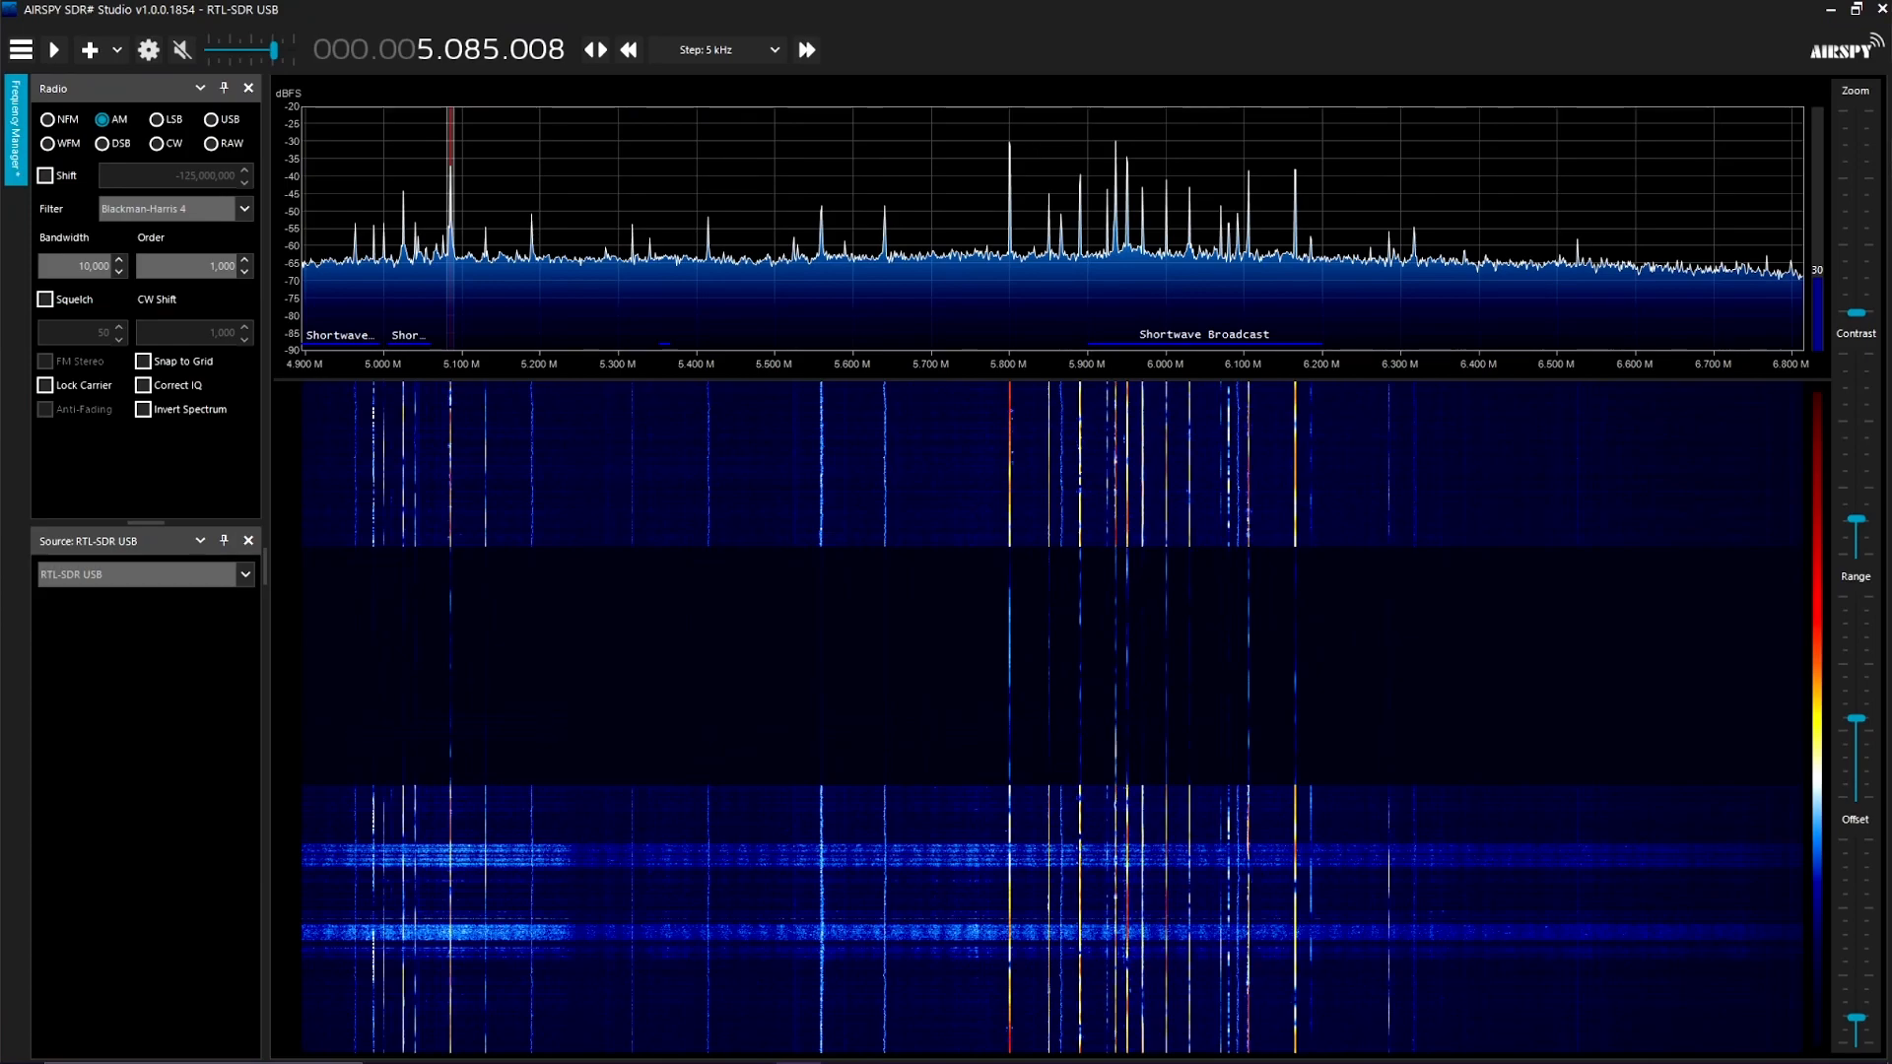
In the RTL-SDR Controller, choose Quadrature sampling and drag RF gain up to 3.7 dB.
left_click(149, 50)
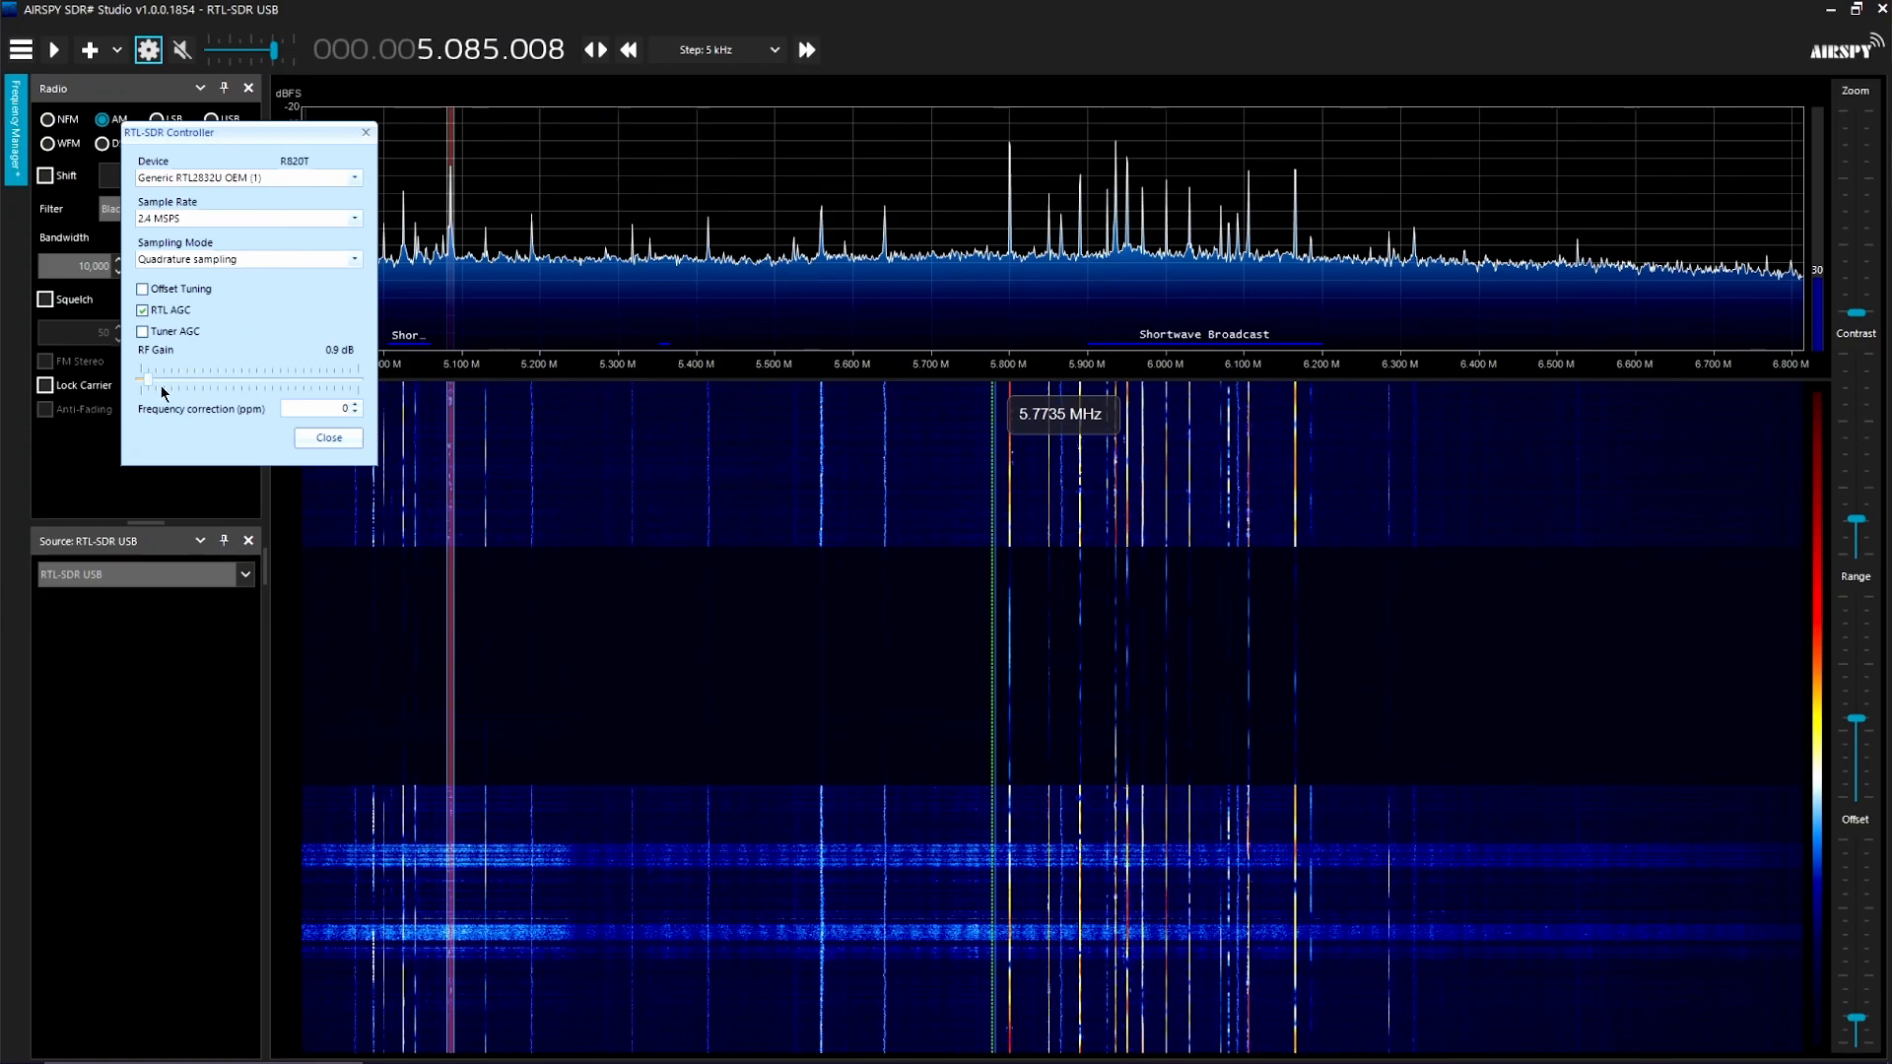
left_click_drag(144, 380, 172, 380)
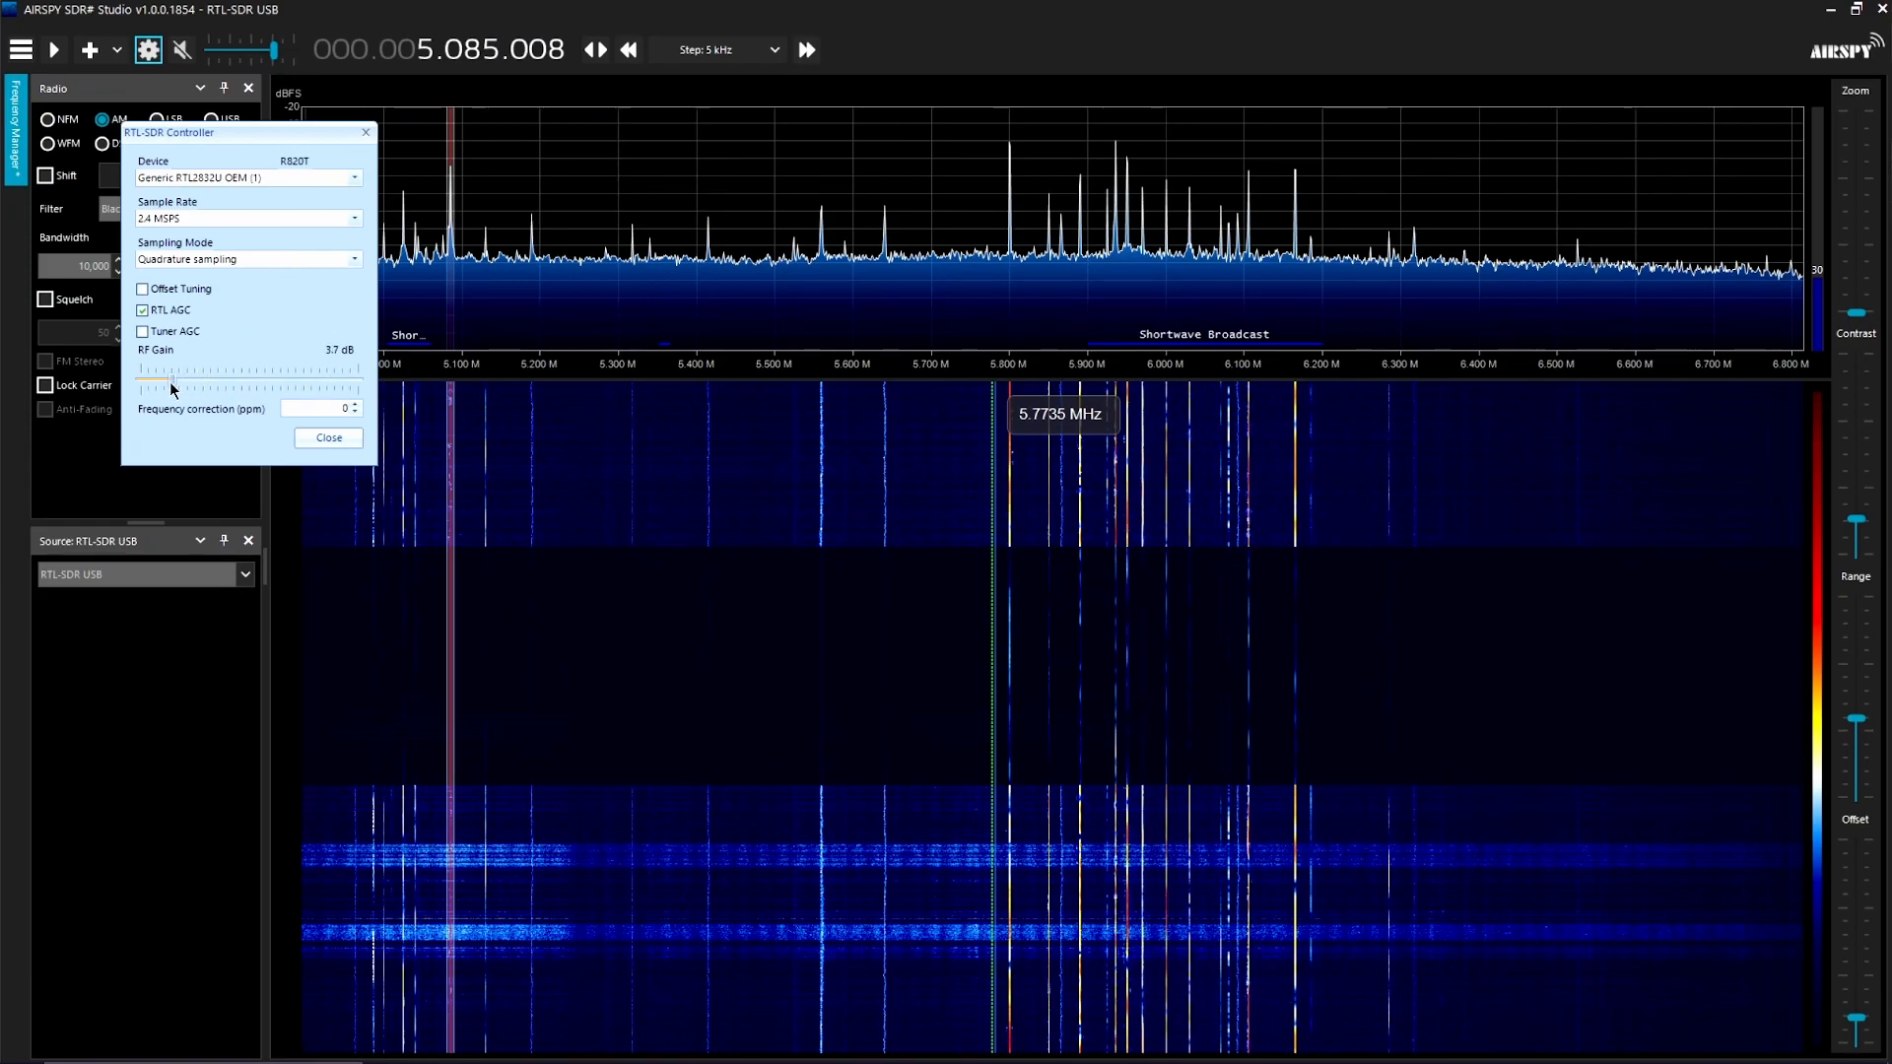
mouse_move(173, 386)
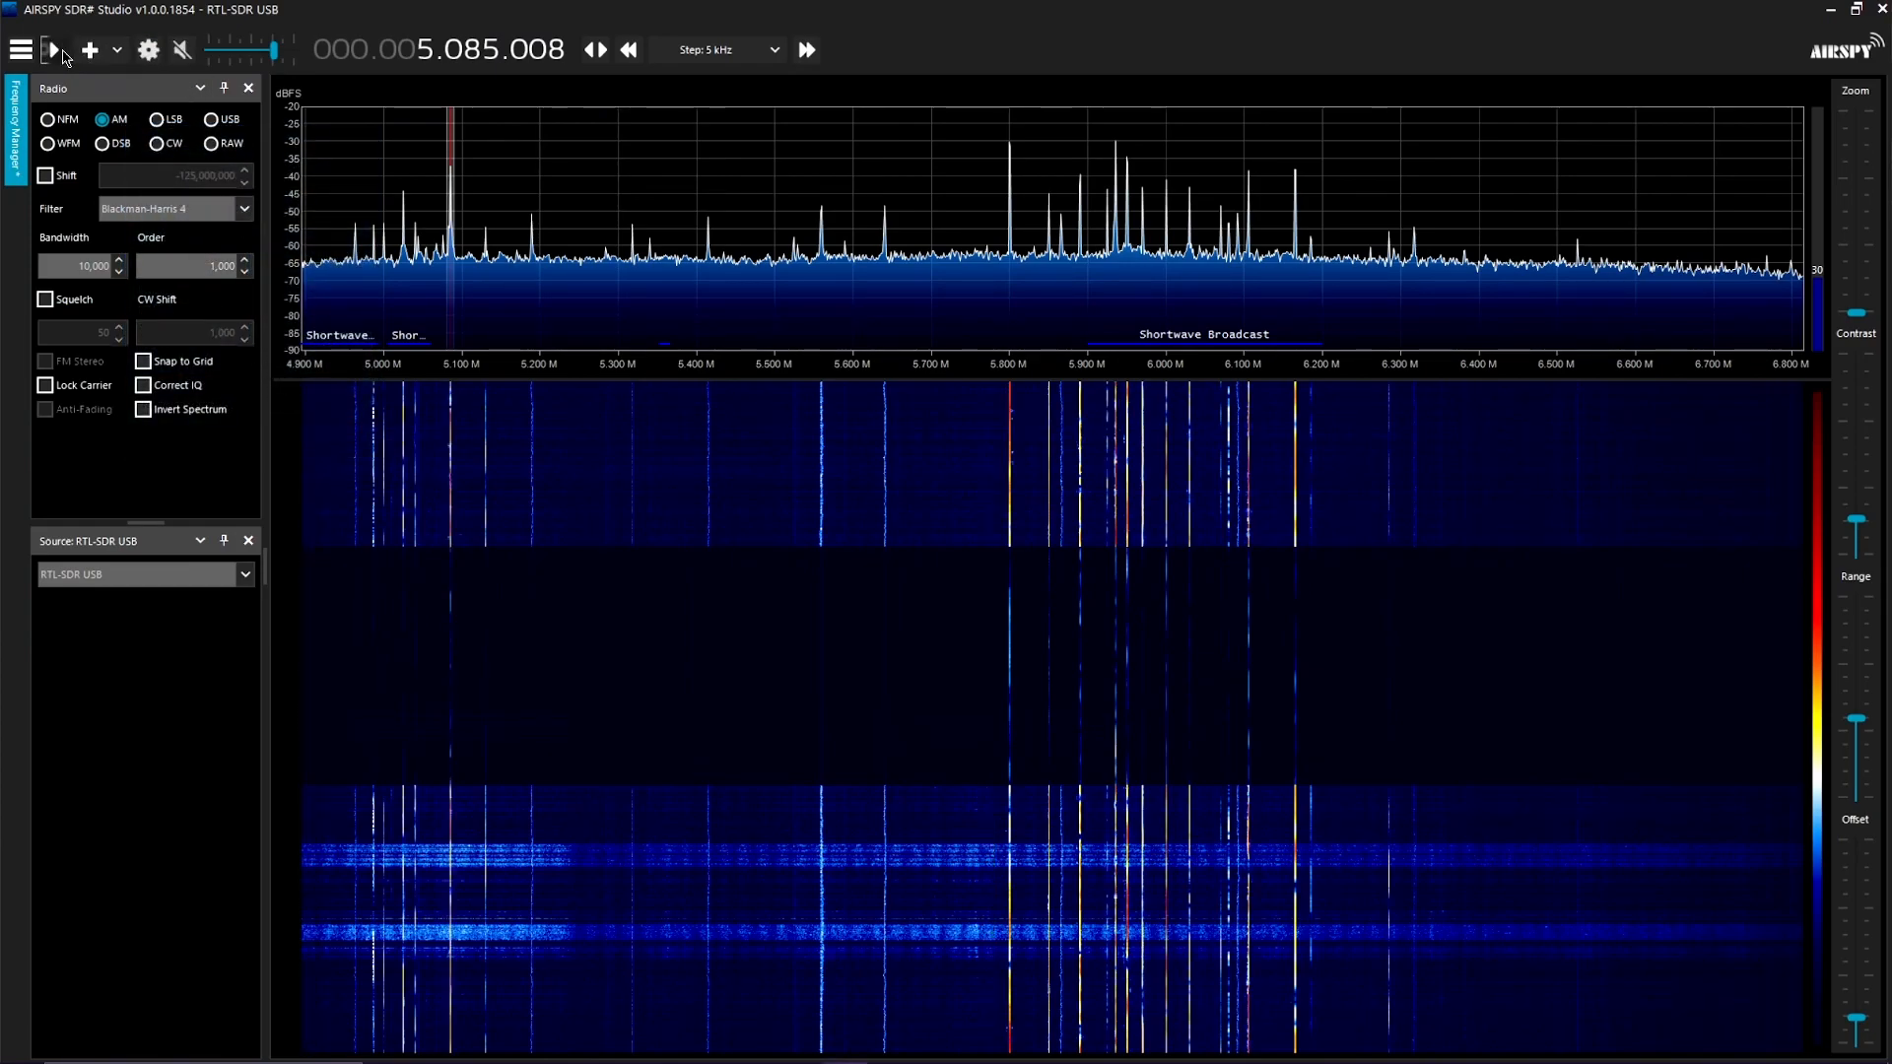
Restart receiving with the upconverter shift on and tune to the medium-wave station near 940 kHz.
left_click(53, 50)
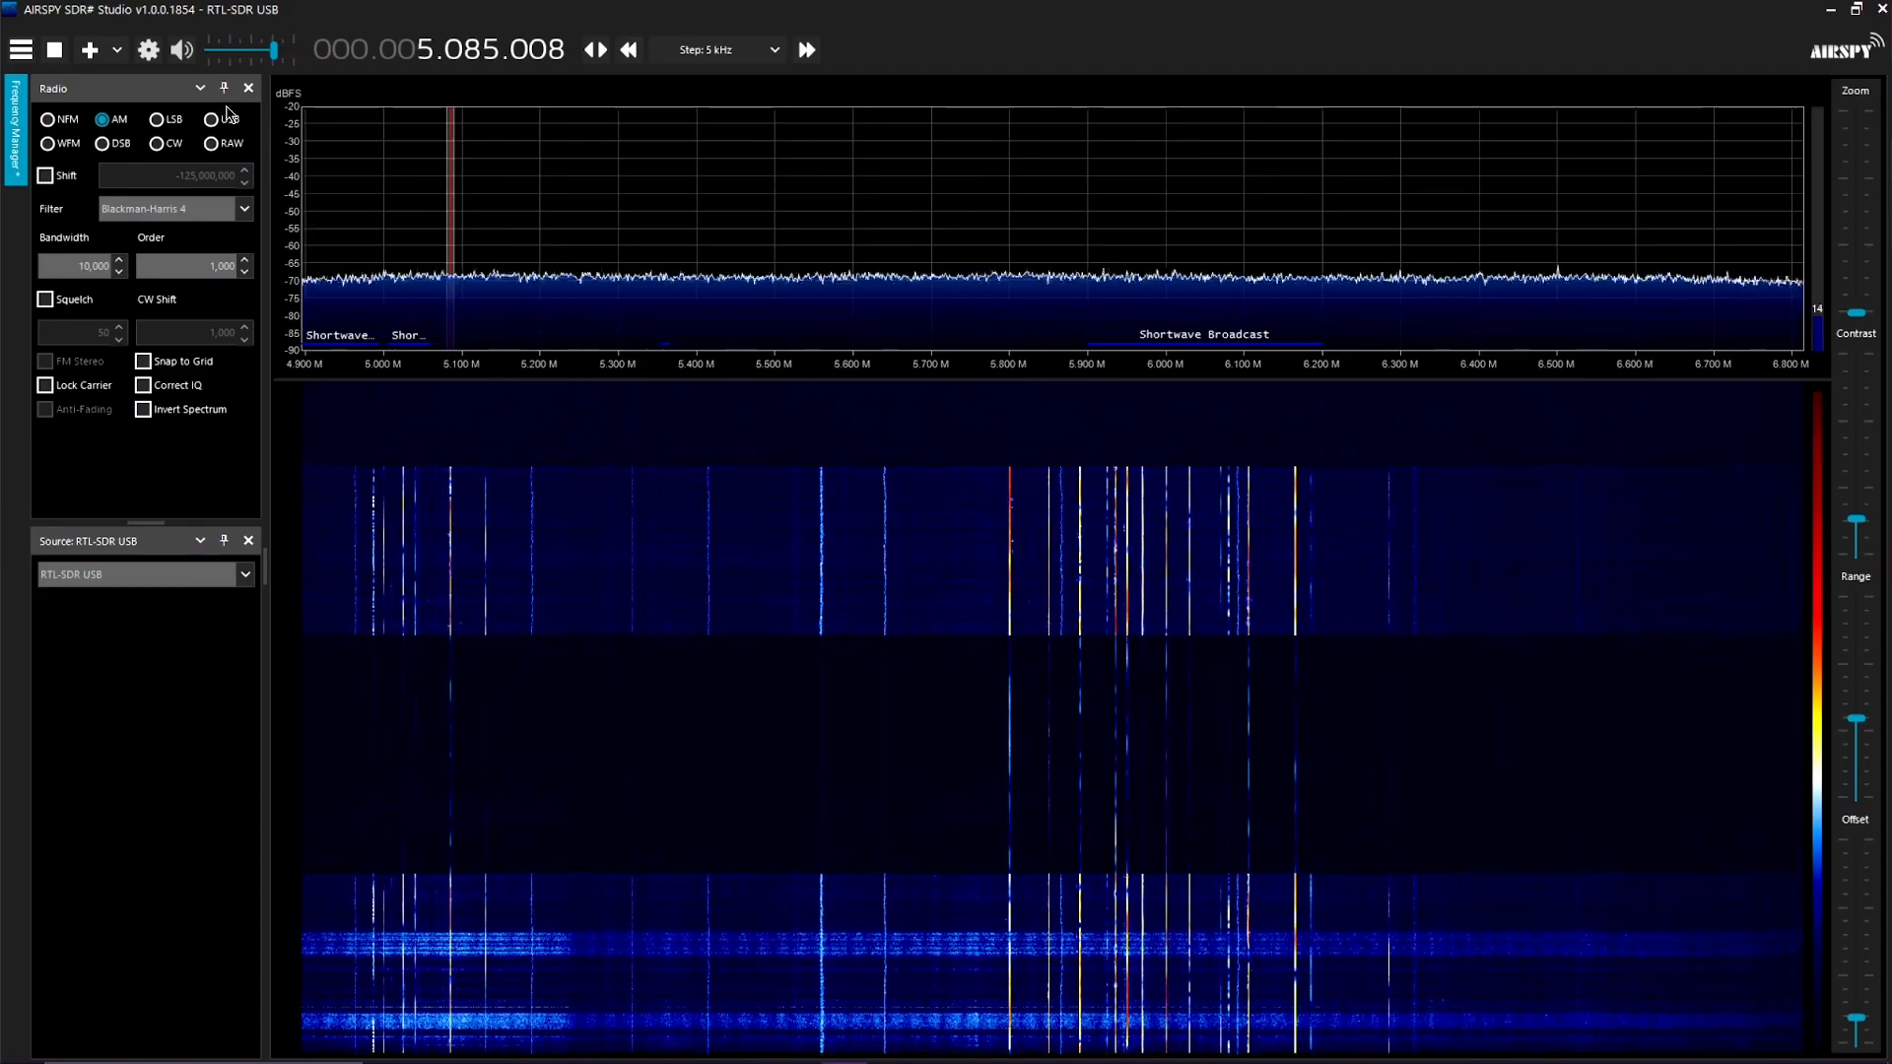
left_click(46, 176)
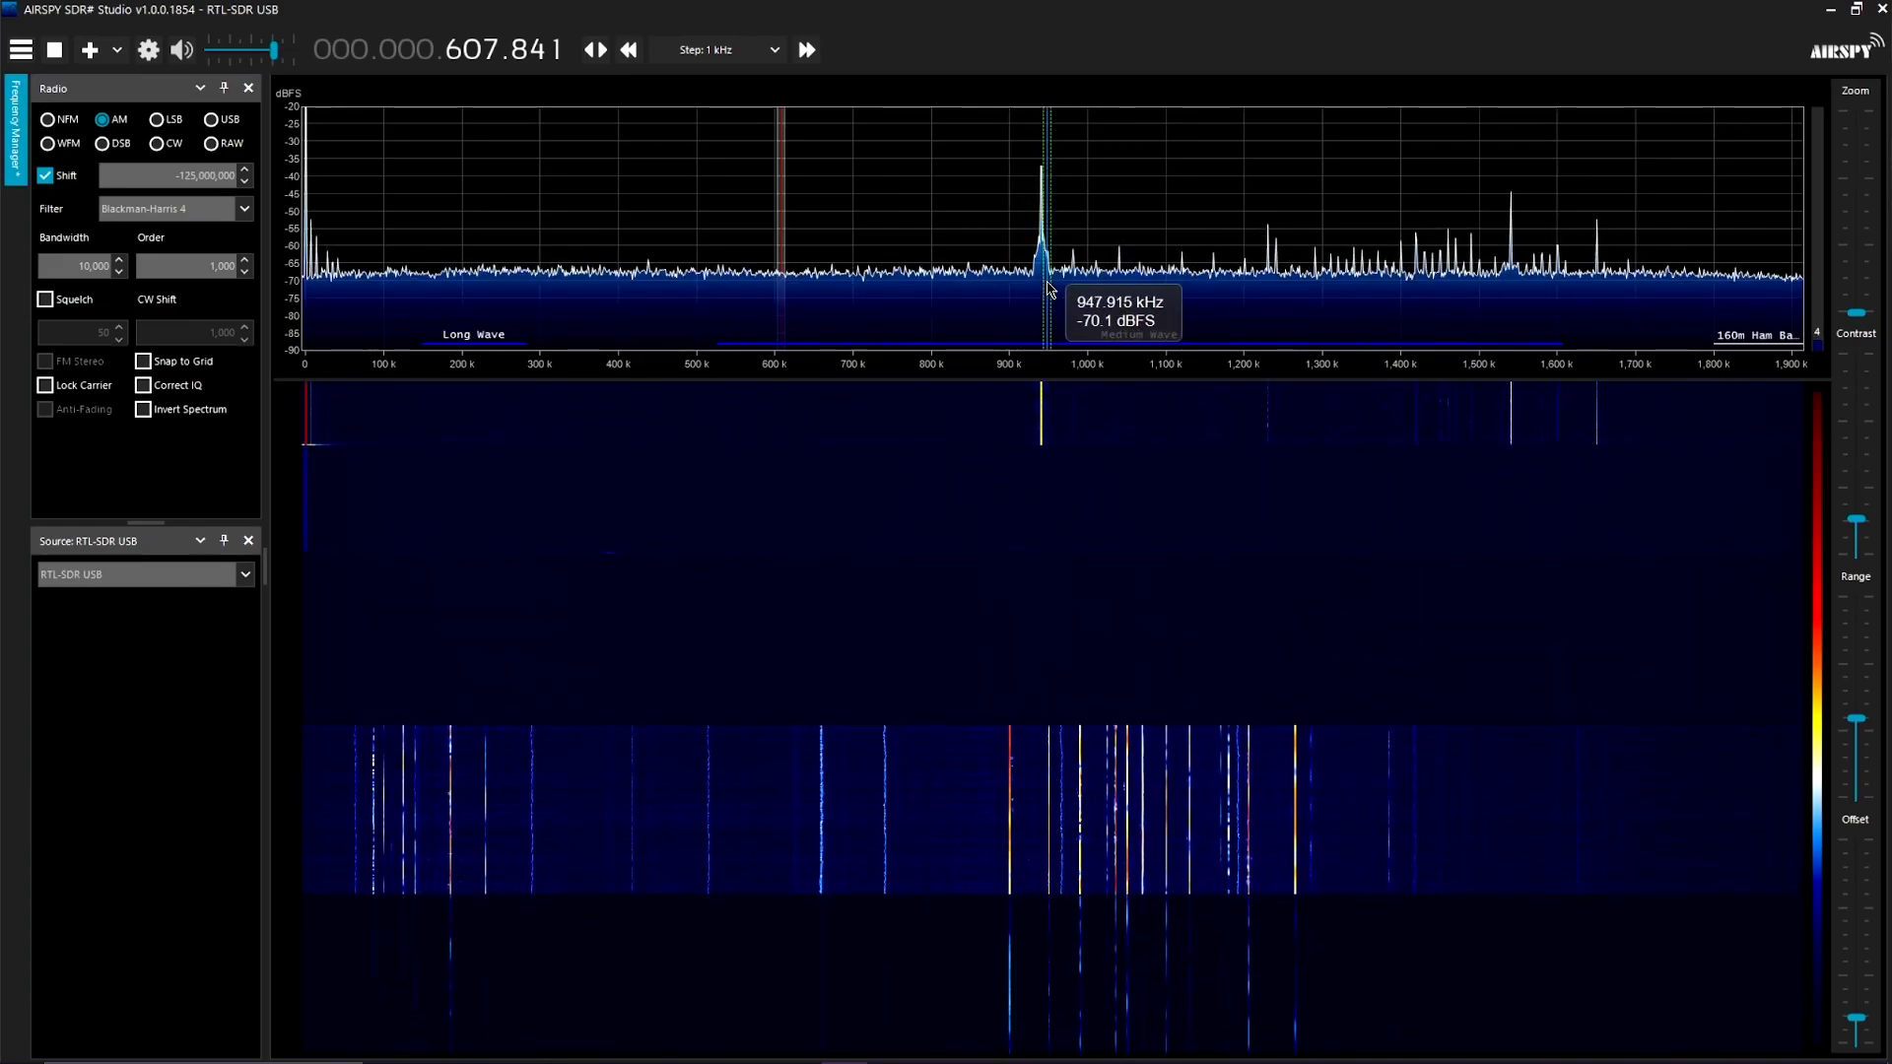
left_click_drag(236, 49, 254, 49)
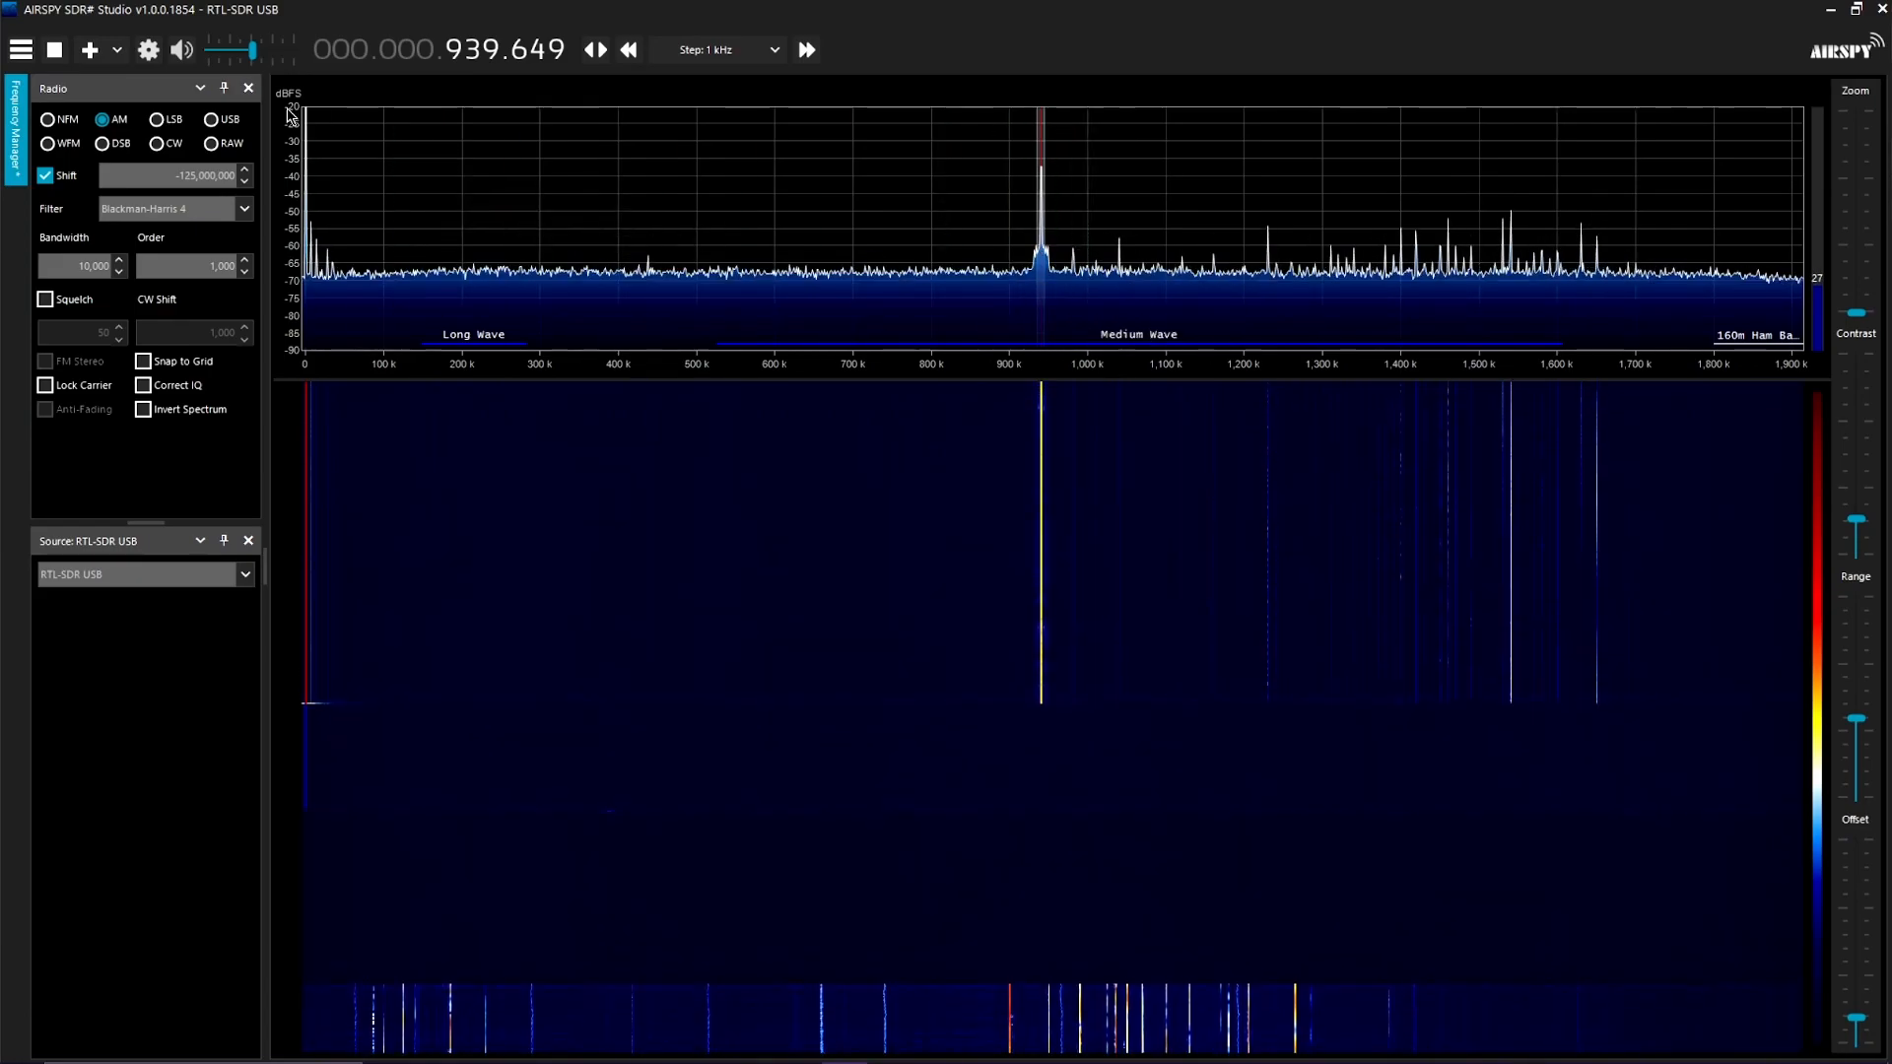
Sweep the RF Gain slider through 49.6, 25 and 7.7 dB, settle on 15.7 dB, then close.
left_click(147, 49)
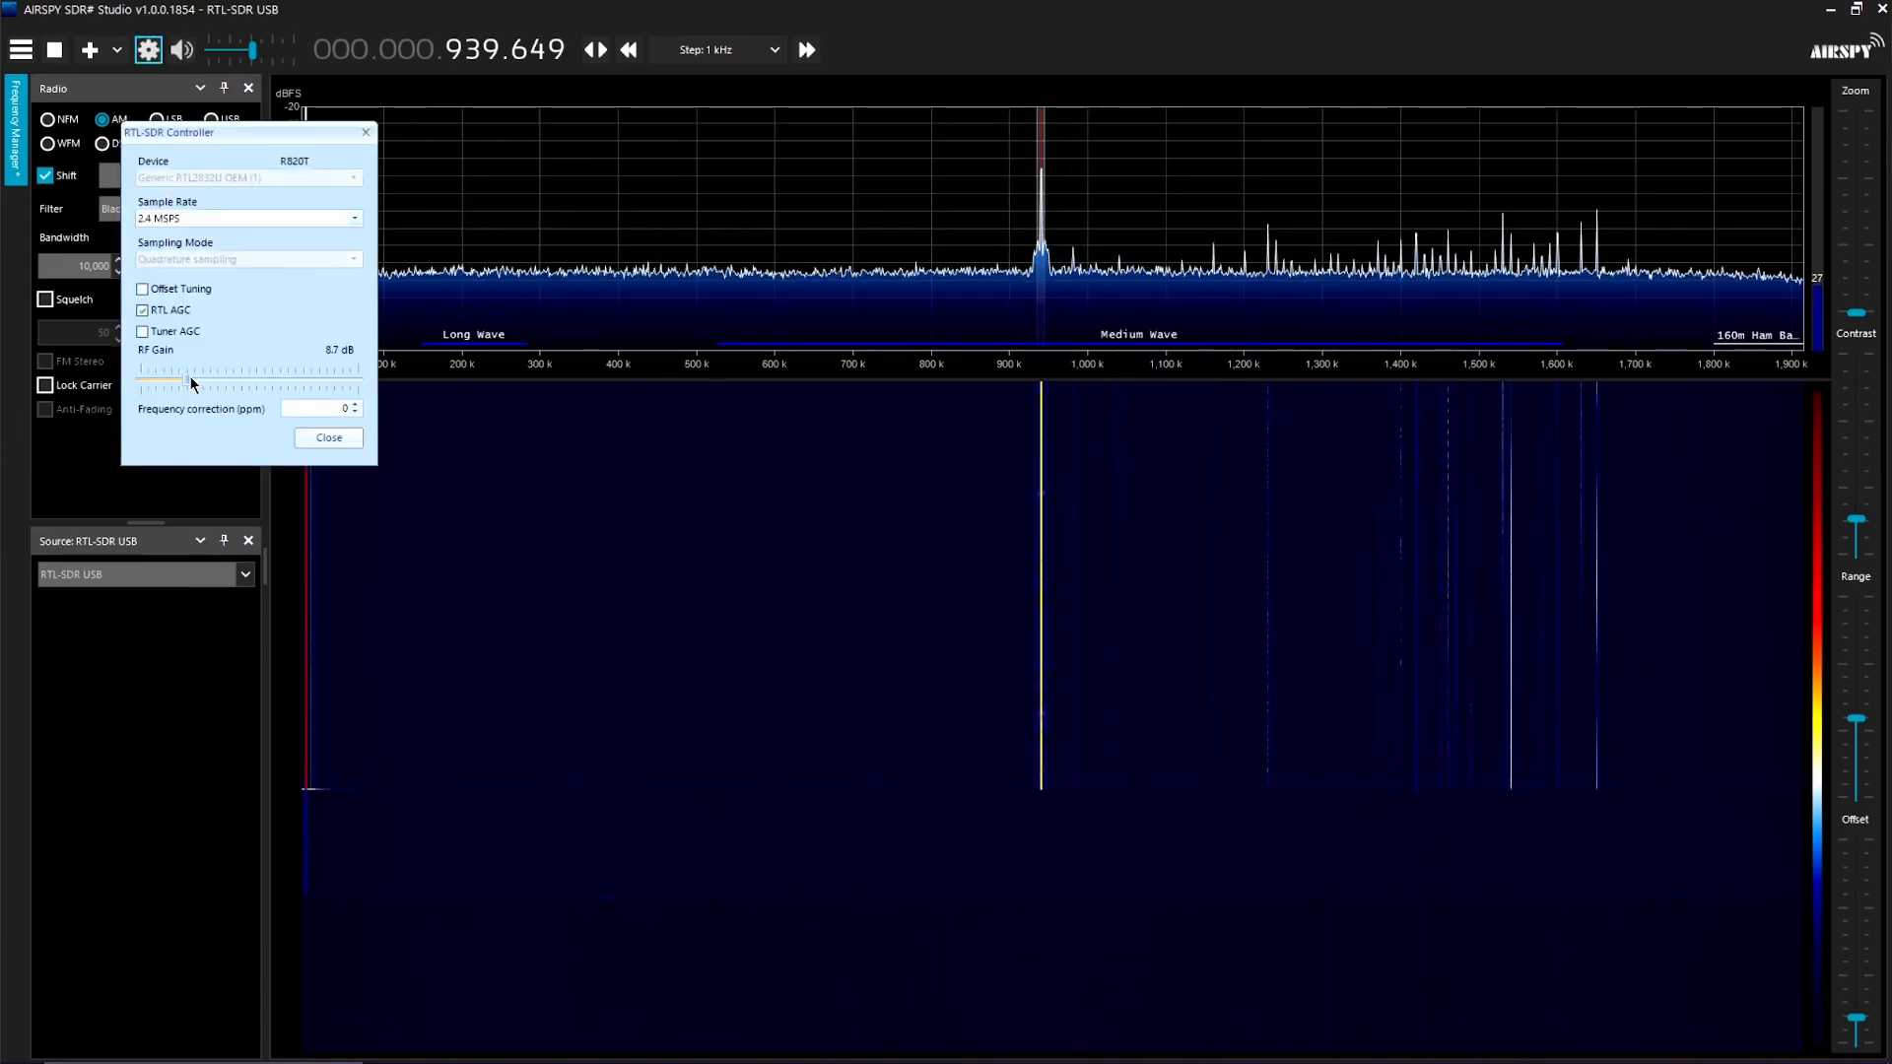
left_click_drag(189, 384, 360, 383)
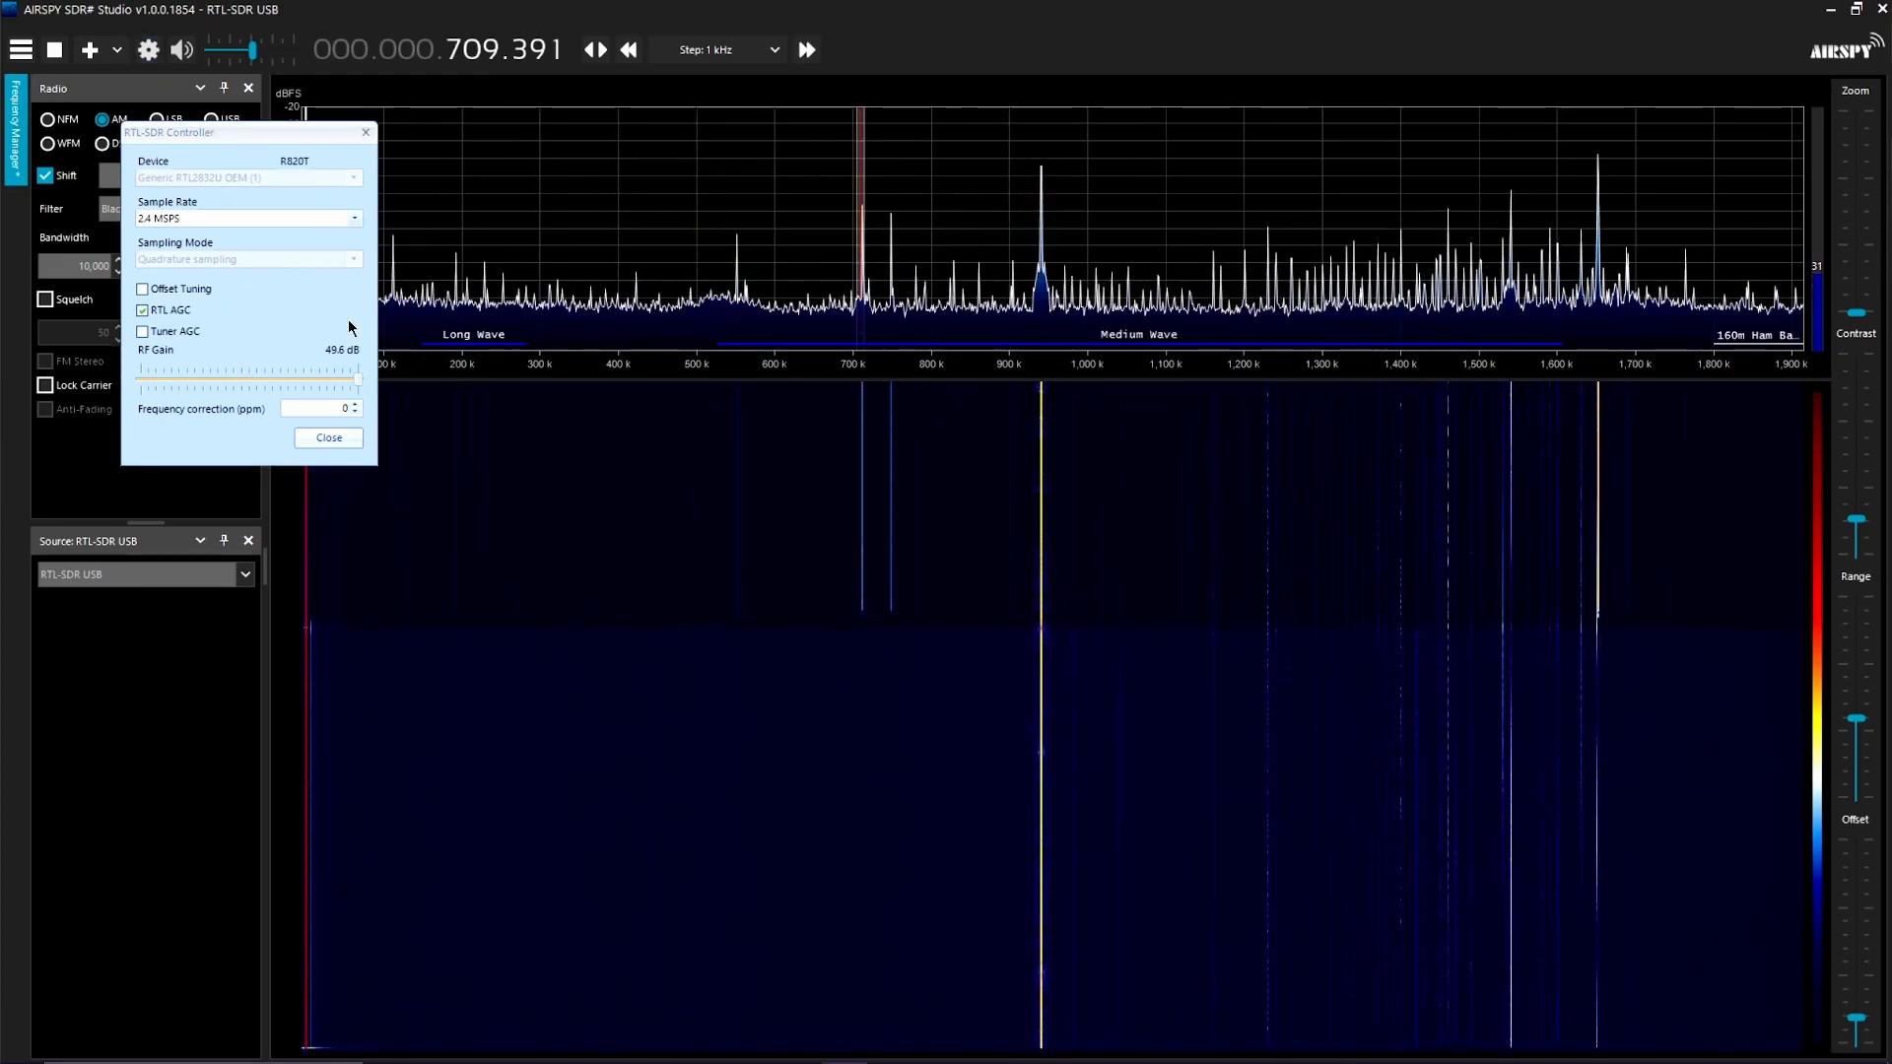
left_click_drag(349, 382, 278, 383)
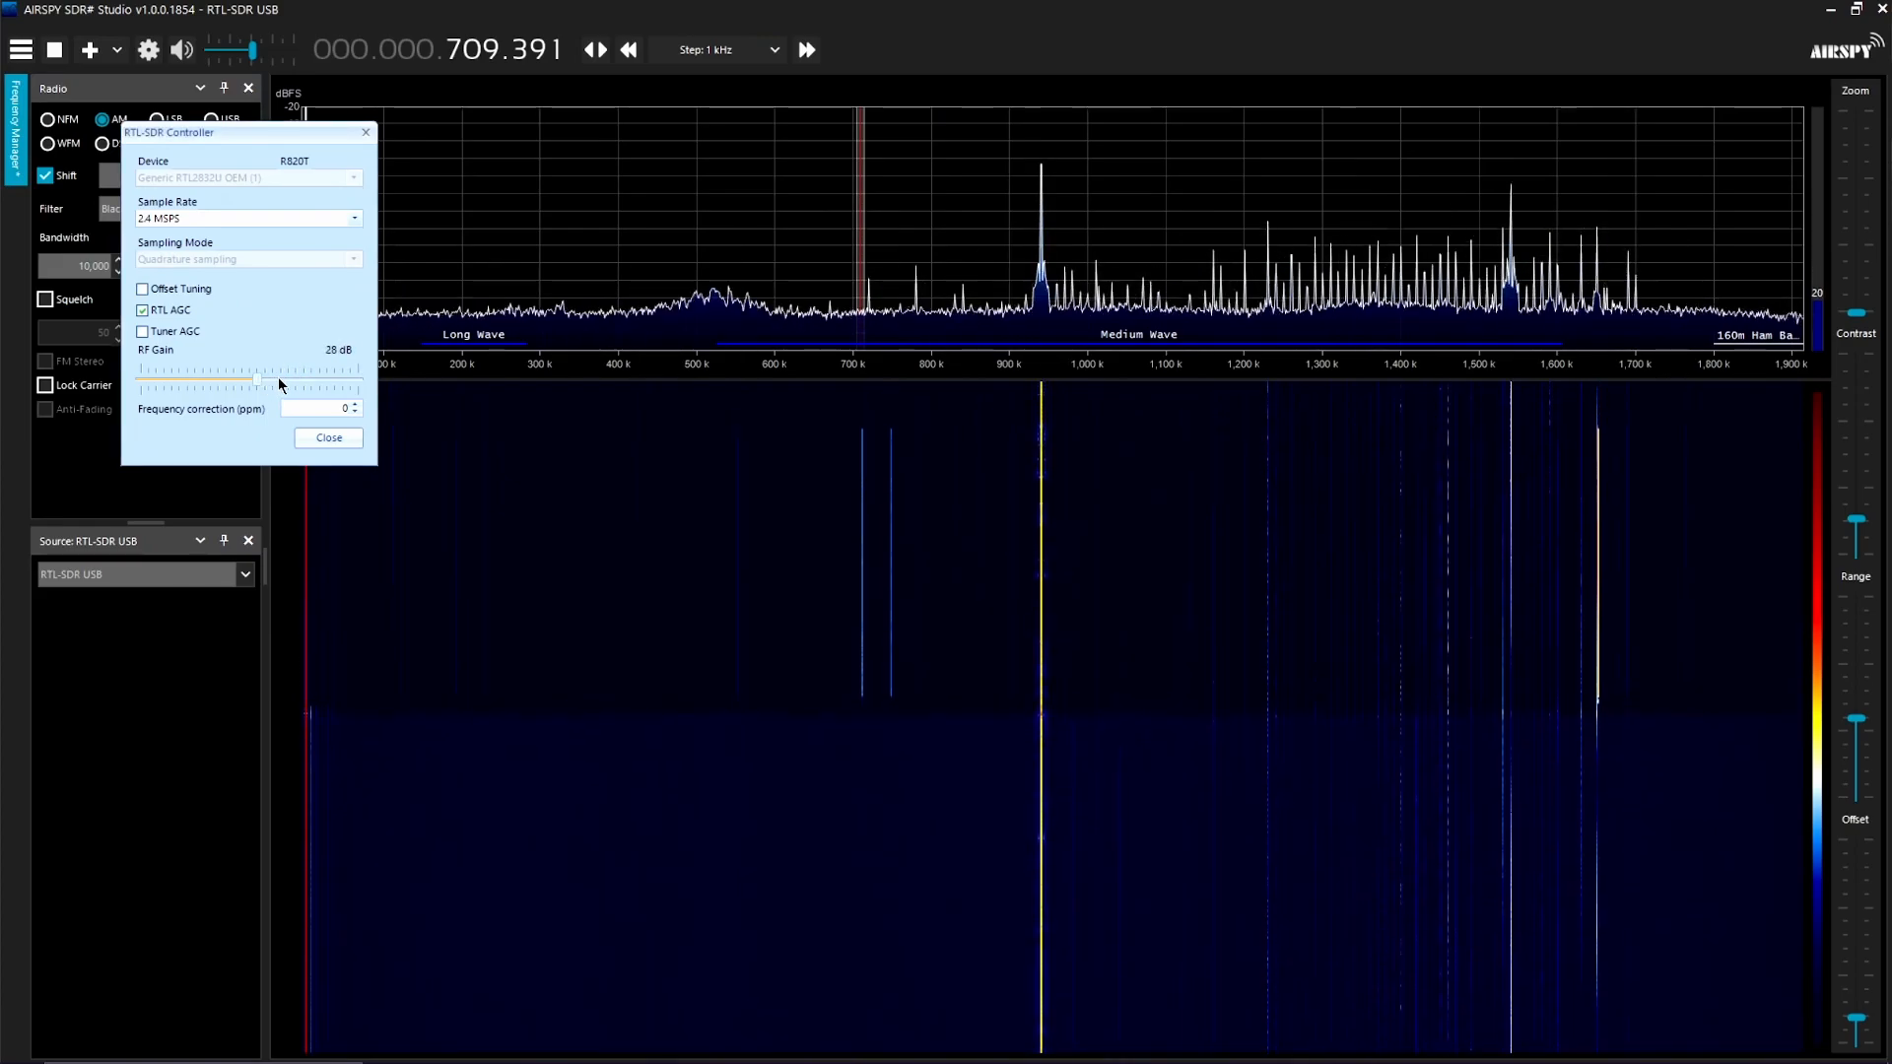
left_click_drag(278, 383, 215, 383)
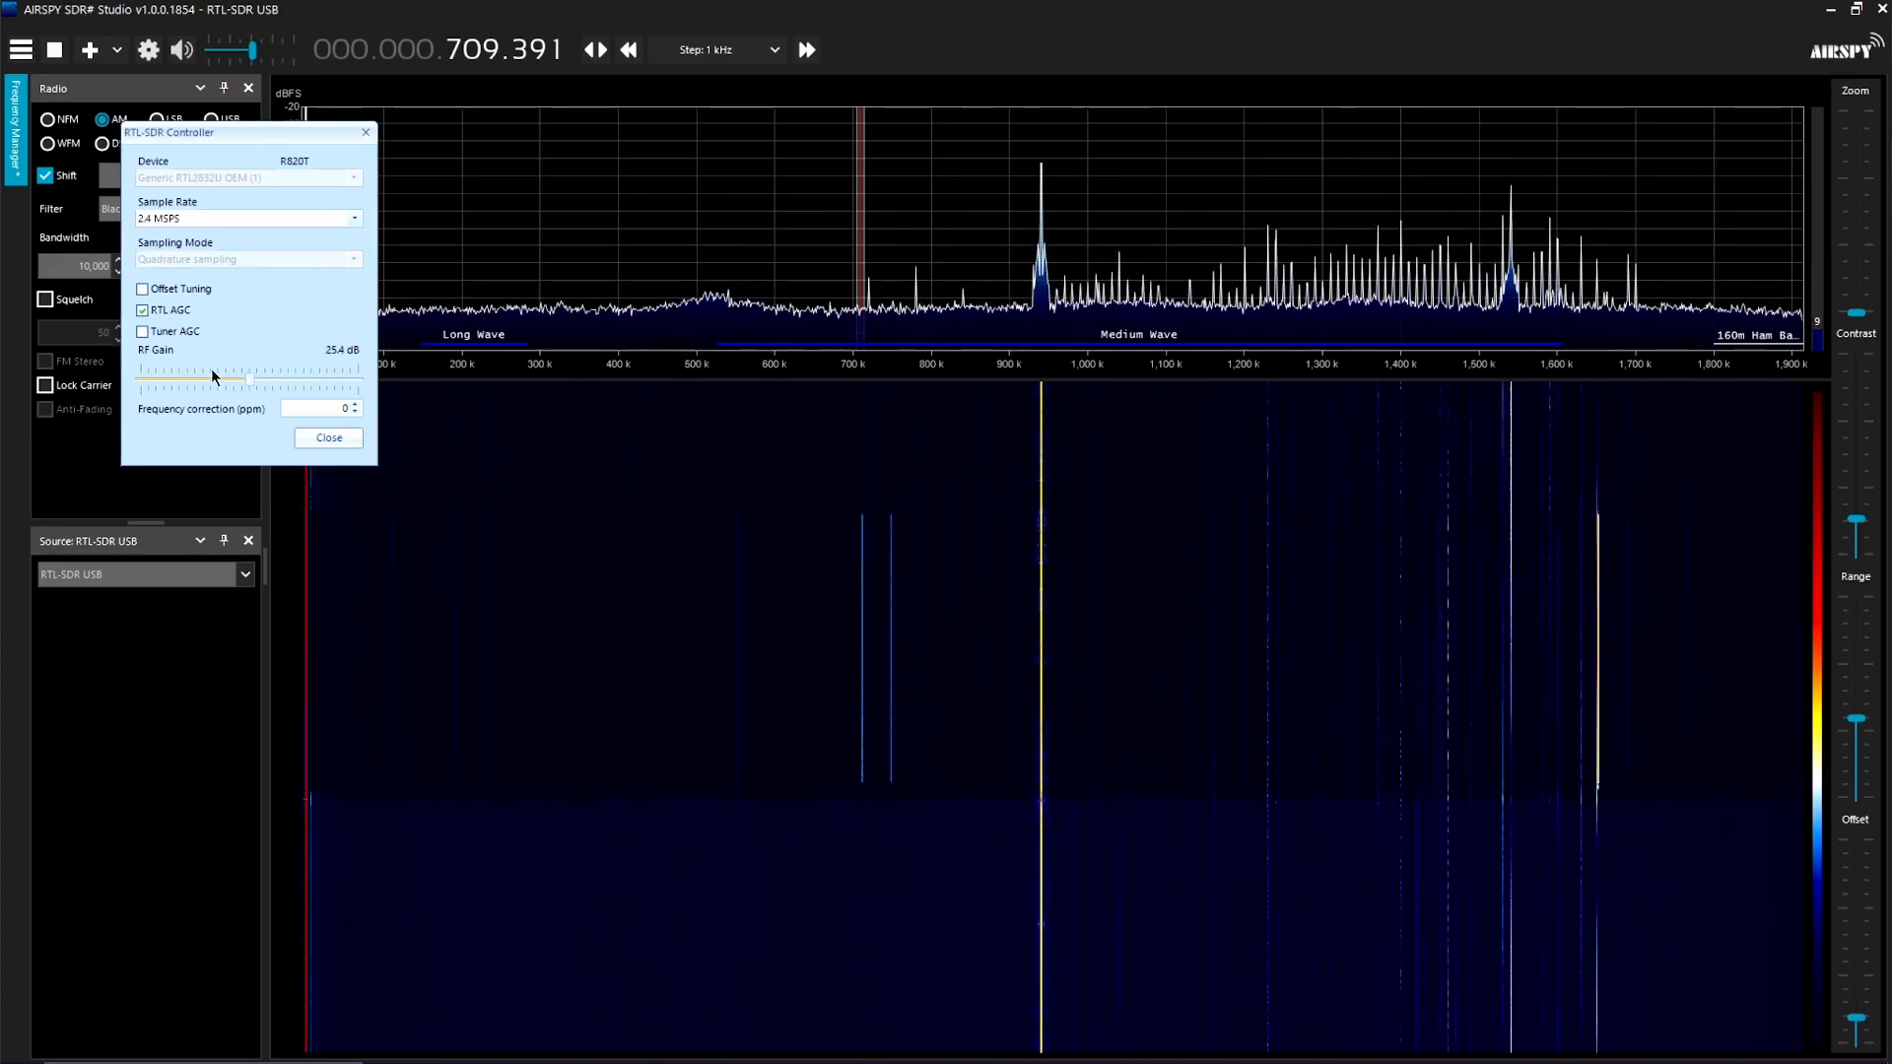
left_click_drag(211, 378, 178, 377)
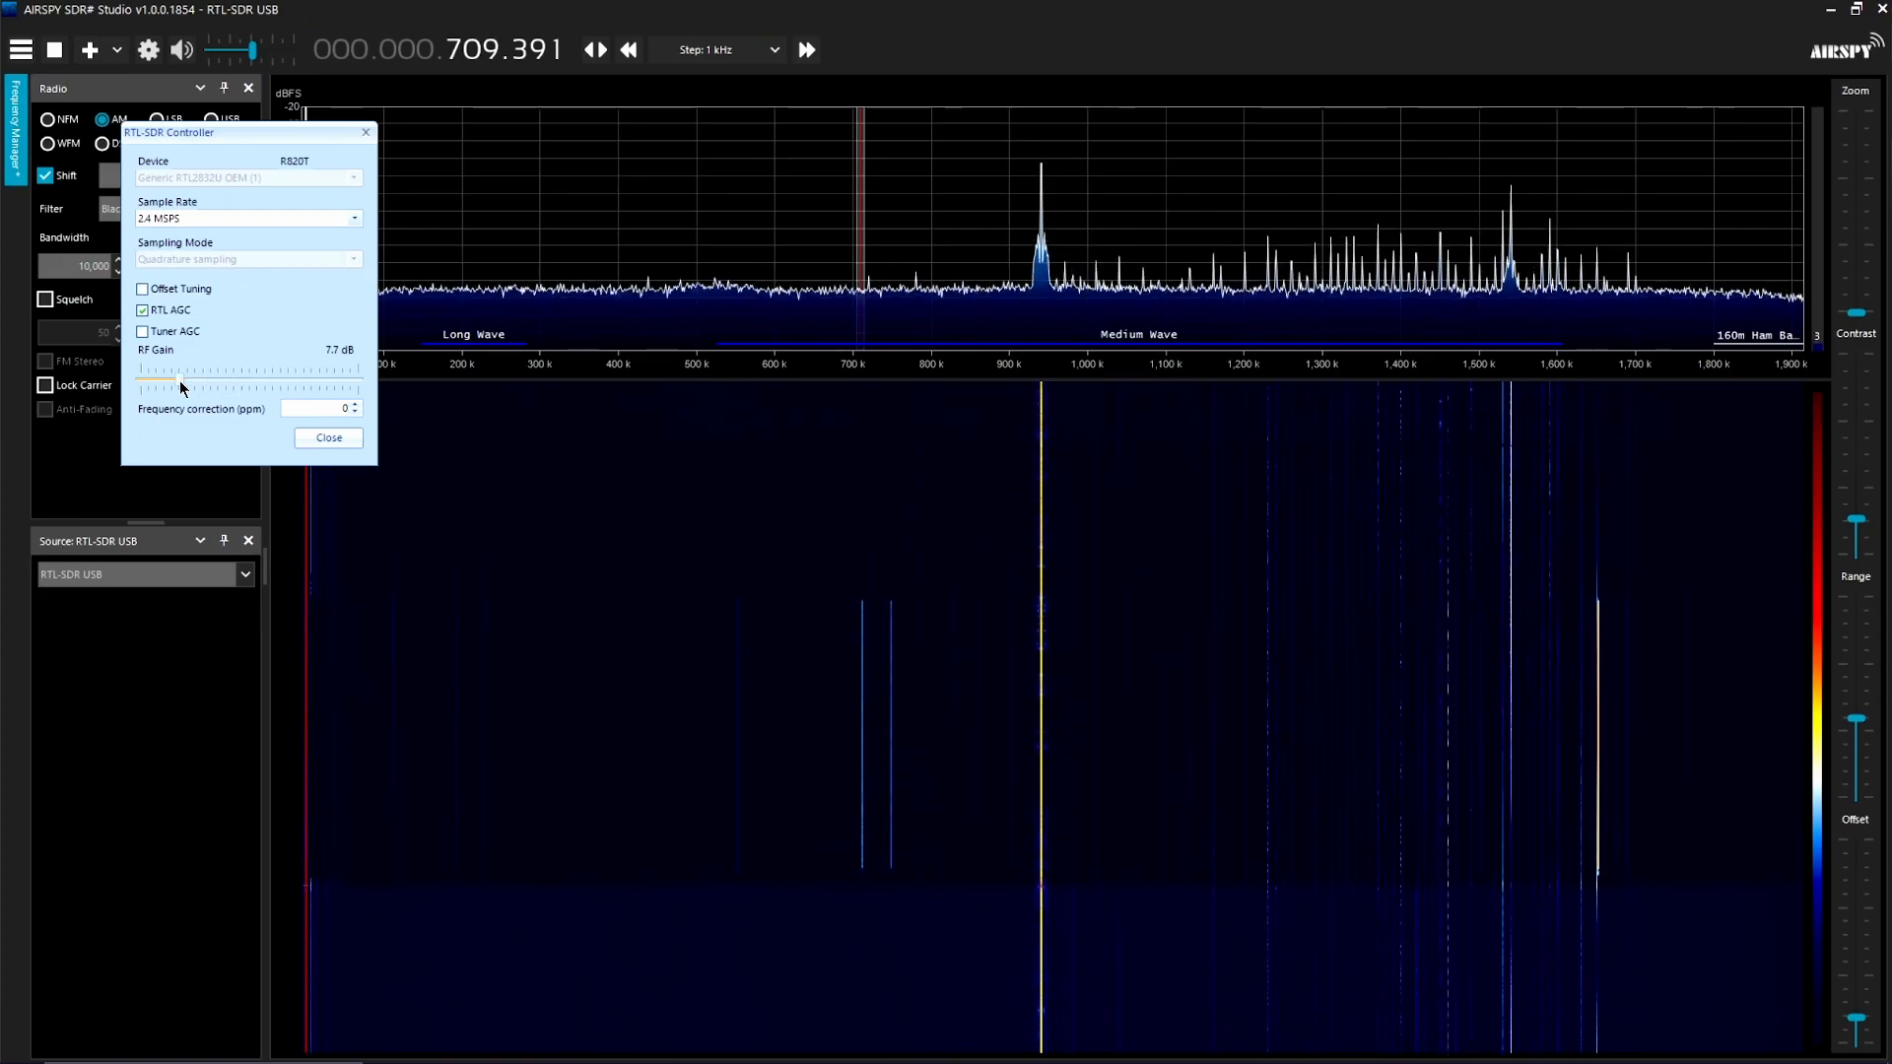
left_click_drag(181, 387, 214, 387)
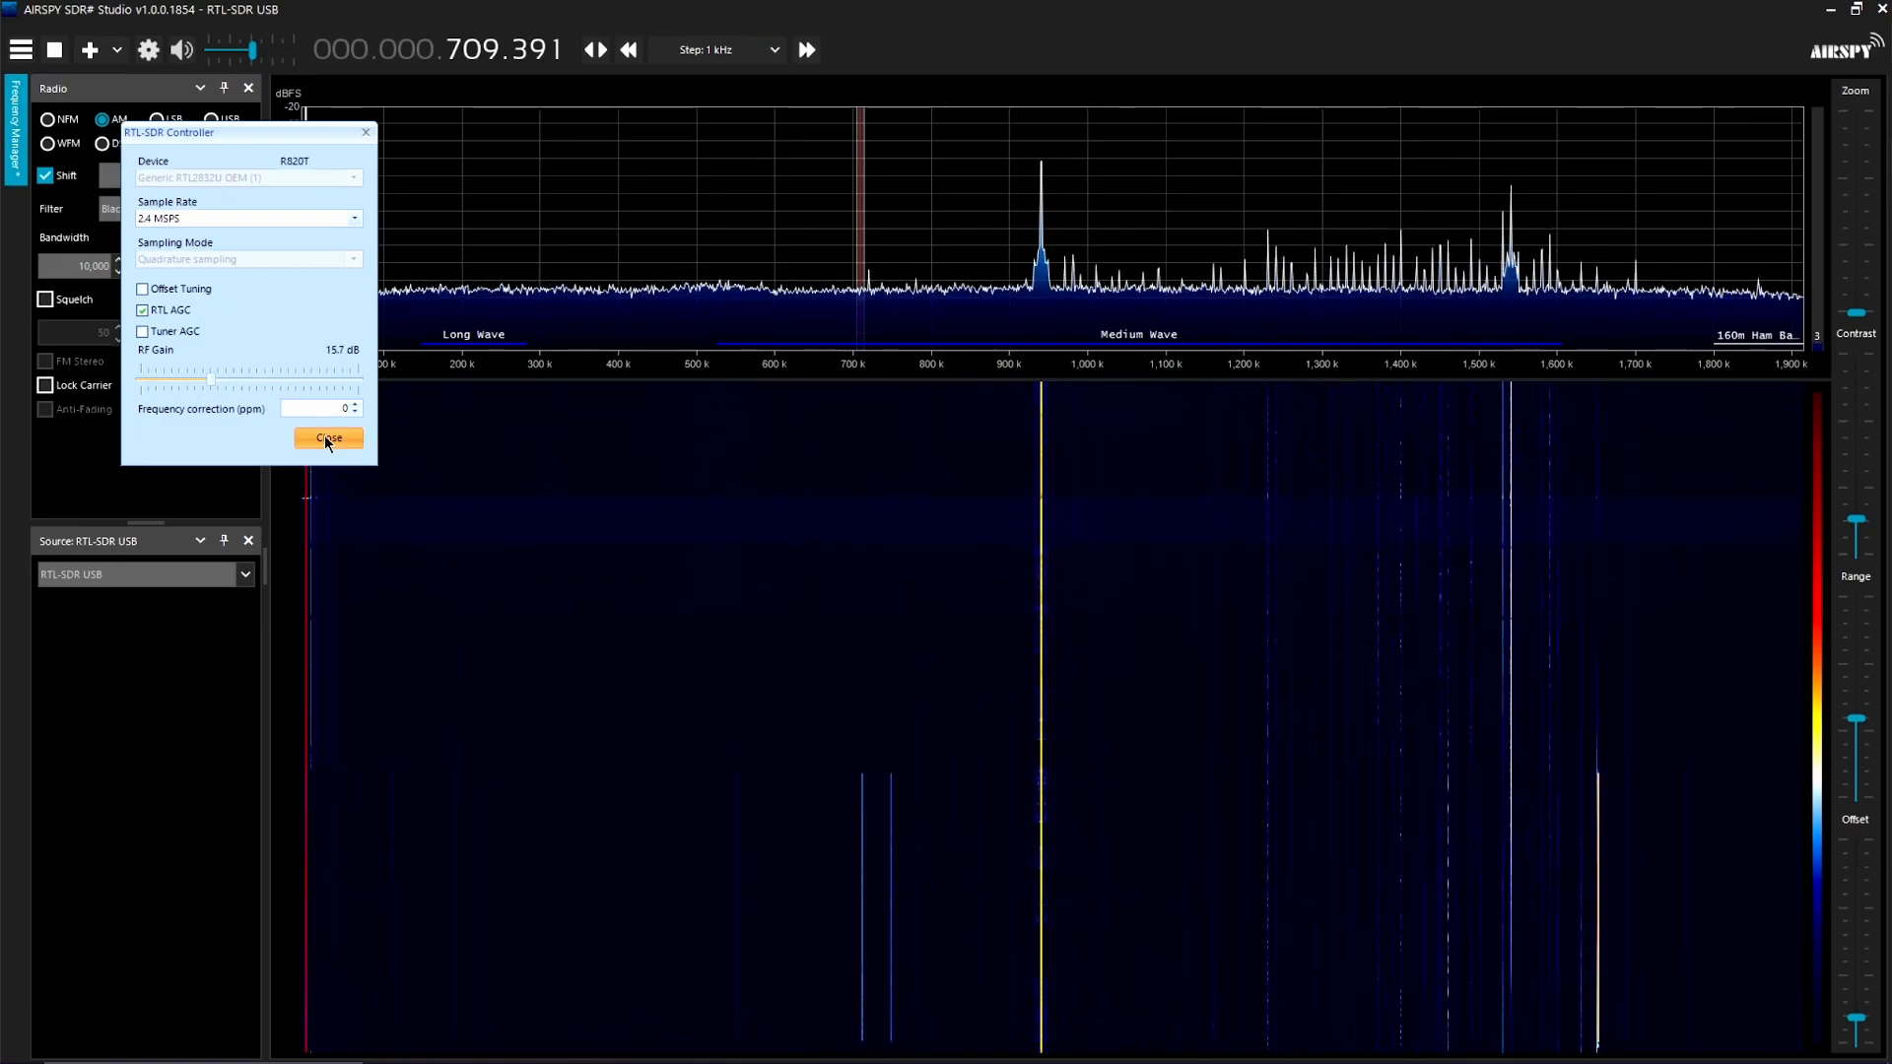
left_click(327, 436)
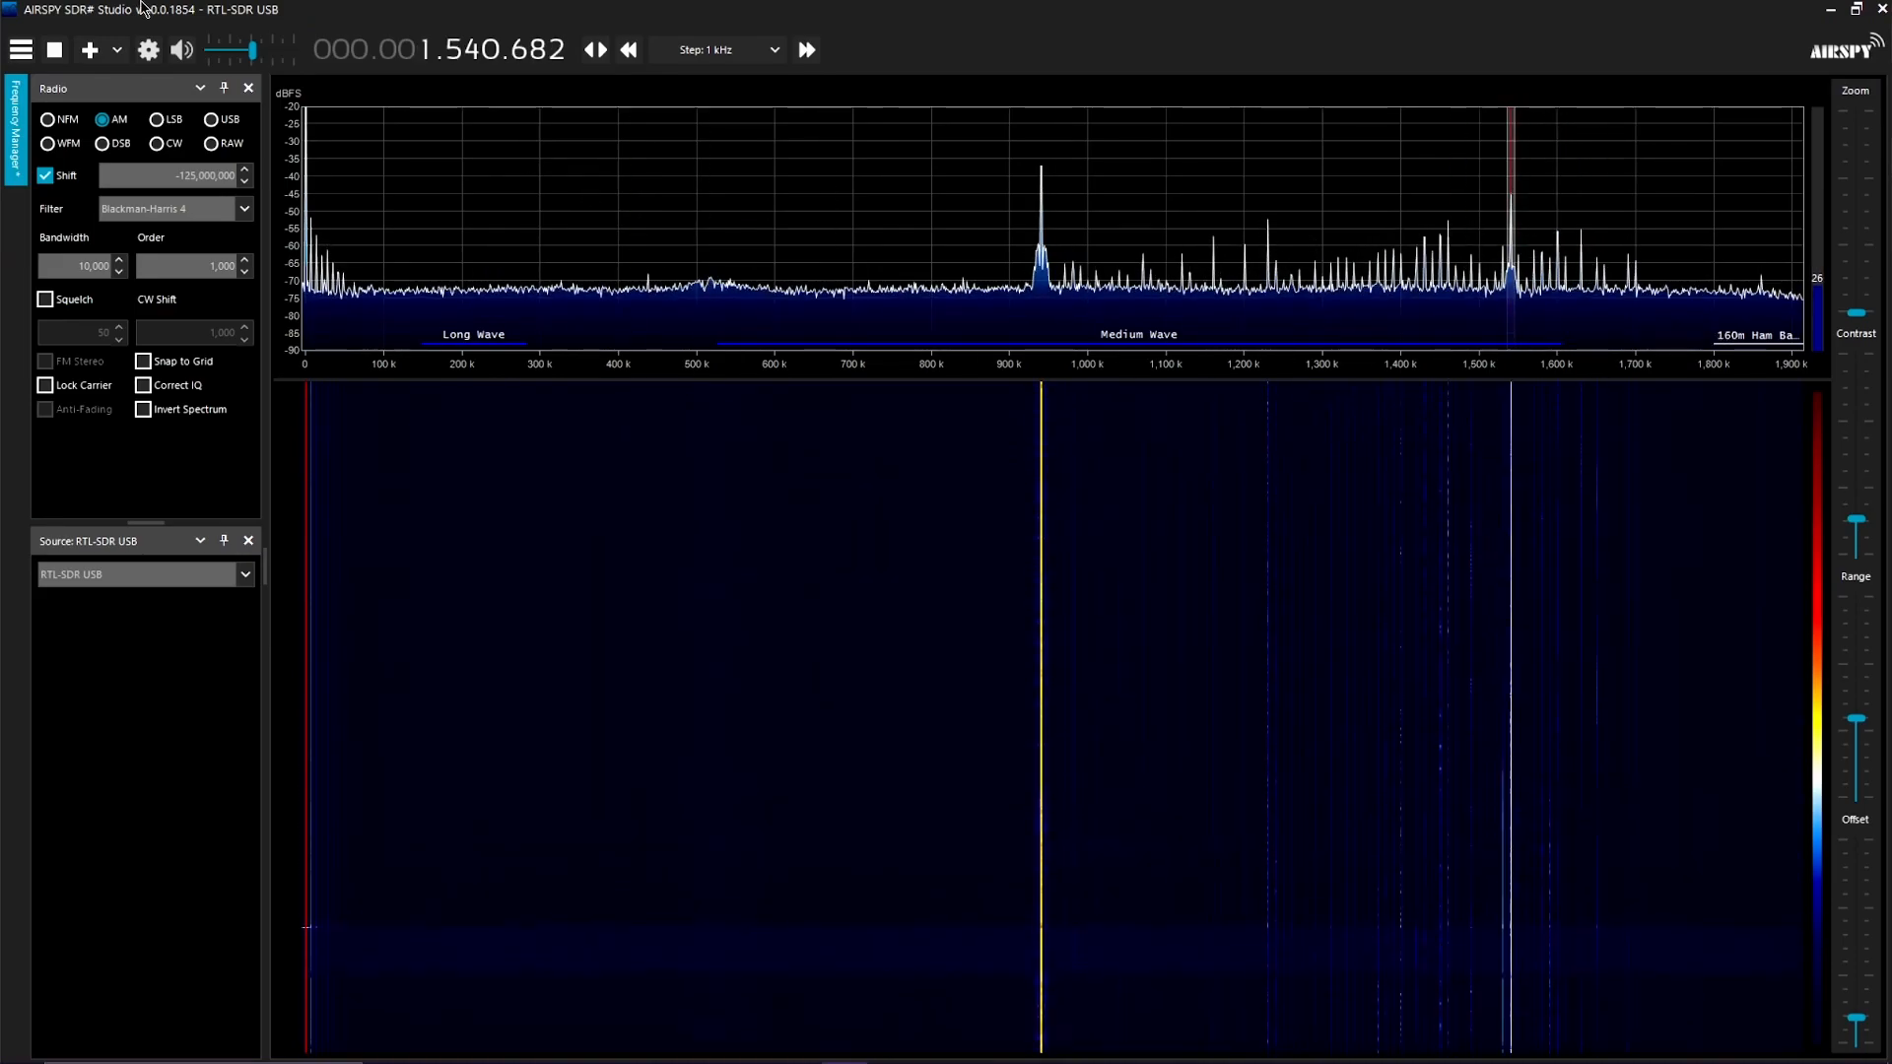
mouse_move(915, 295)
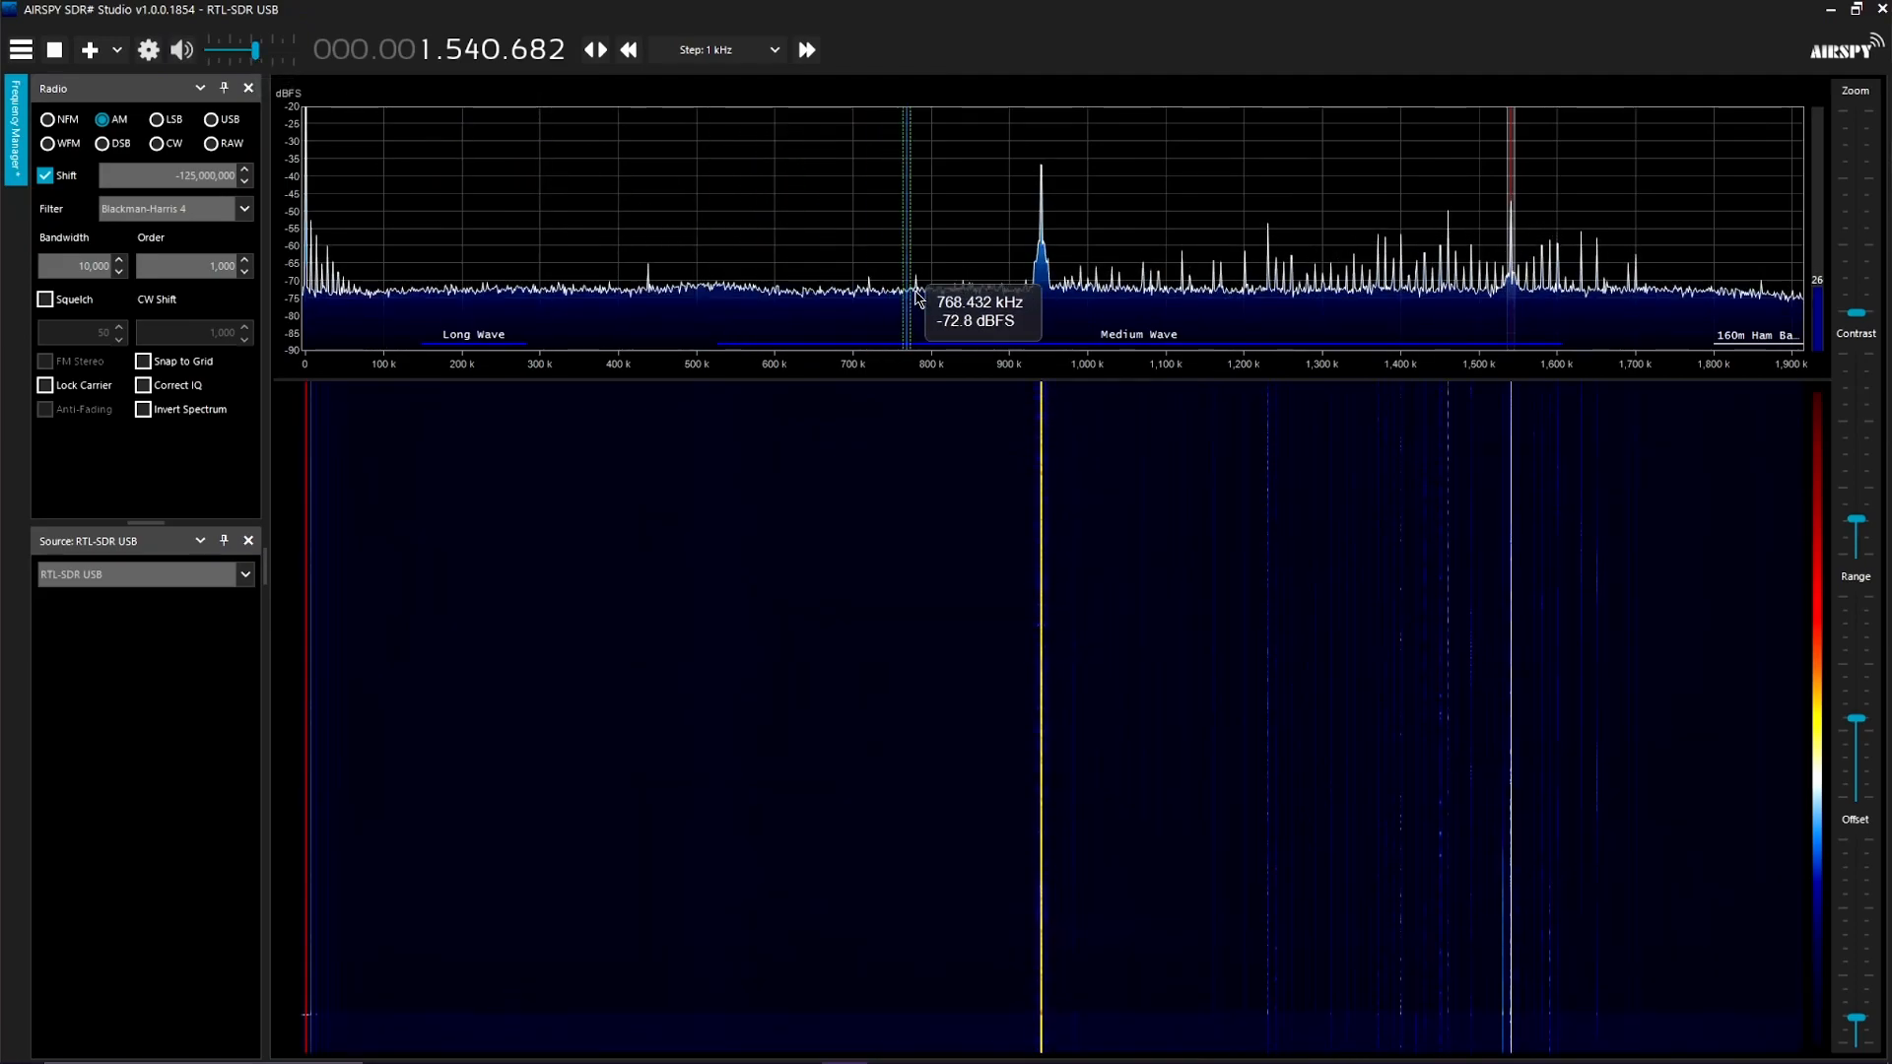
mouse_move(1261, 326)
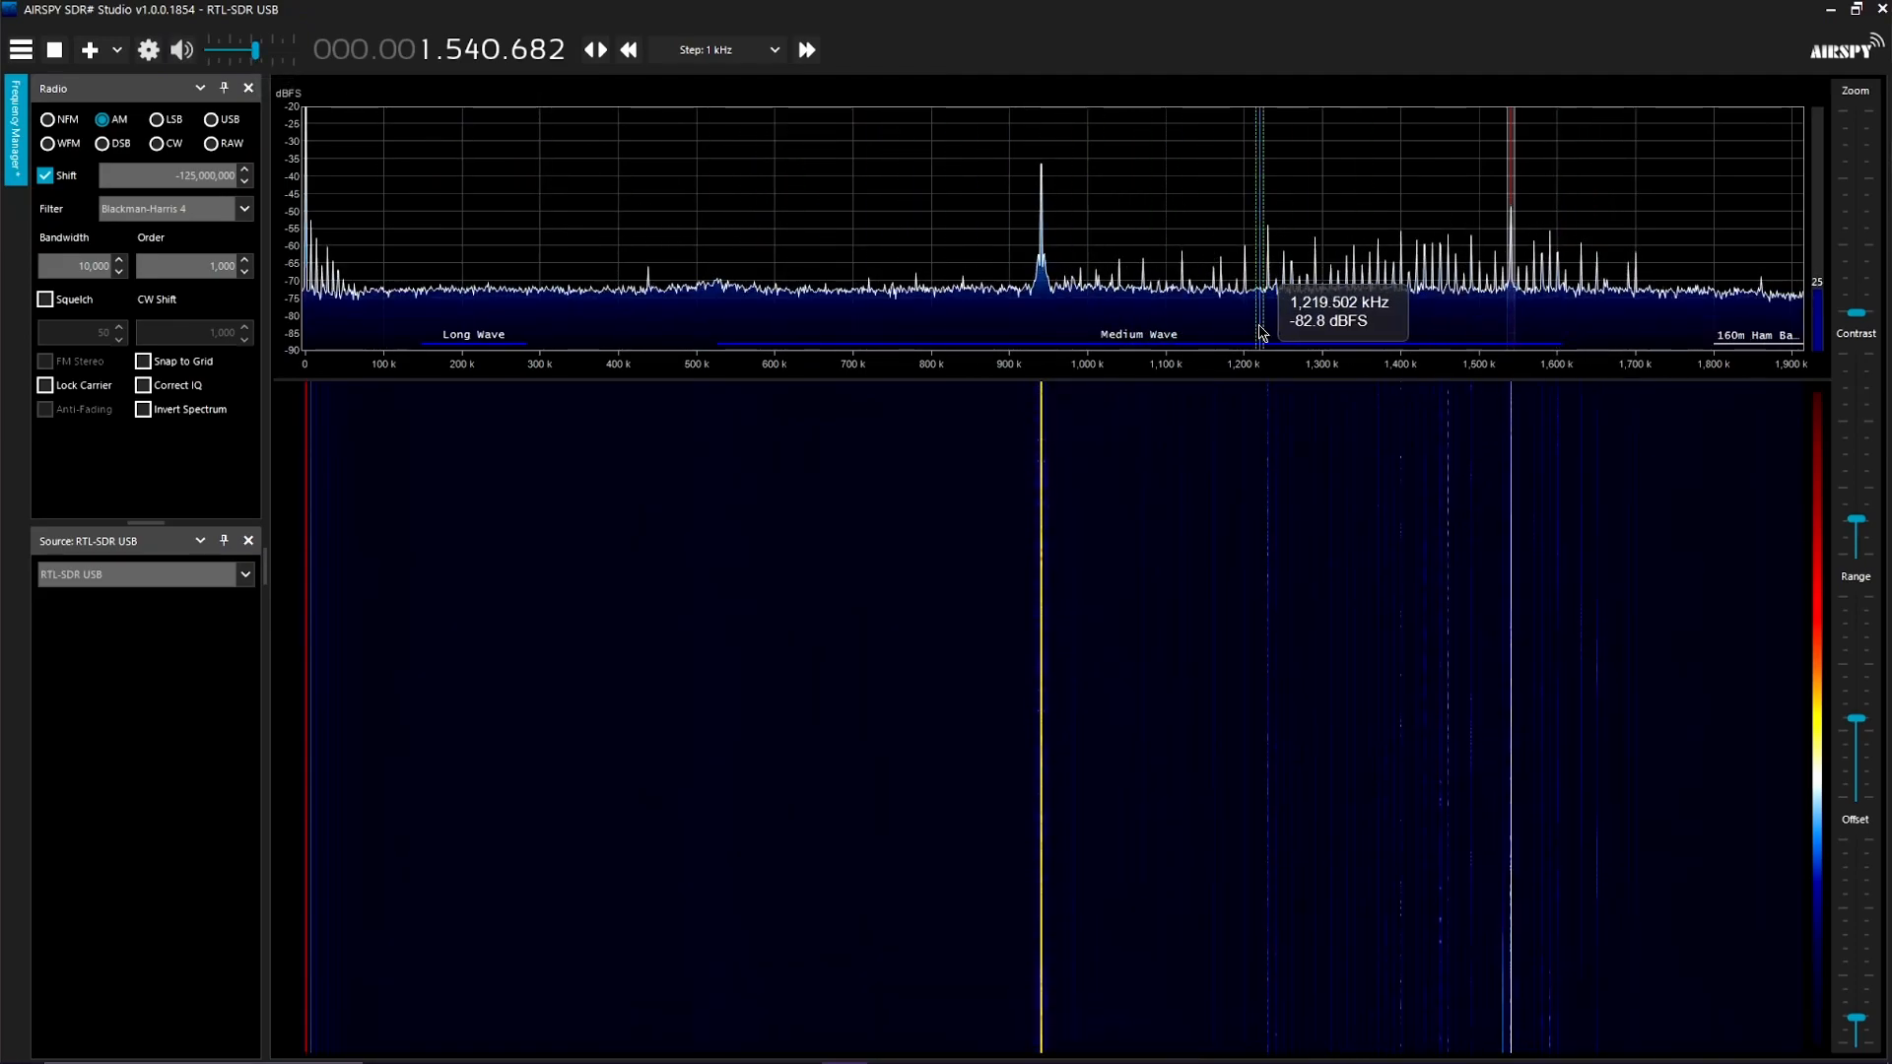
Tune to the 1,540 kHz medium-wave signal by selecting it in the spectrum display.
left_click(909, 286)
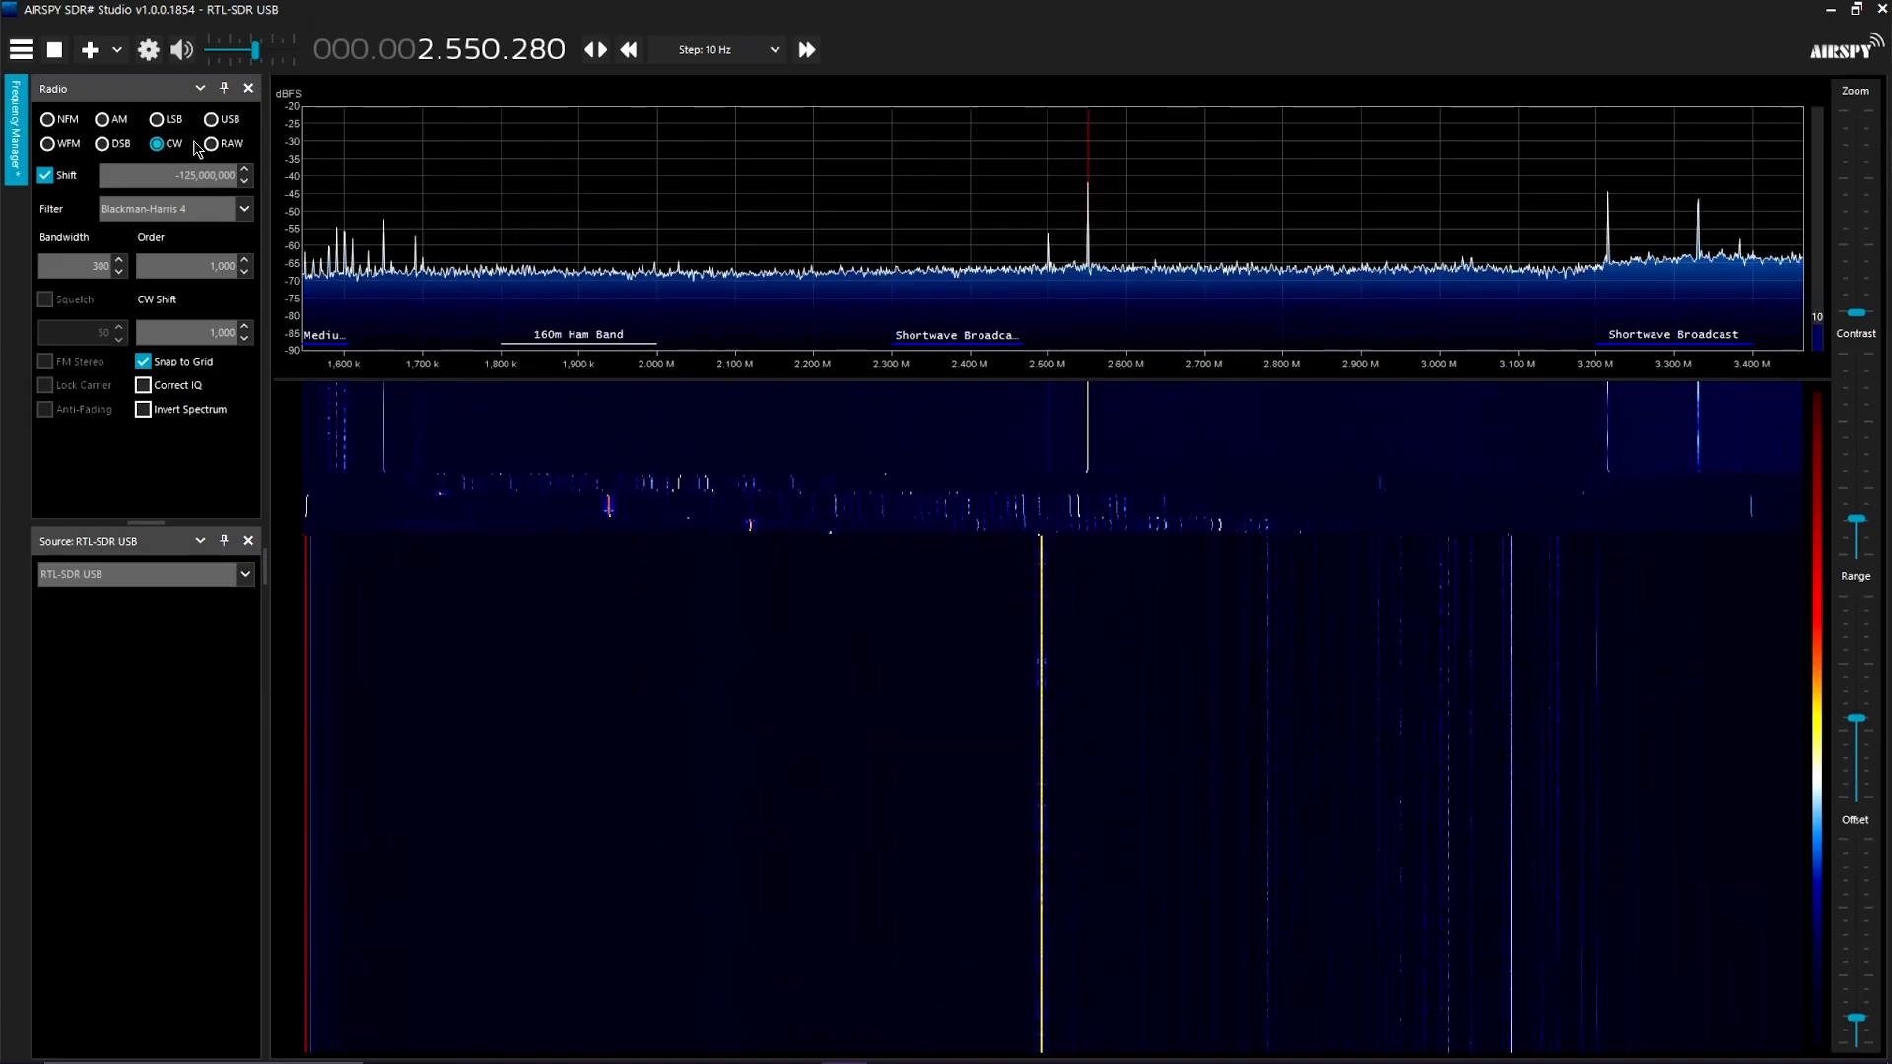
Switch demodulation to AM near 5.085 MHz and open the RTL-SDR Controller.
left_click(103, 118)
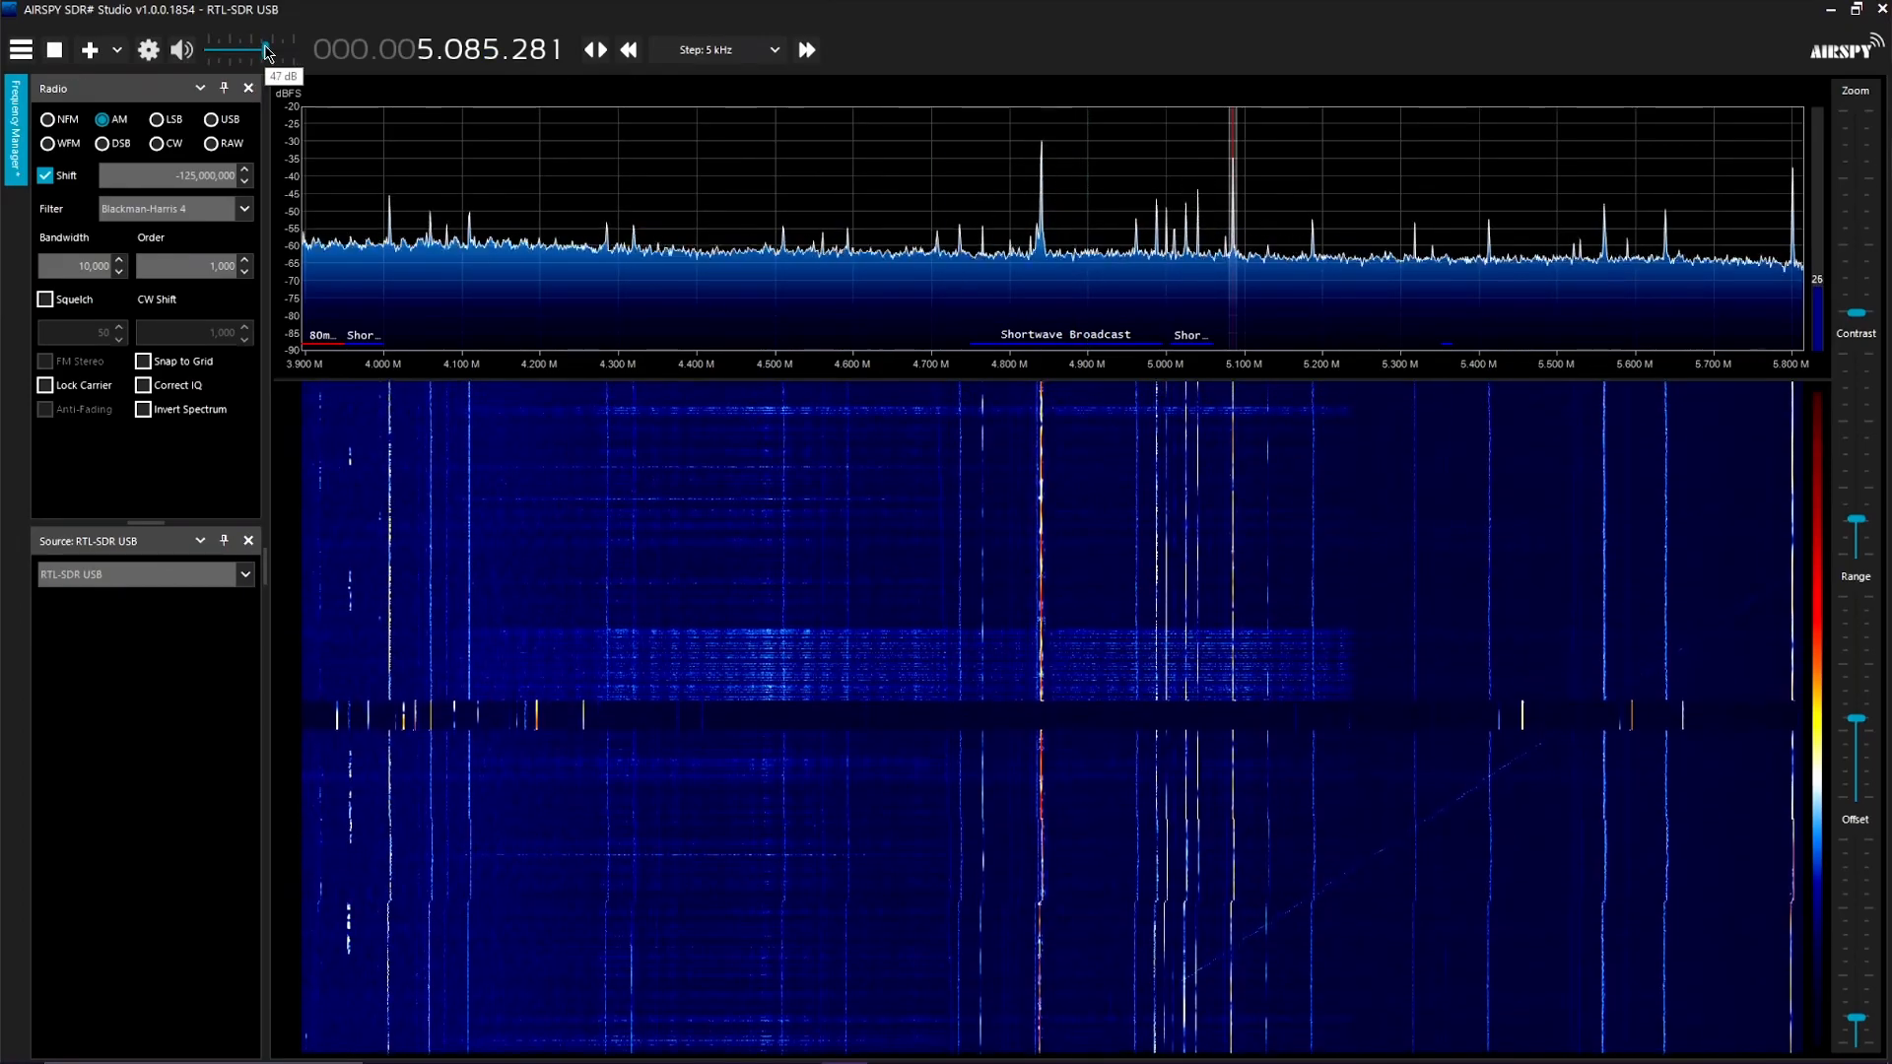
left_click(147, 50)
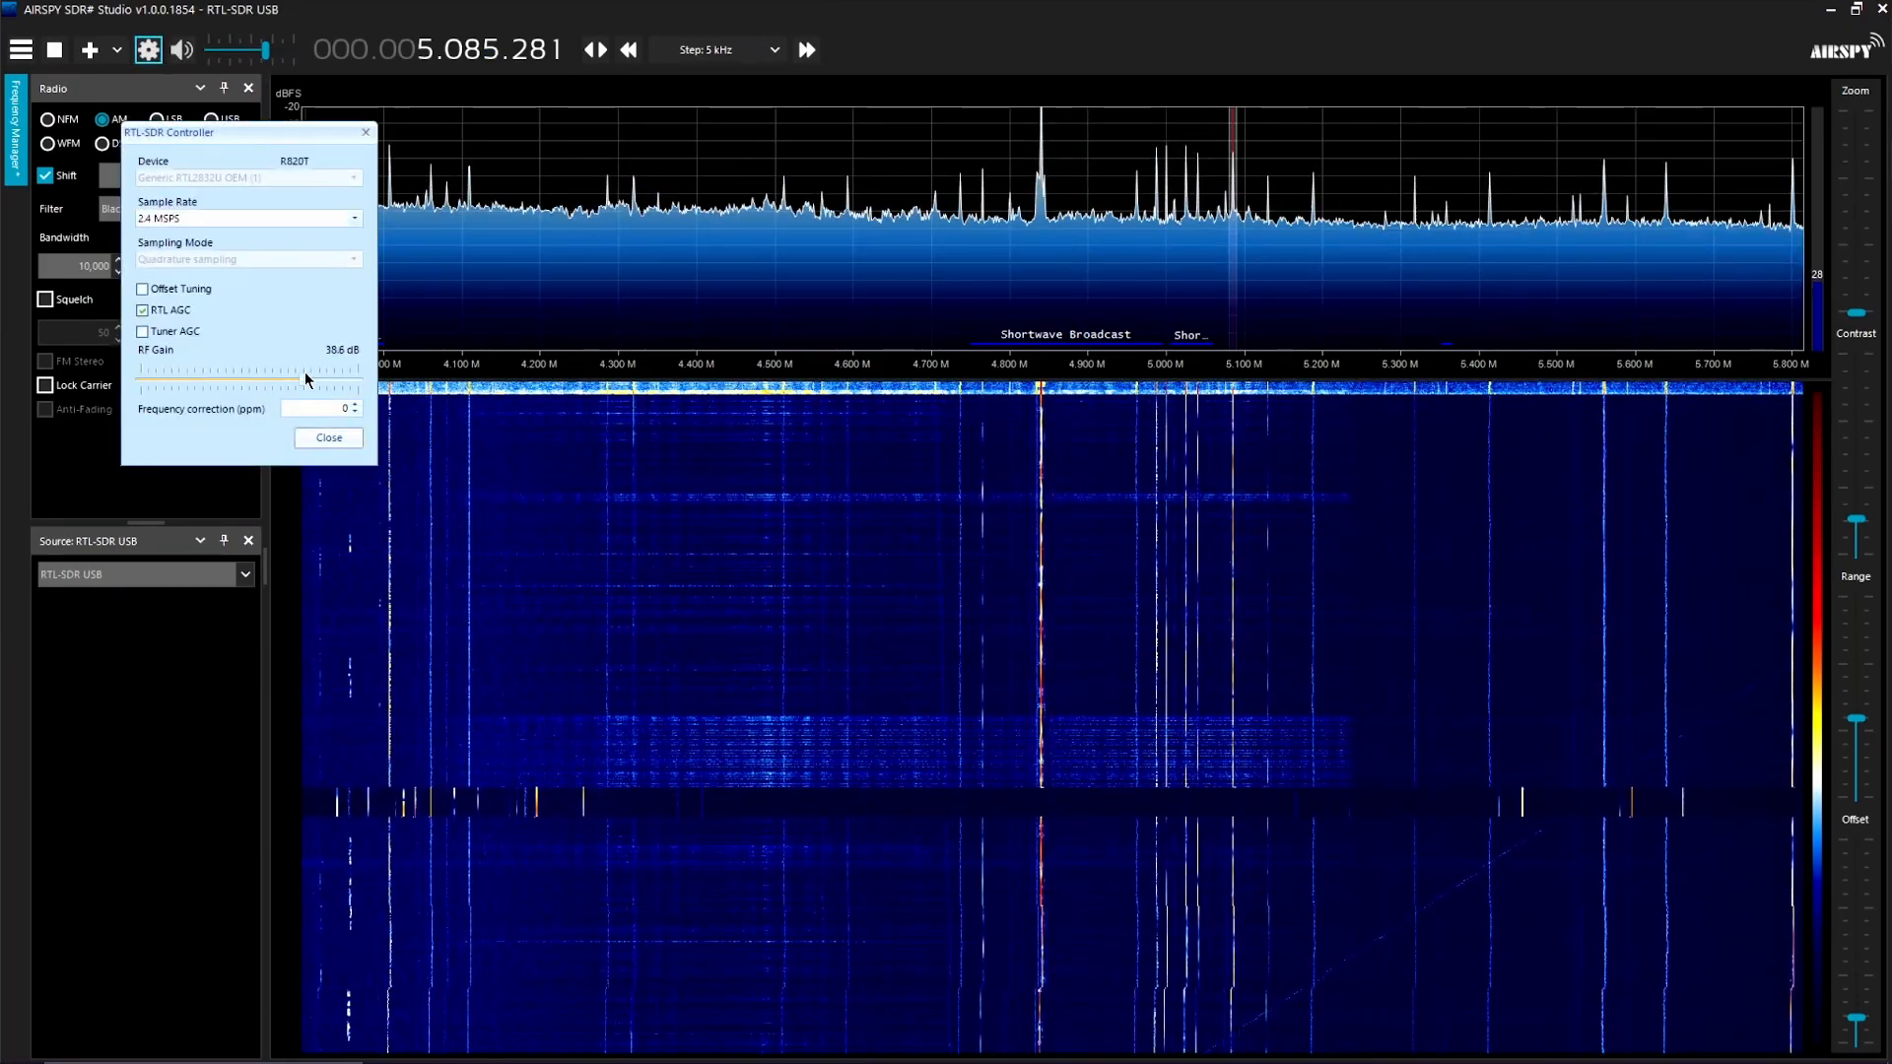
Uncheck RTL AGC, leaving RF gain at 38.6 dB, and close the RTL-SDR Controller.
left_click(142, 310)
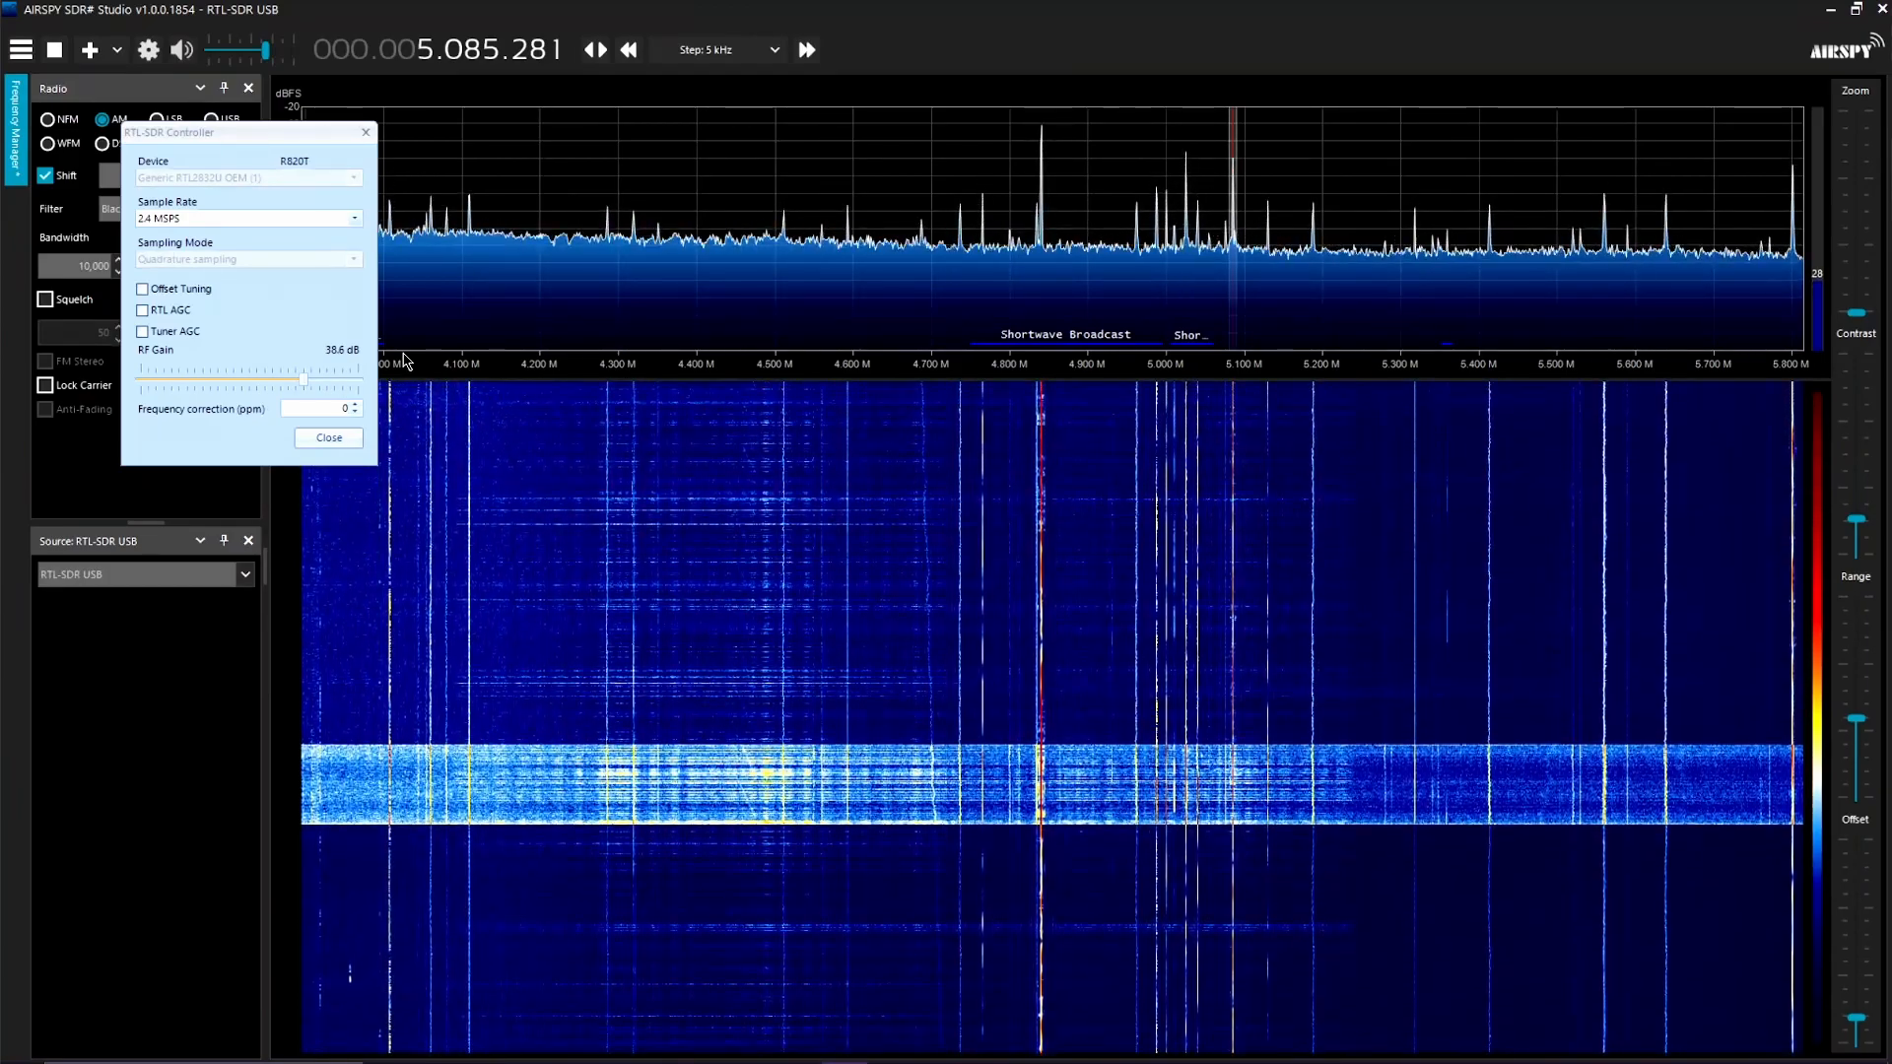
mouse_move(953, 338)
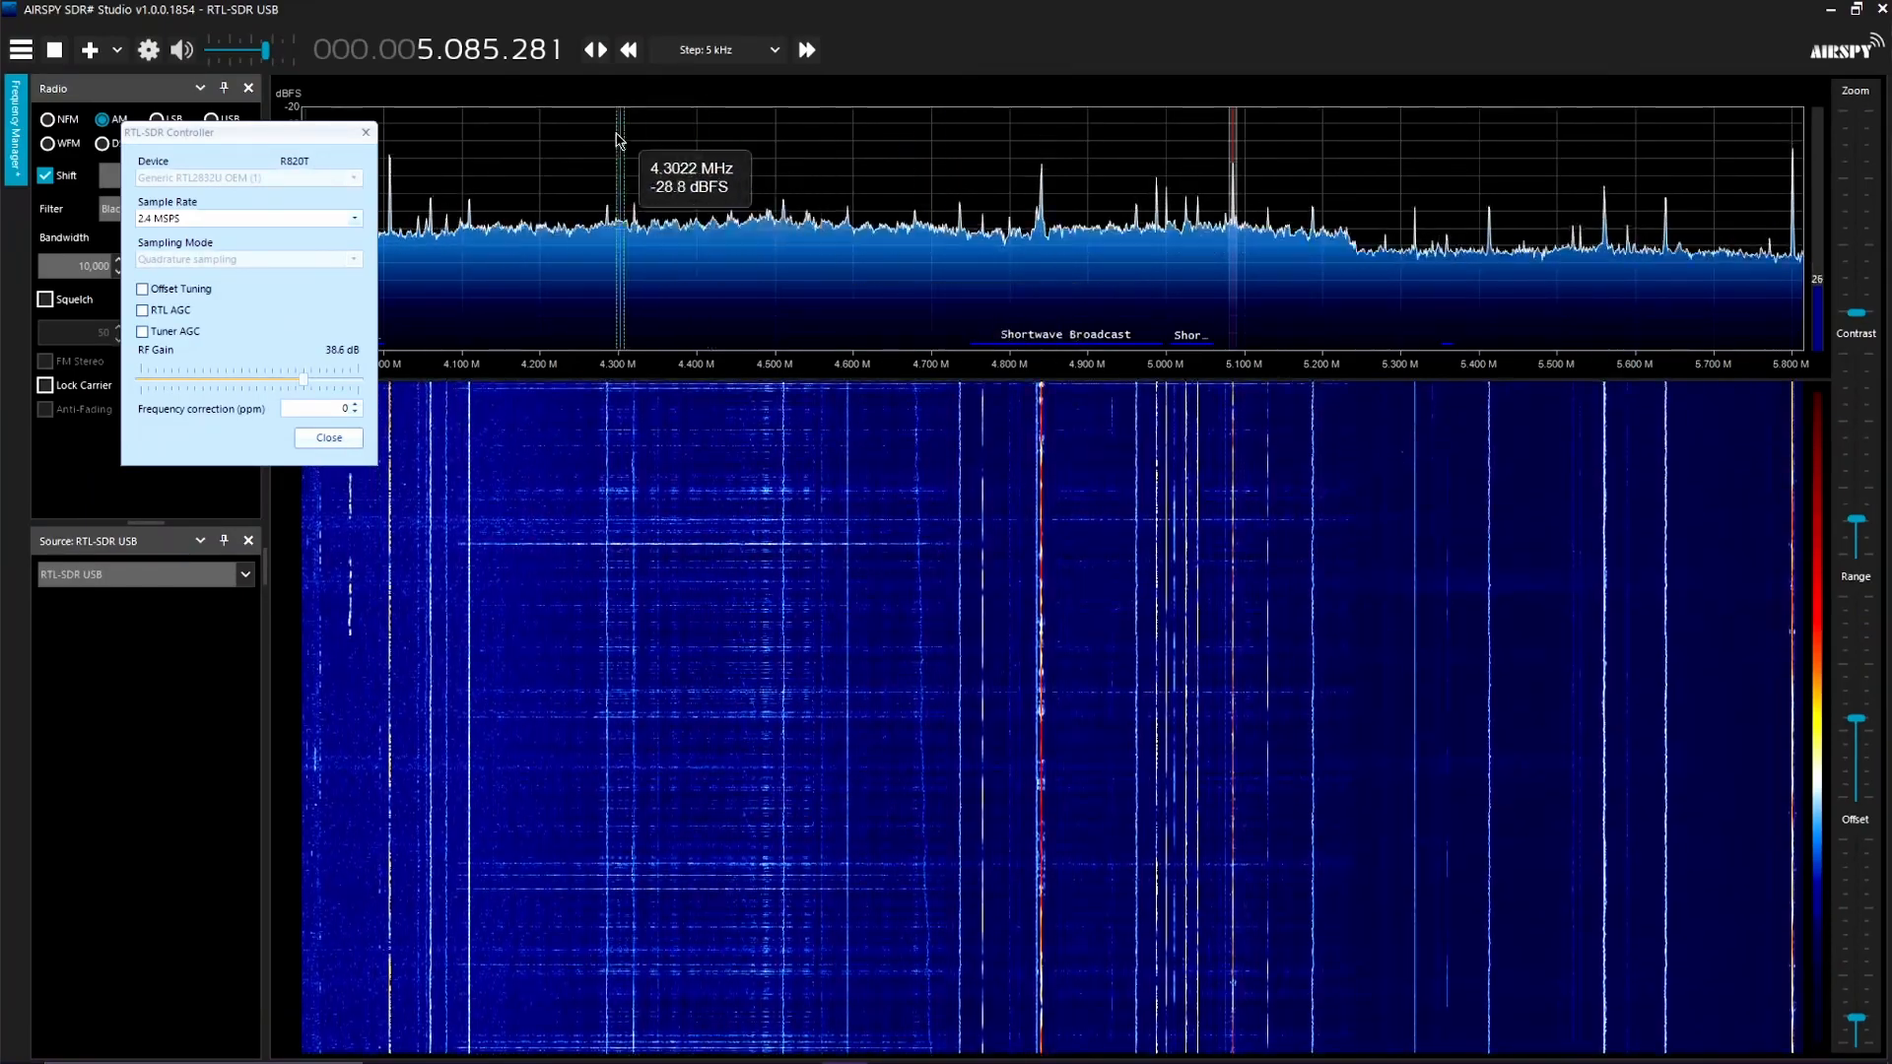
left_click(327, 436)
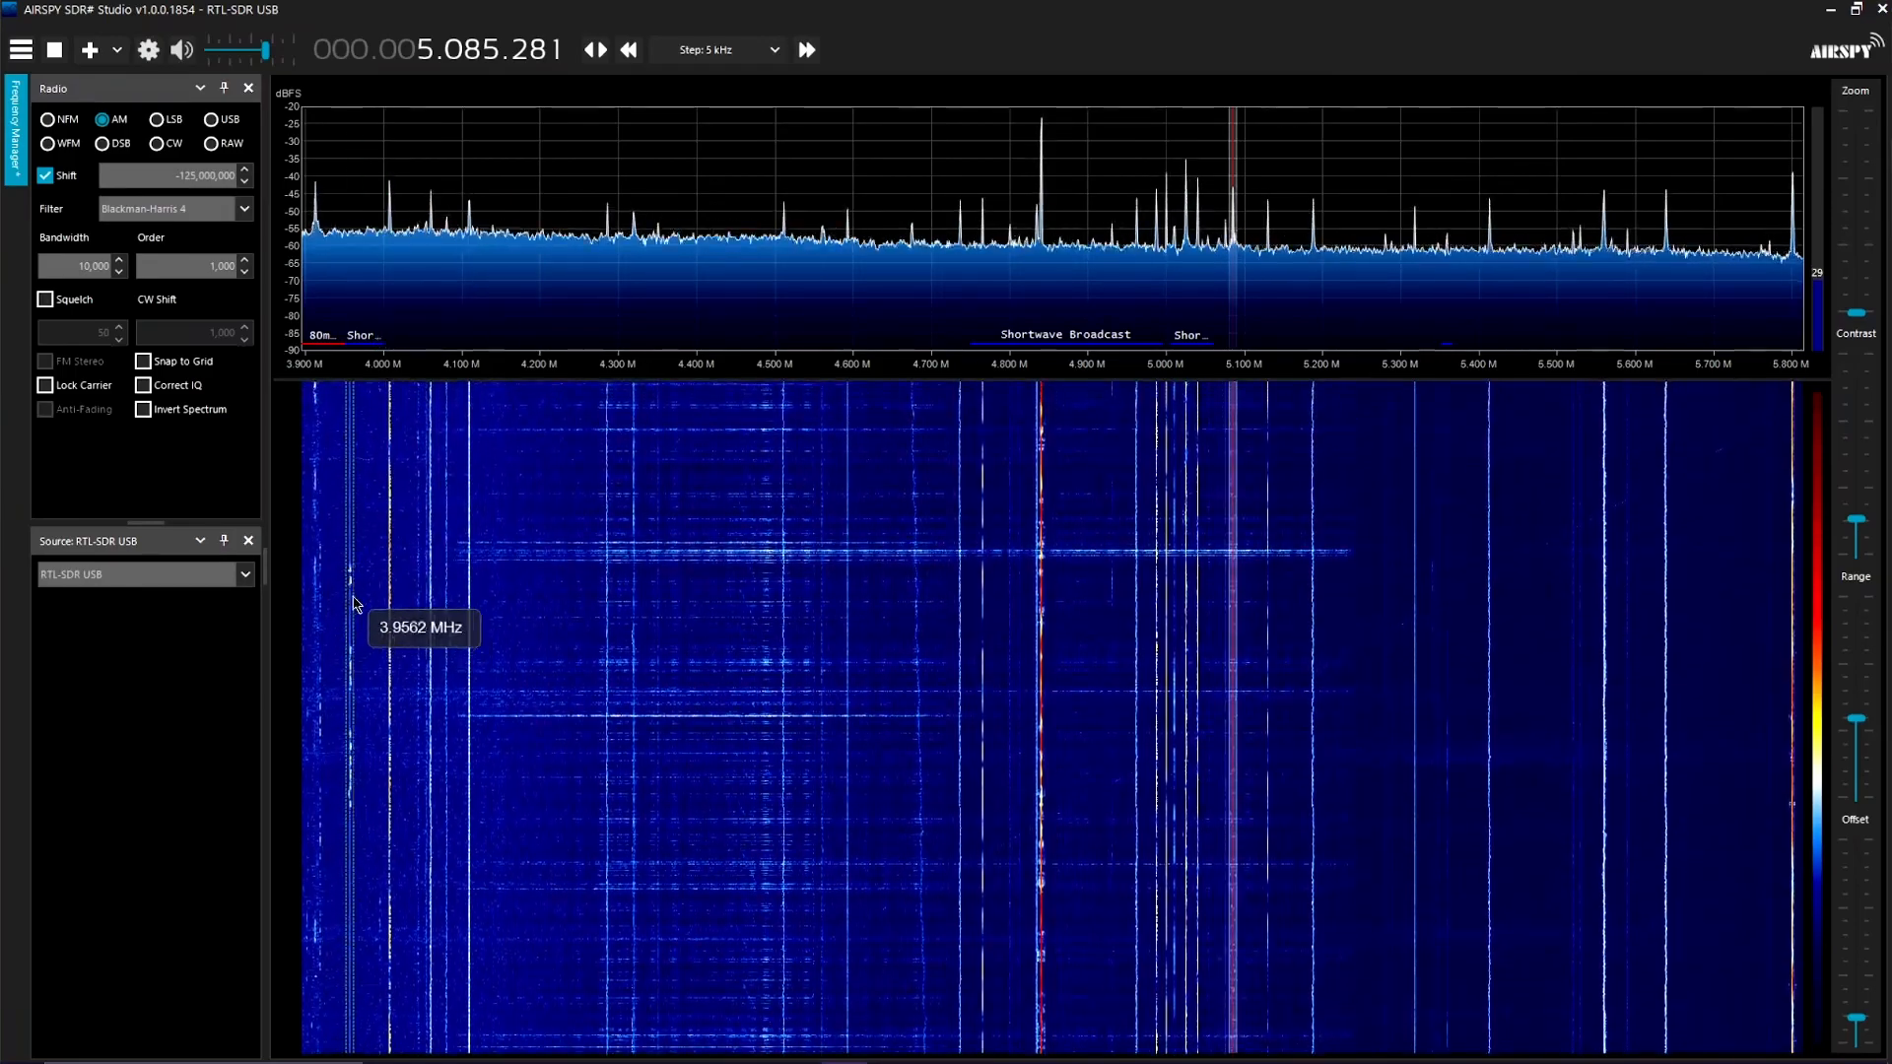
Tune through the signals near 3.95 MHz and 5.01 MHz in the waterfall and spectrum.
left_click(318, 295)
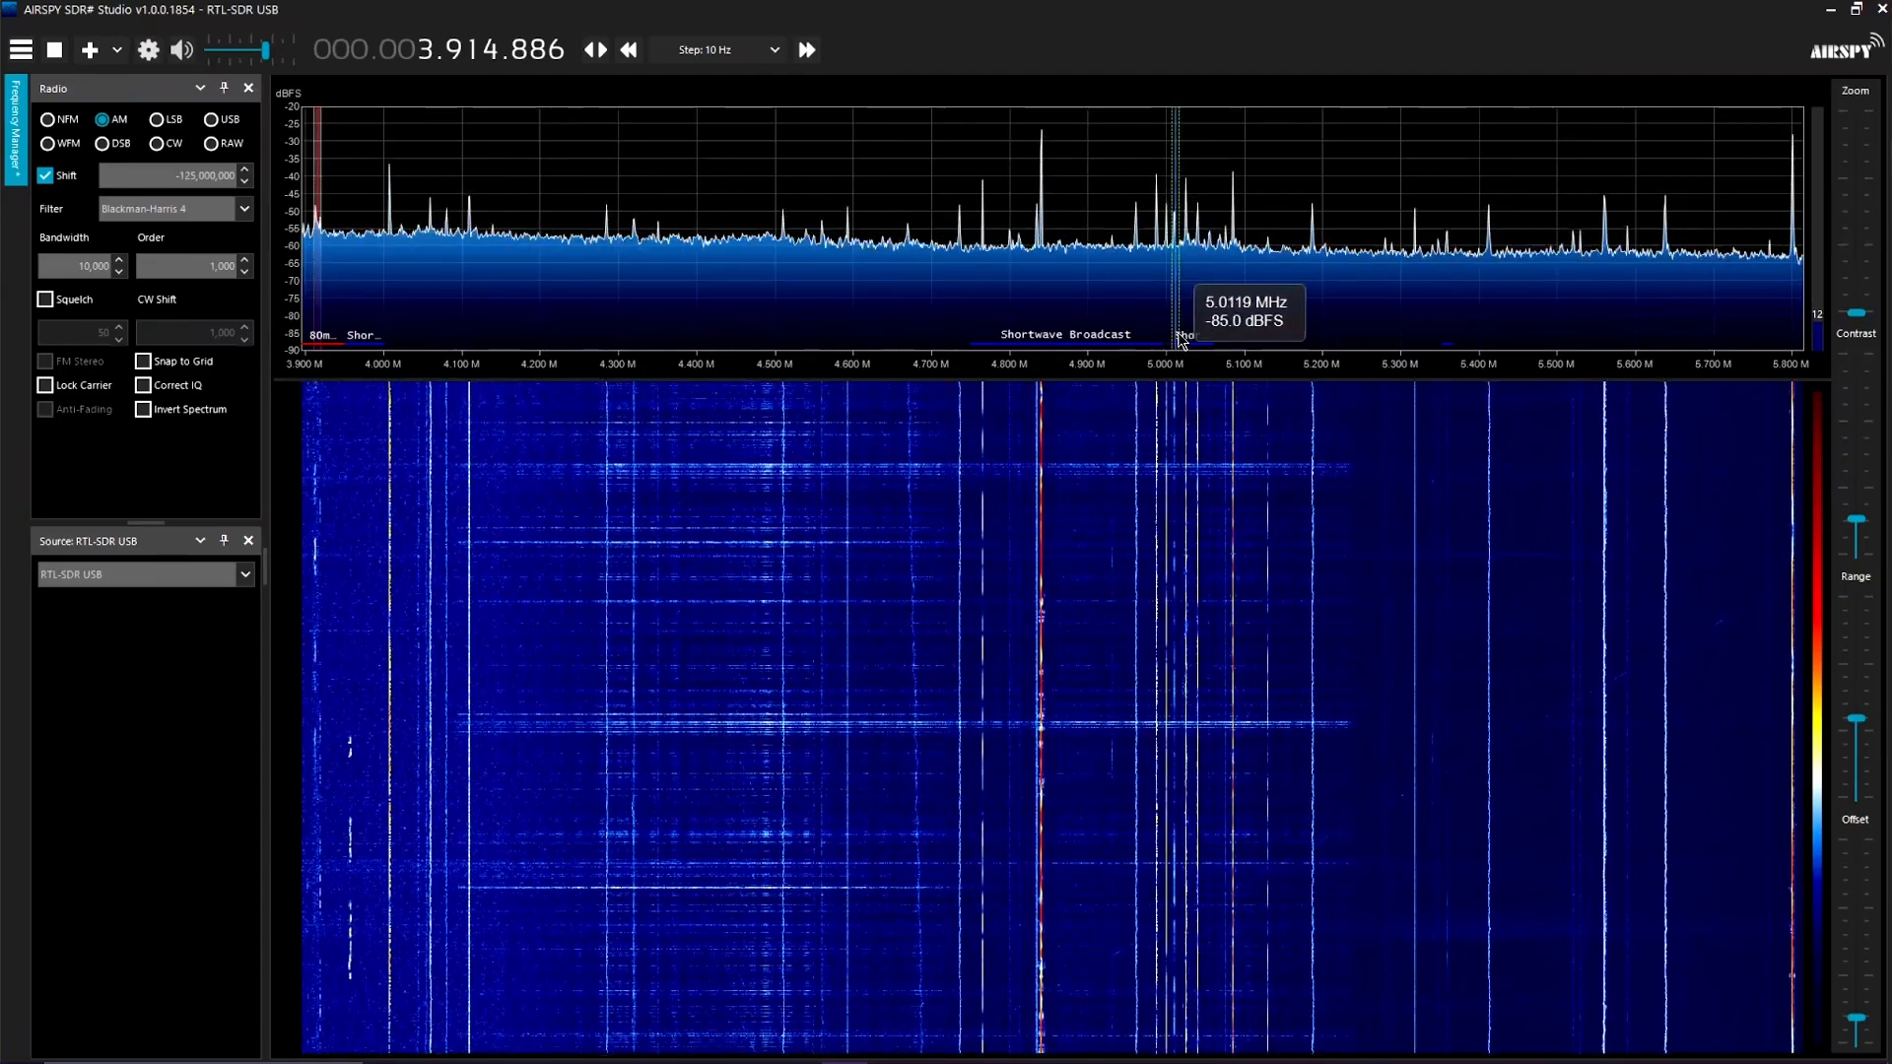
left_click(1054, 242)
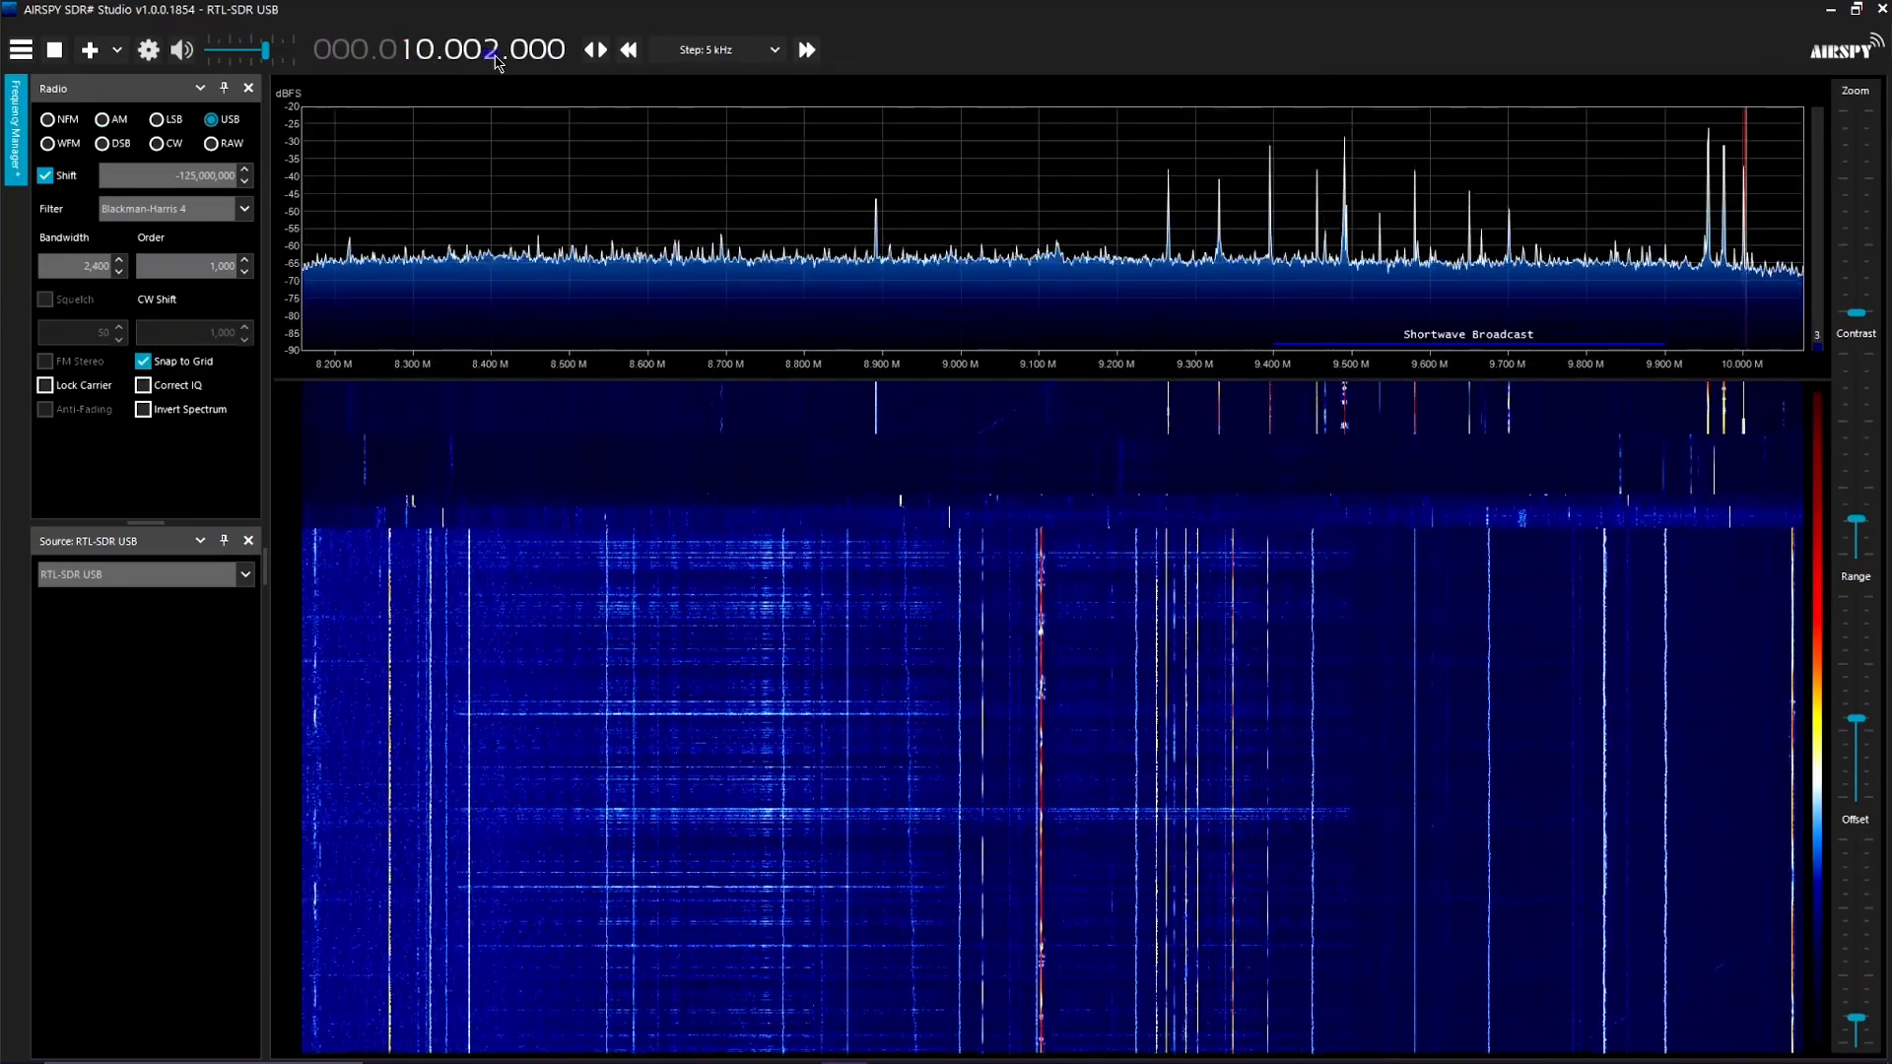
Select AM for the 9.4917 MHz station and open the RTL-SDR Controller.
left_click(103, 119)
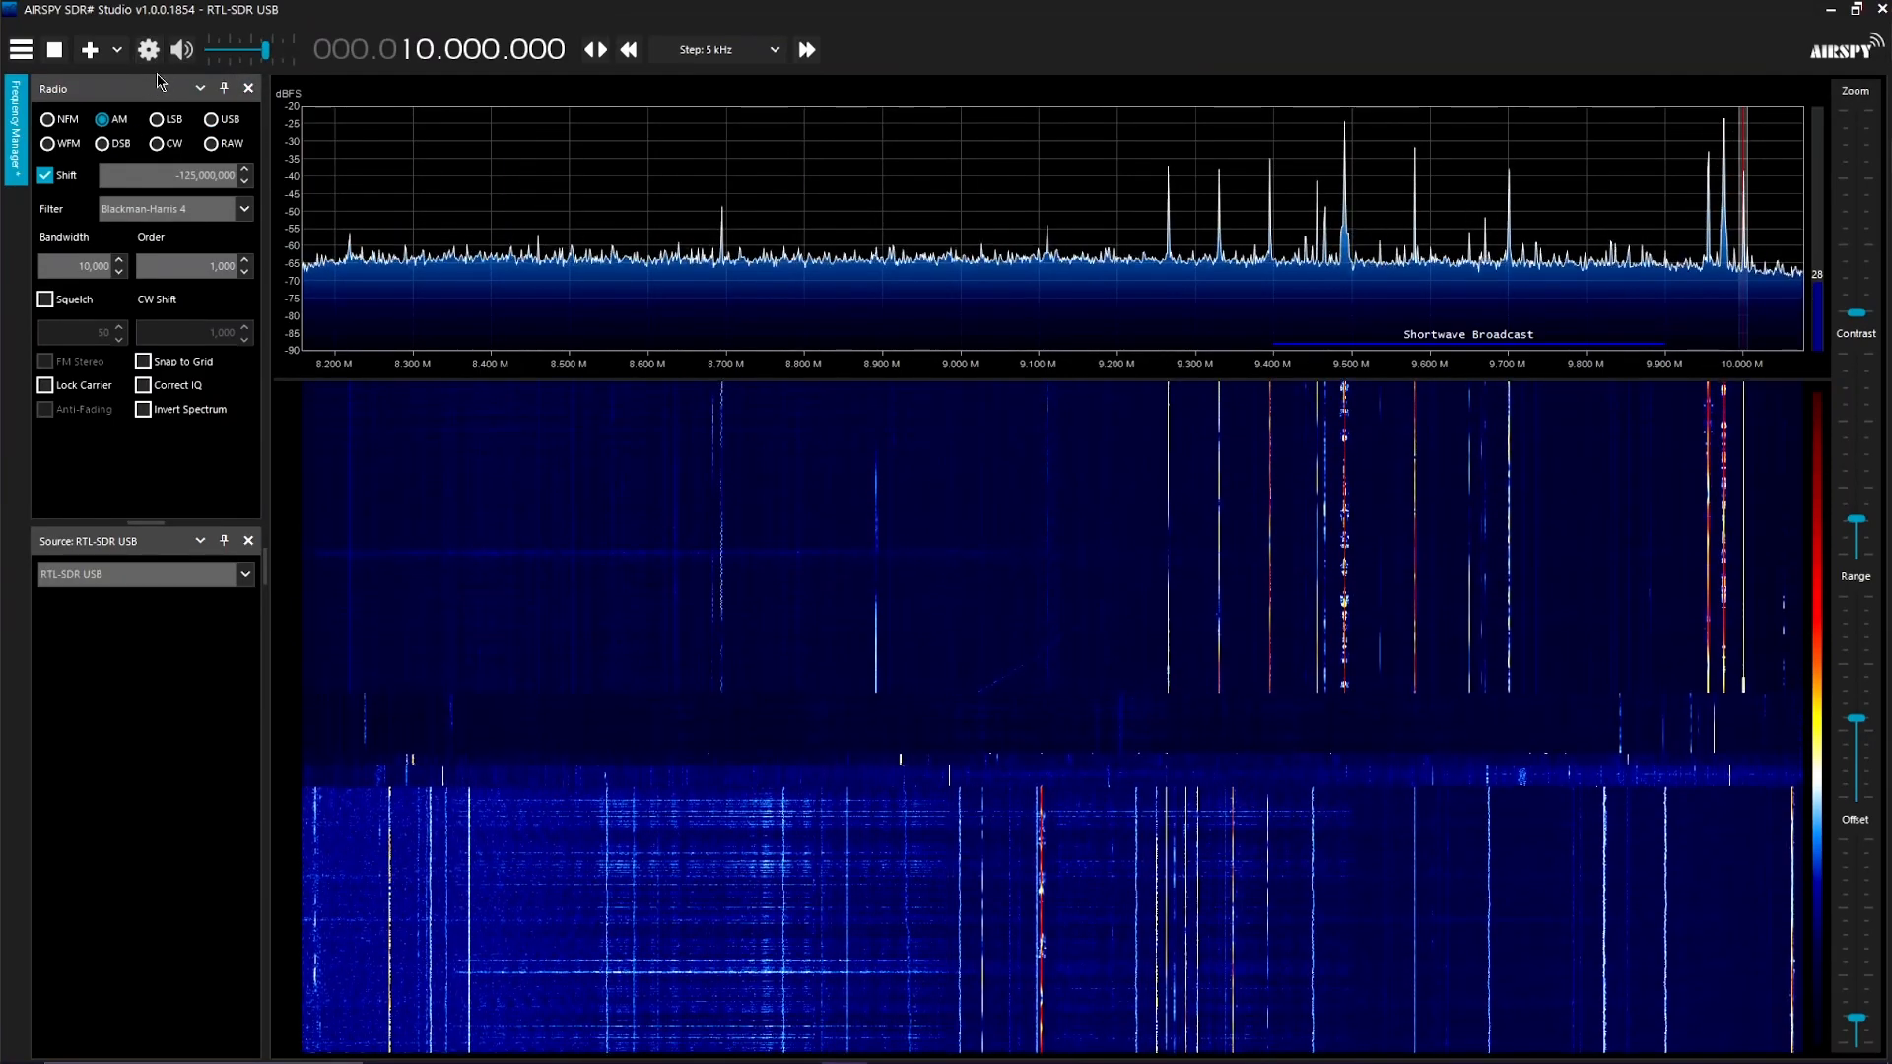
left_click(147, 49)
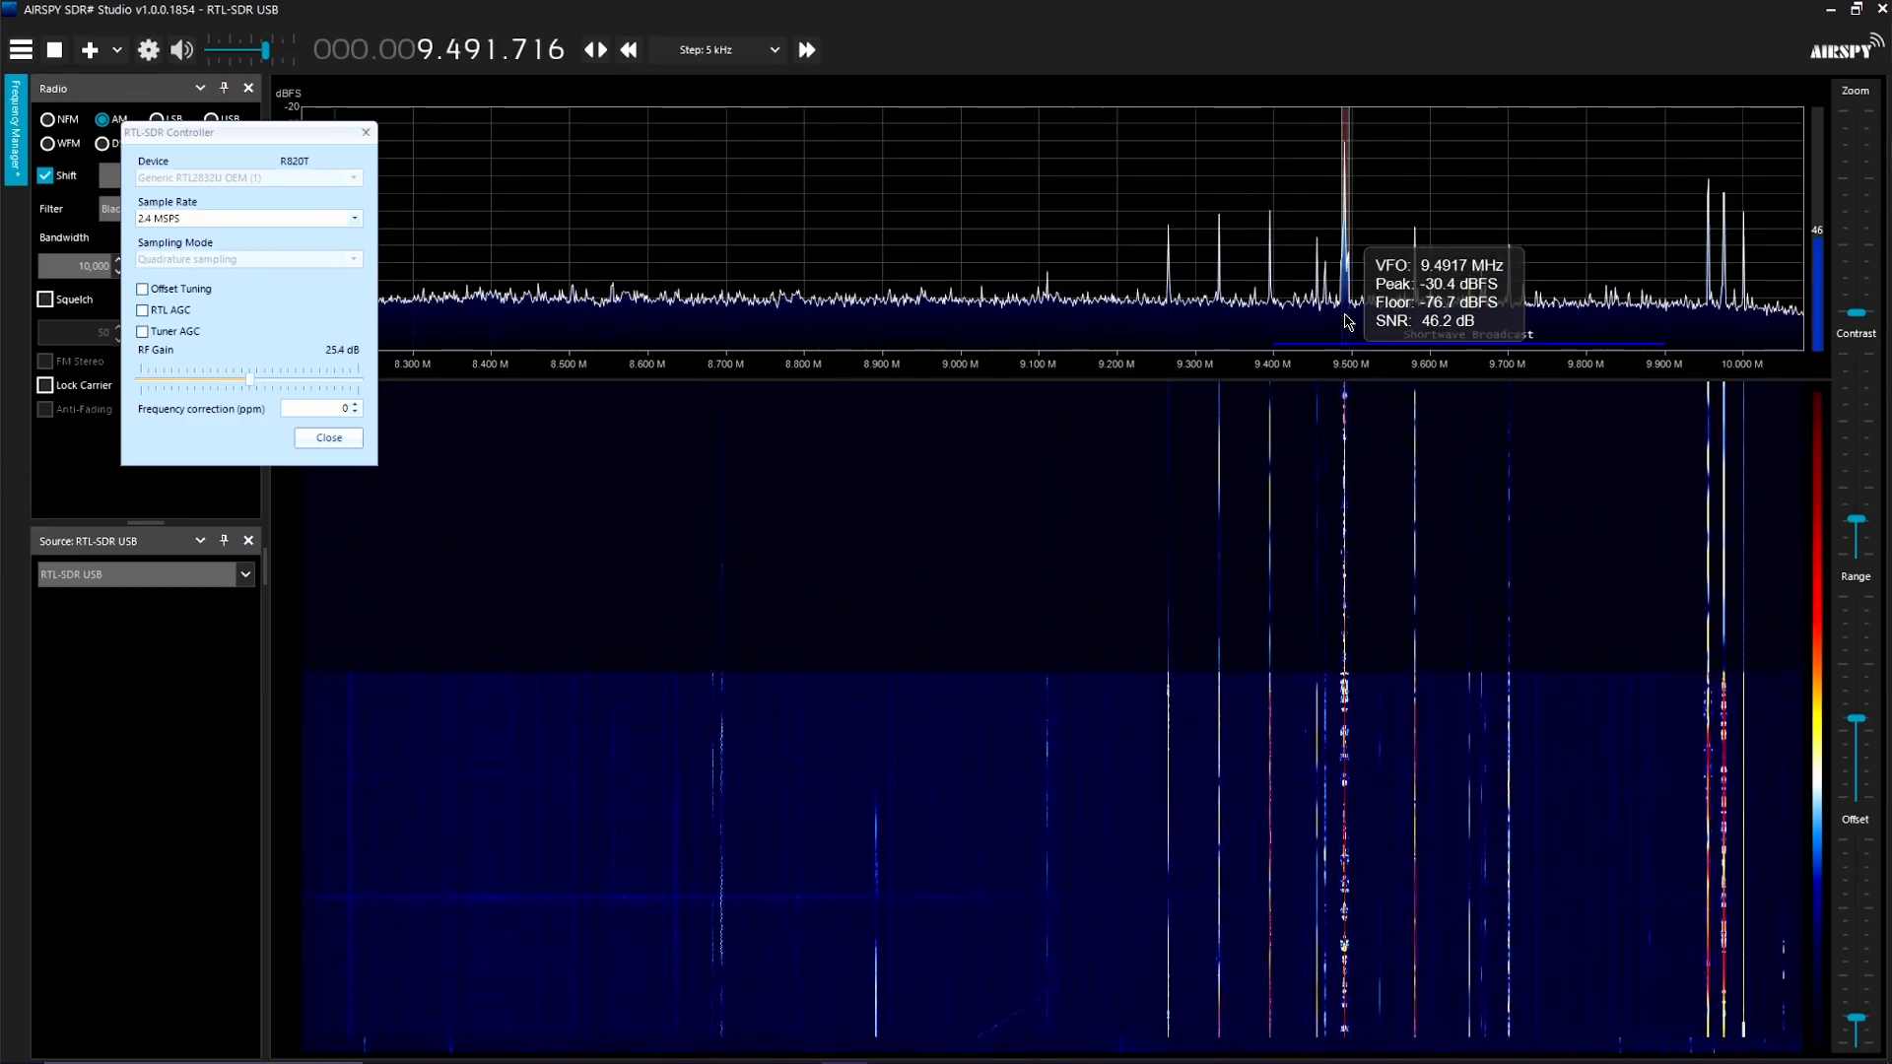
mouse_move(1741, 342)
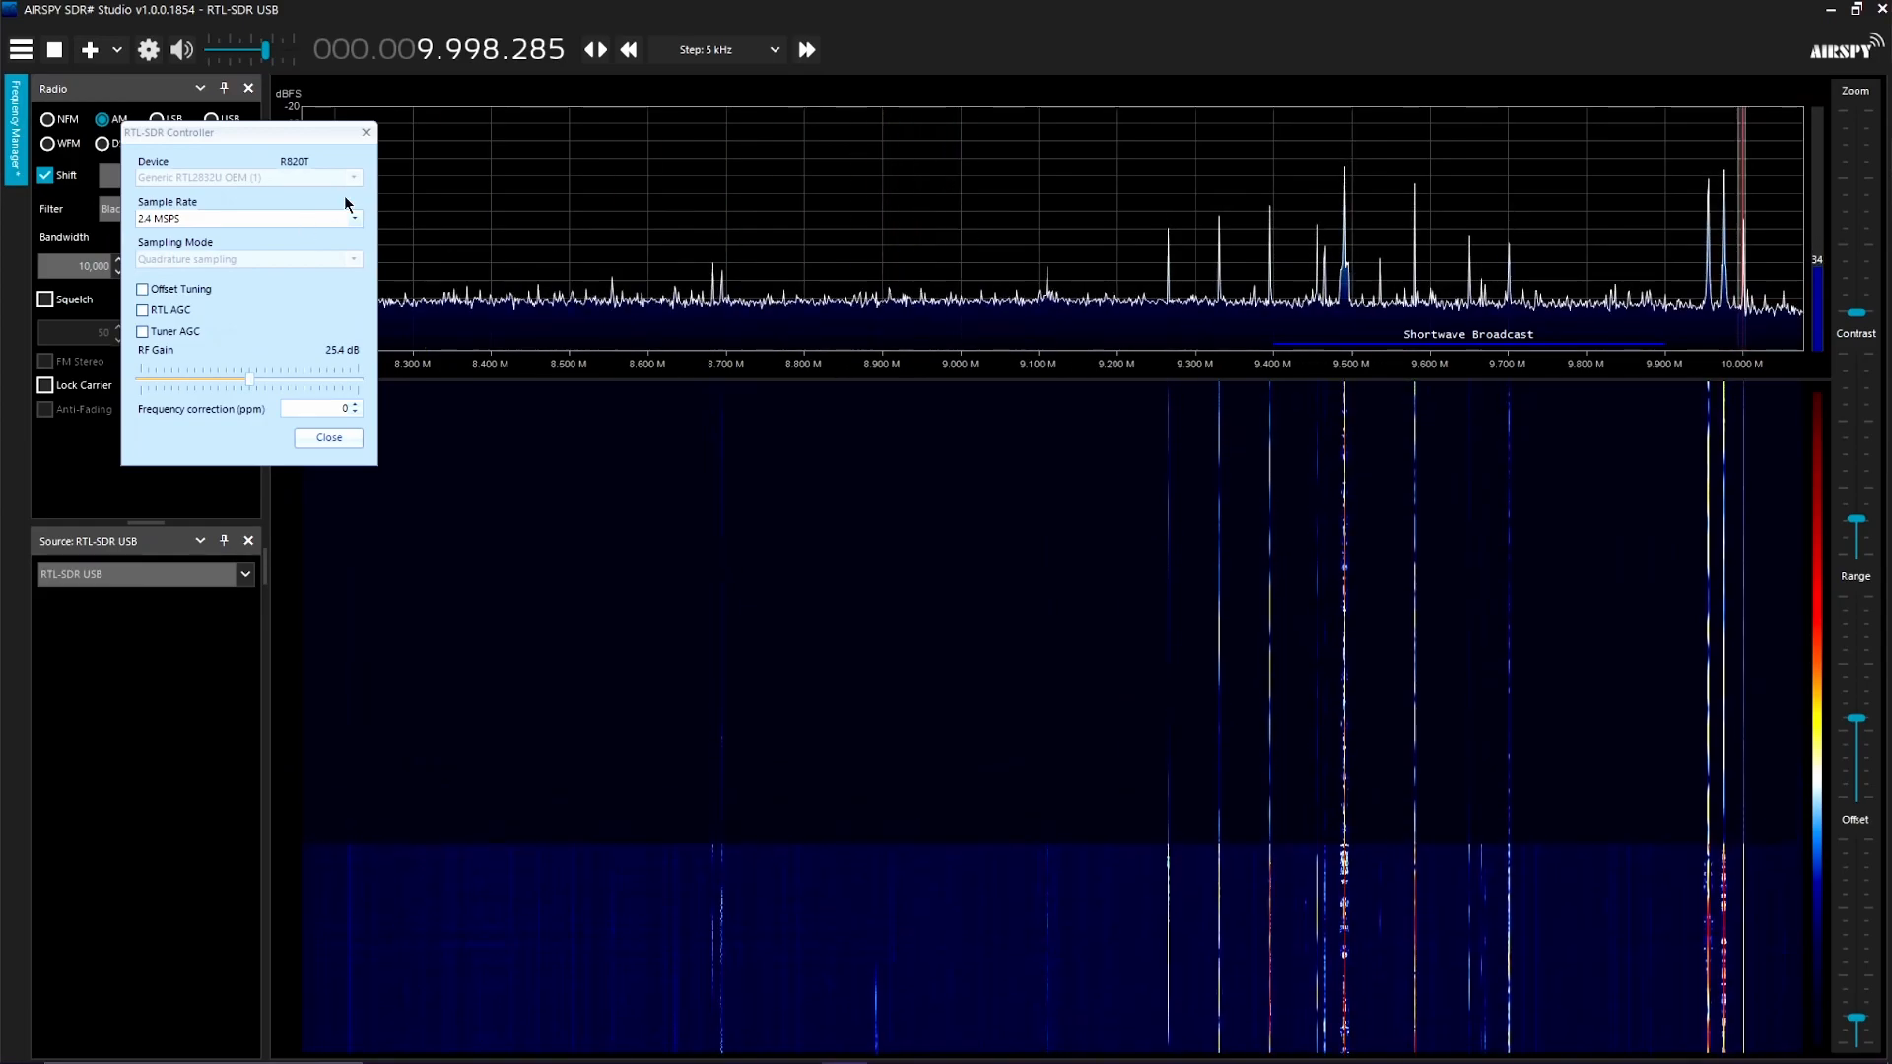
Tune to the 9.998285 MHz AM station, with audio muted and device settings closed.
left_click(327, 437)
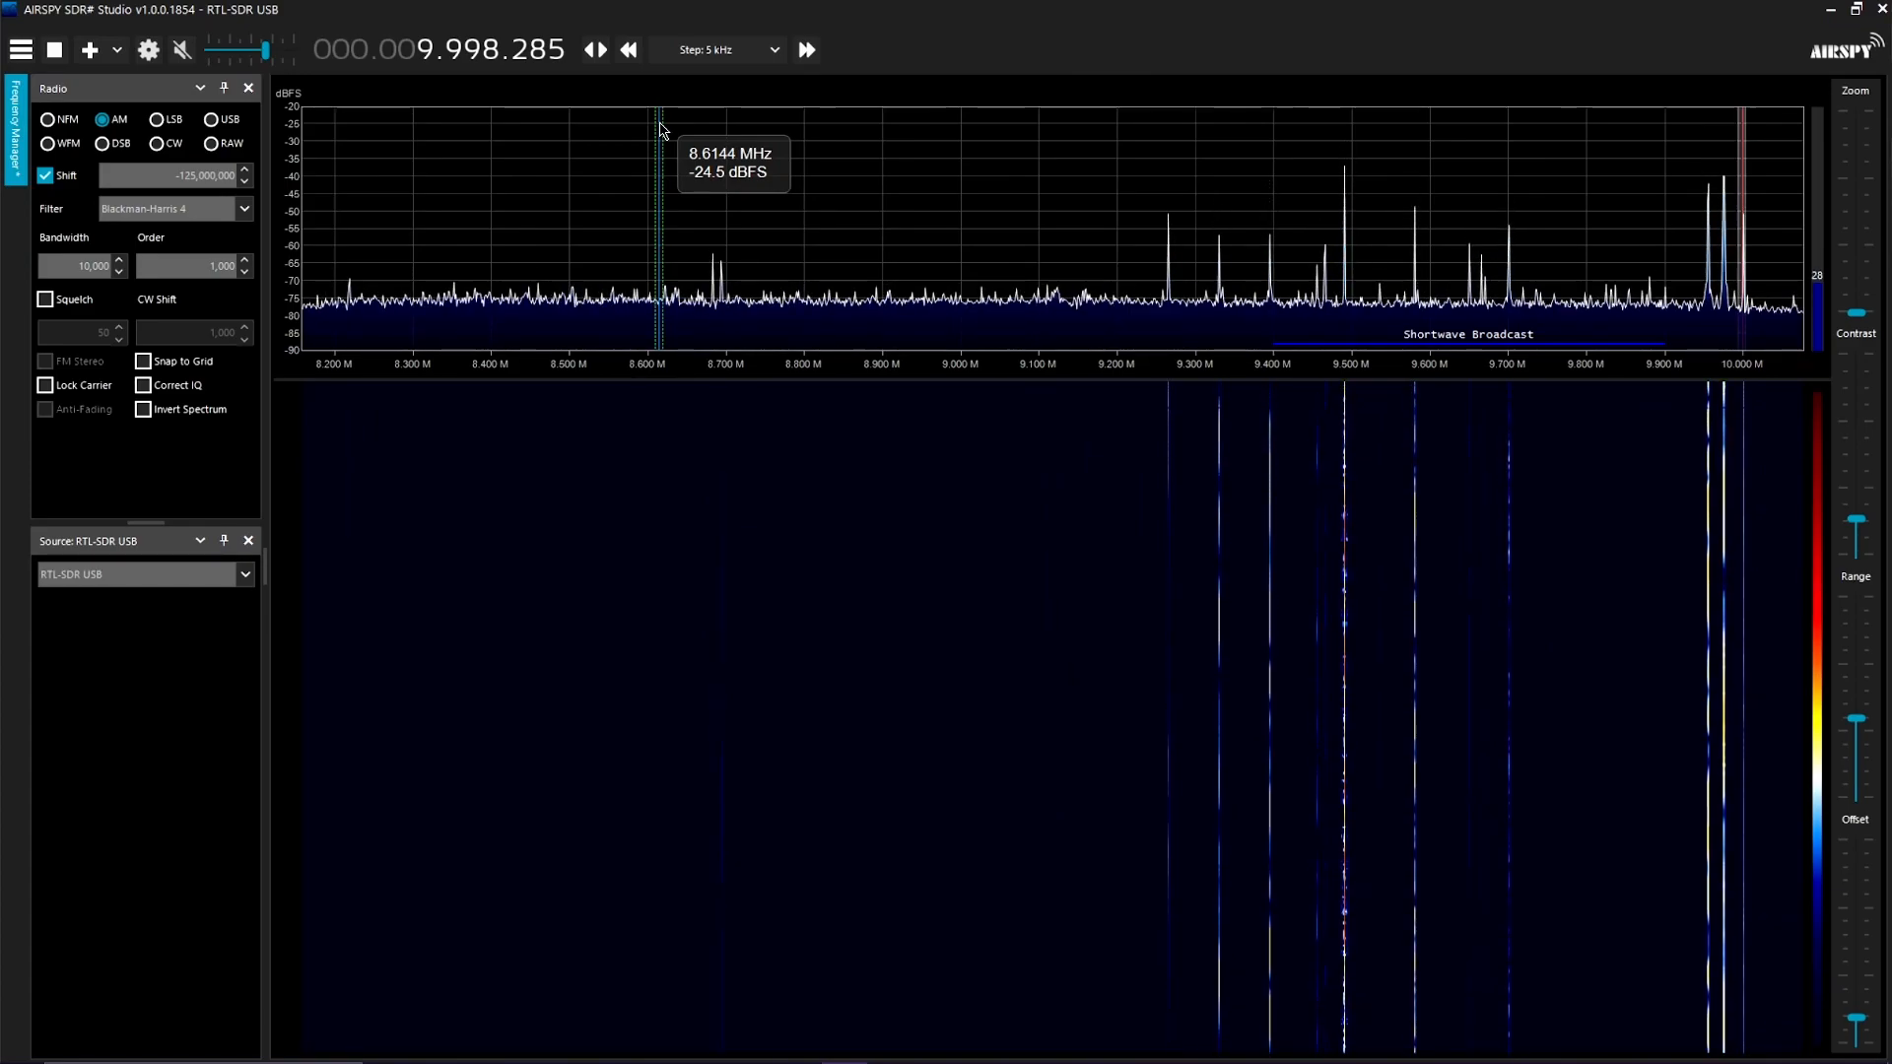
In the RTL-SDR Controller, set RF Gain to 1.4 dB and Sample Rate to 2.4 MSPS.
left_click(146, 50)
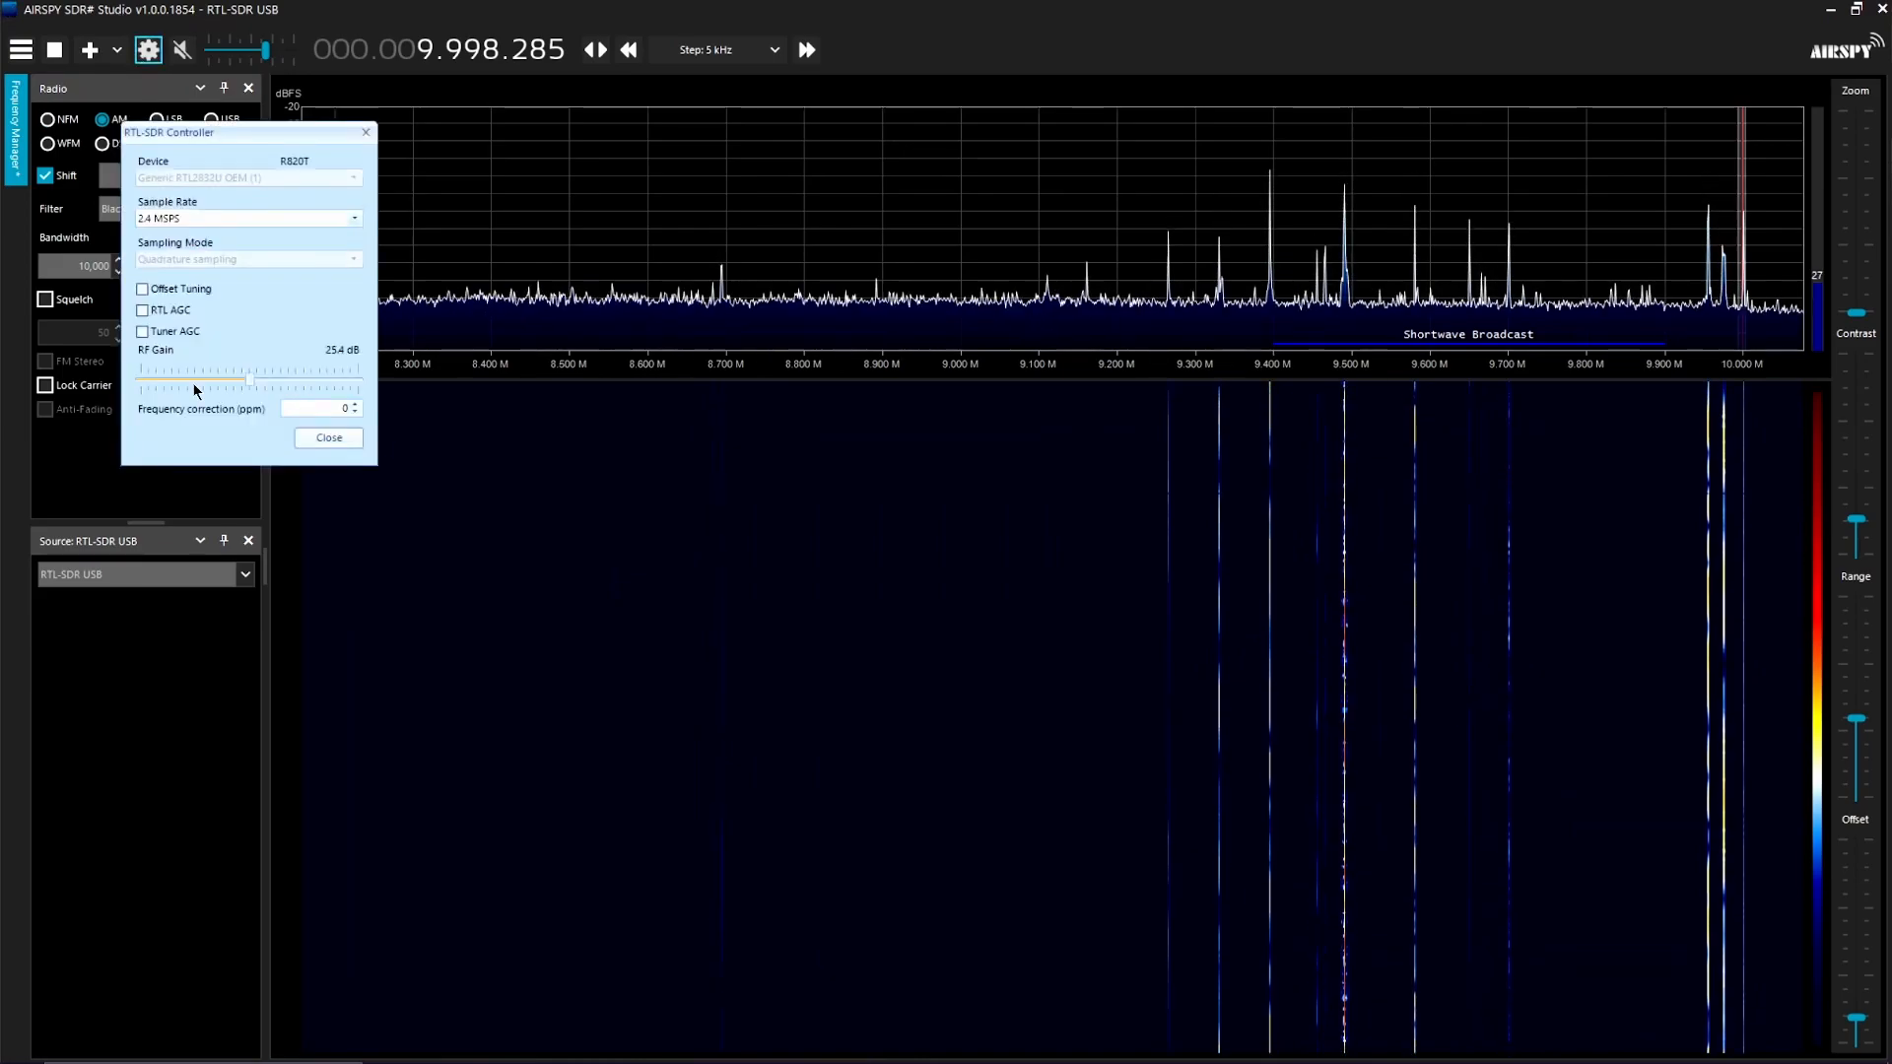
left_click_drag(242, 383, 139, 383)
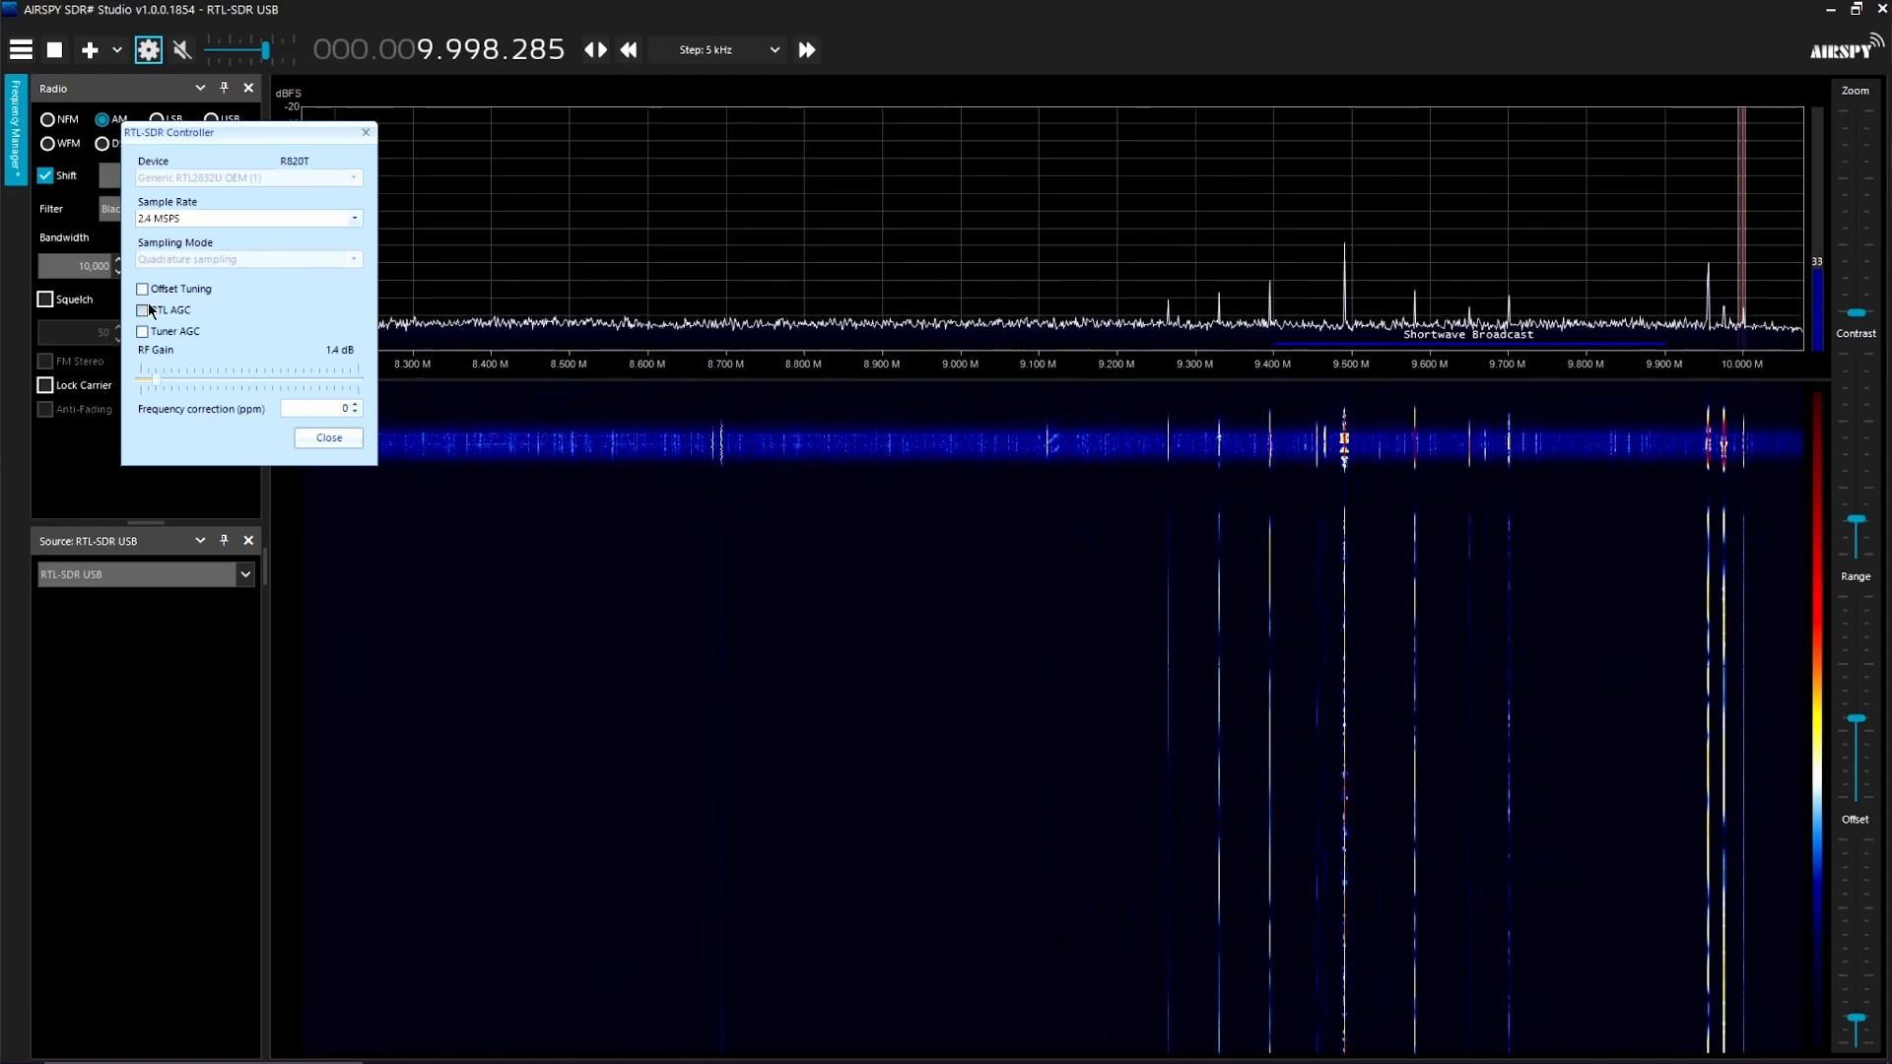
left_click(142, 311)
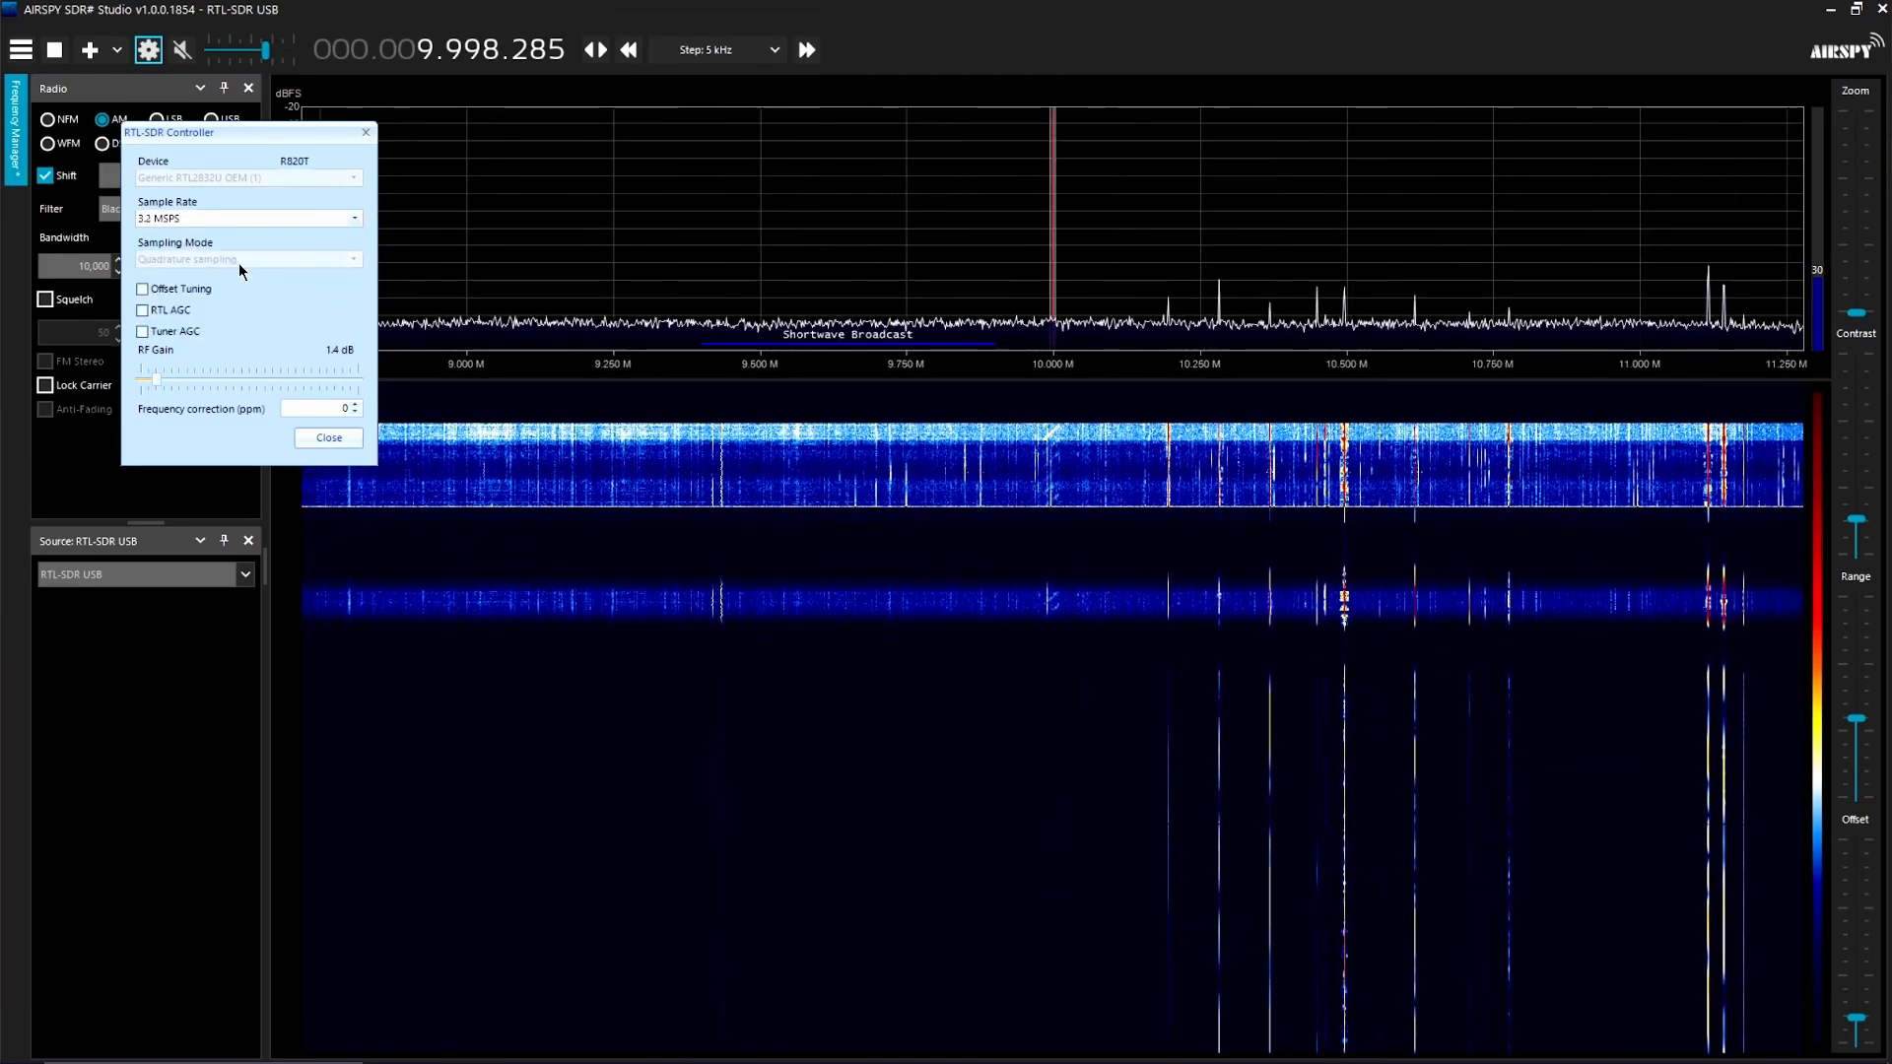
left_click(247, 216)
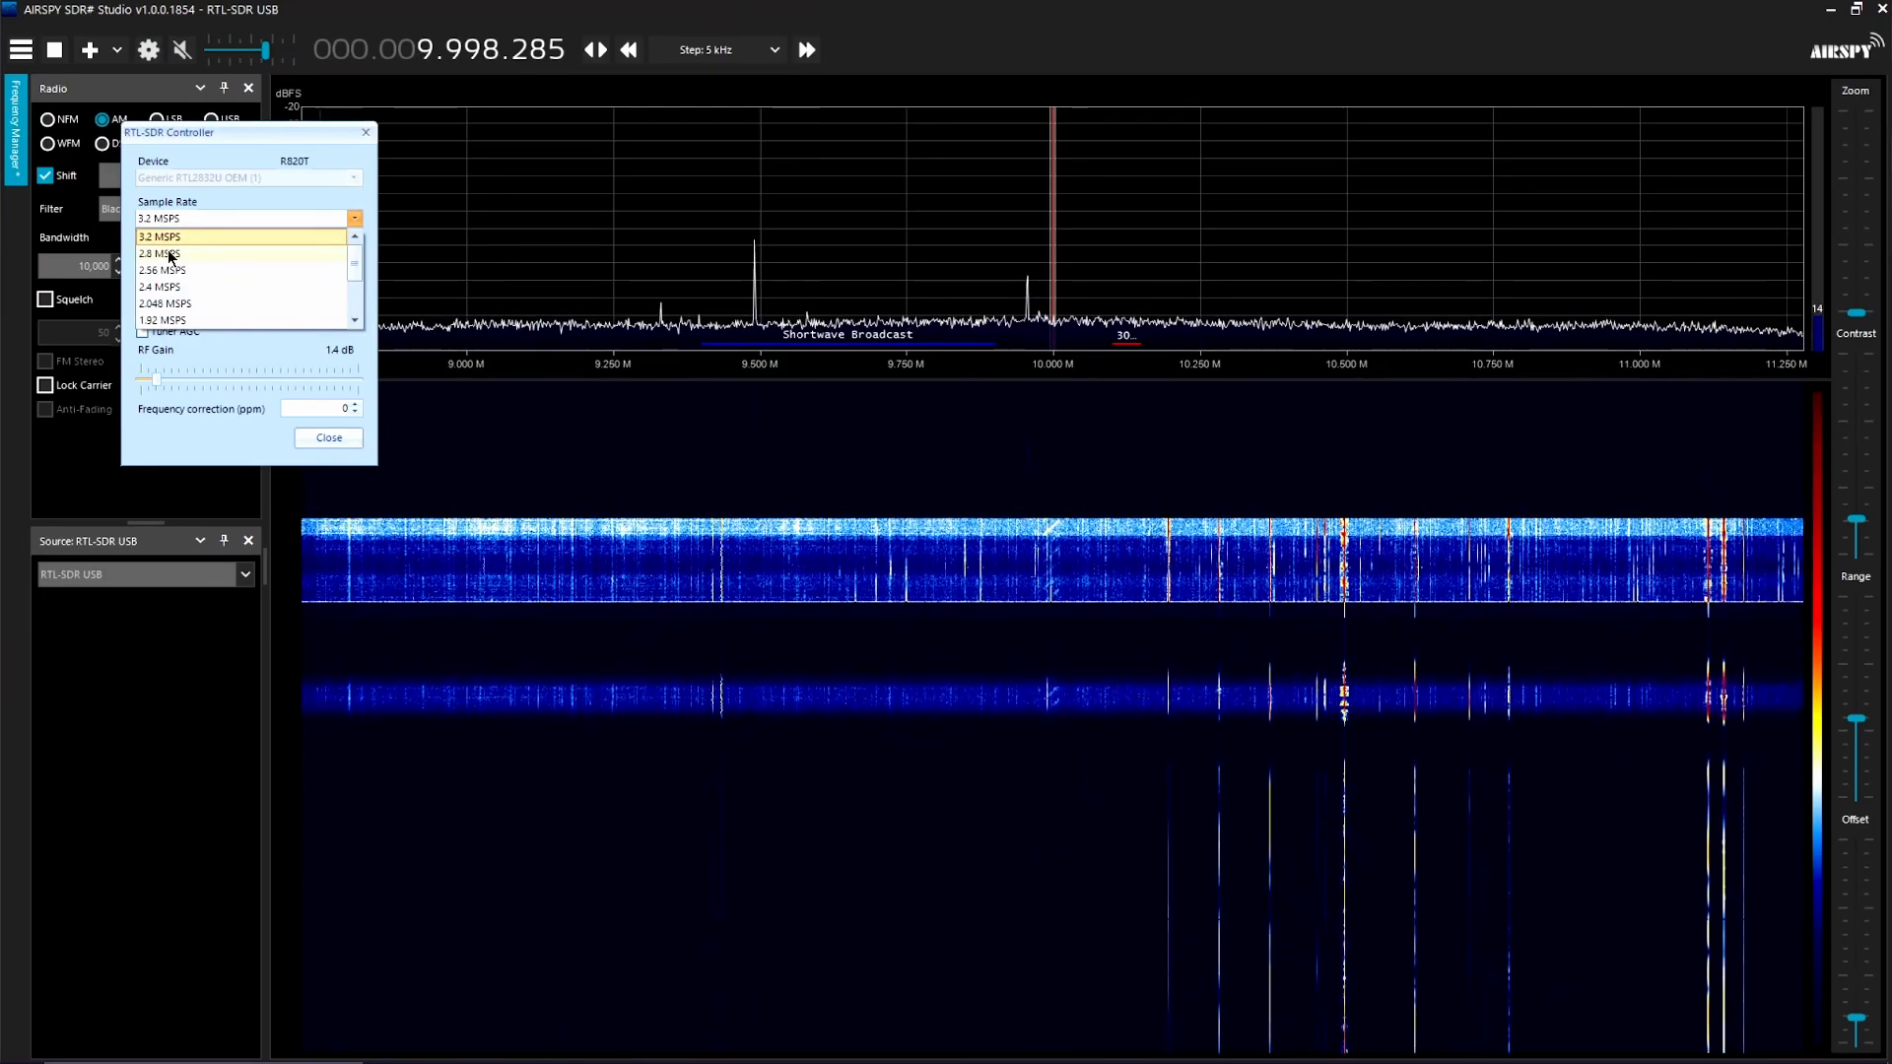
left_click(161, 285)
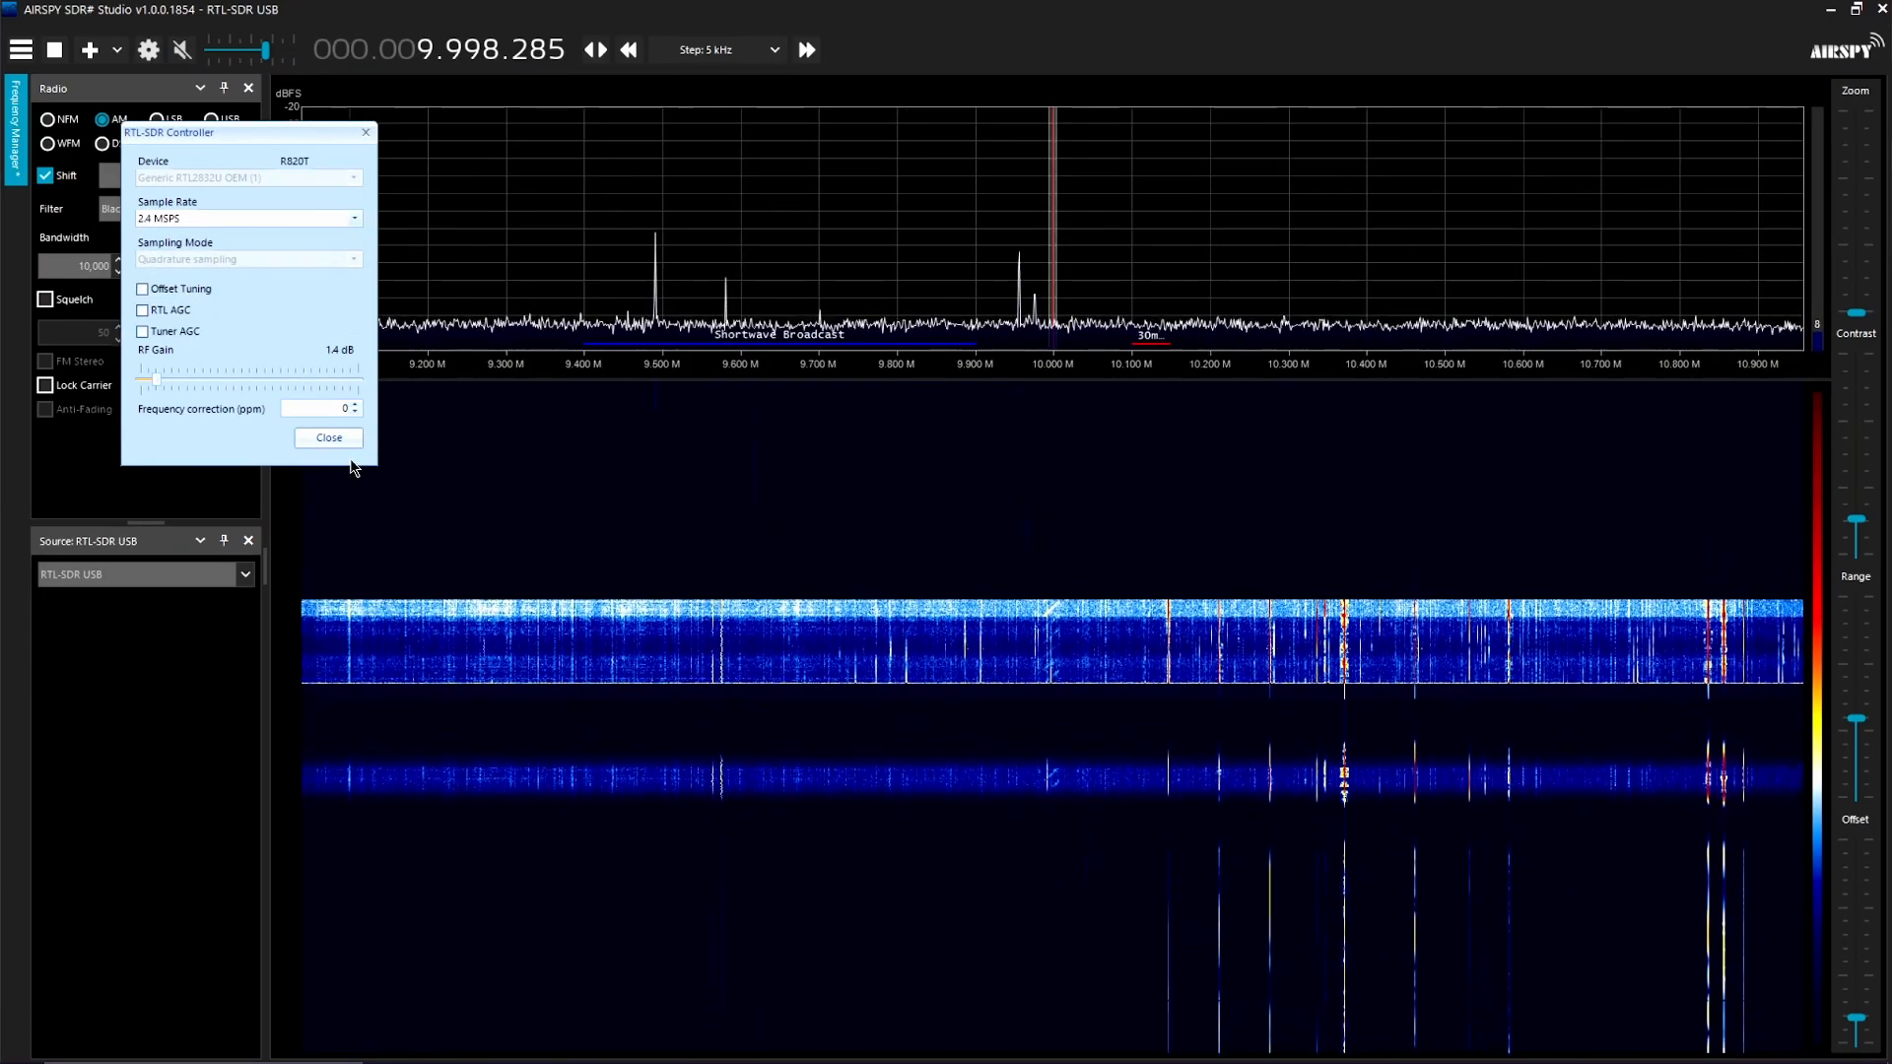
left_click(329, 437)
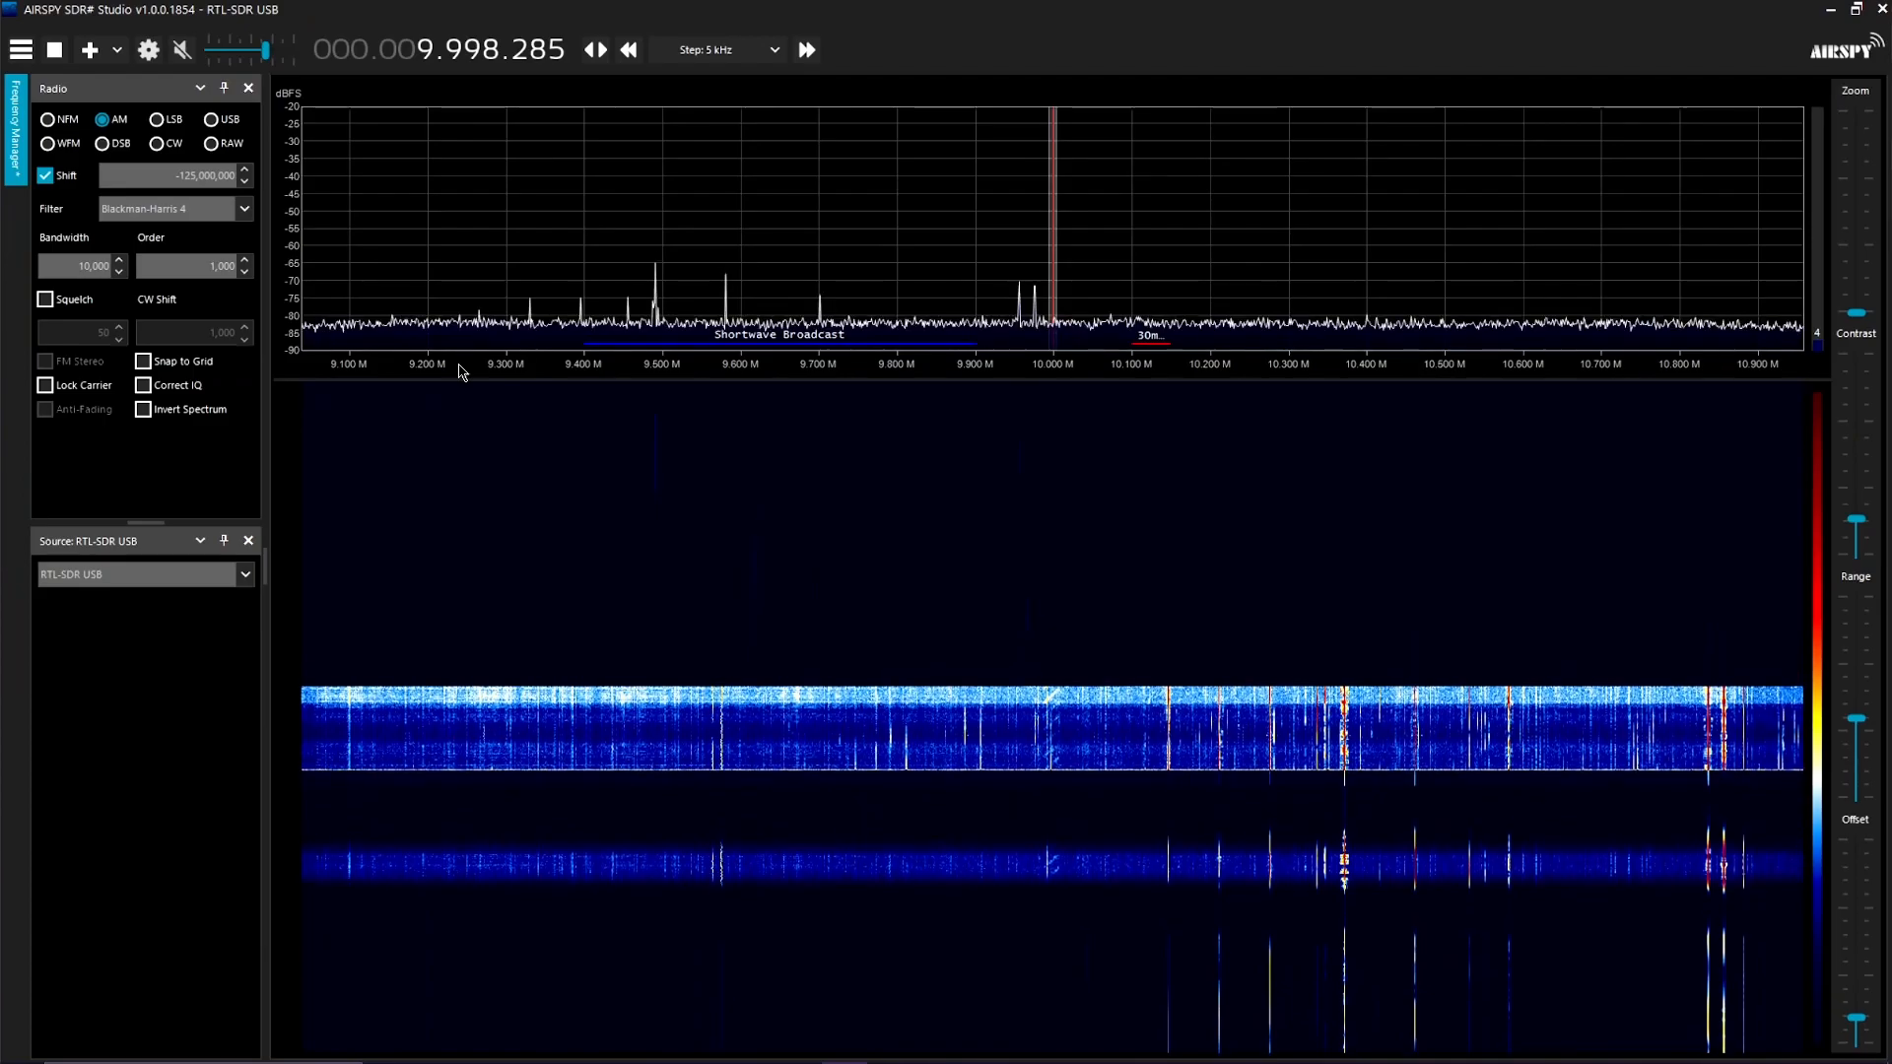